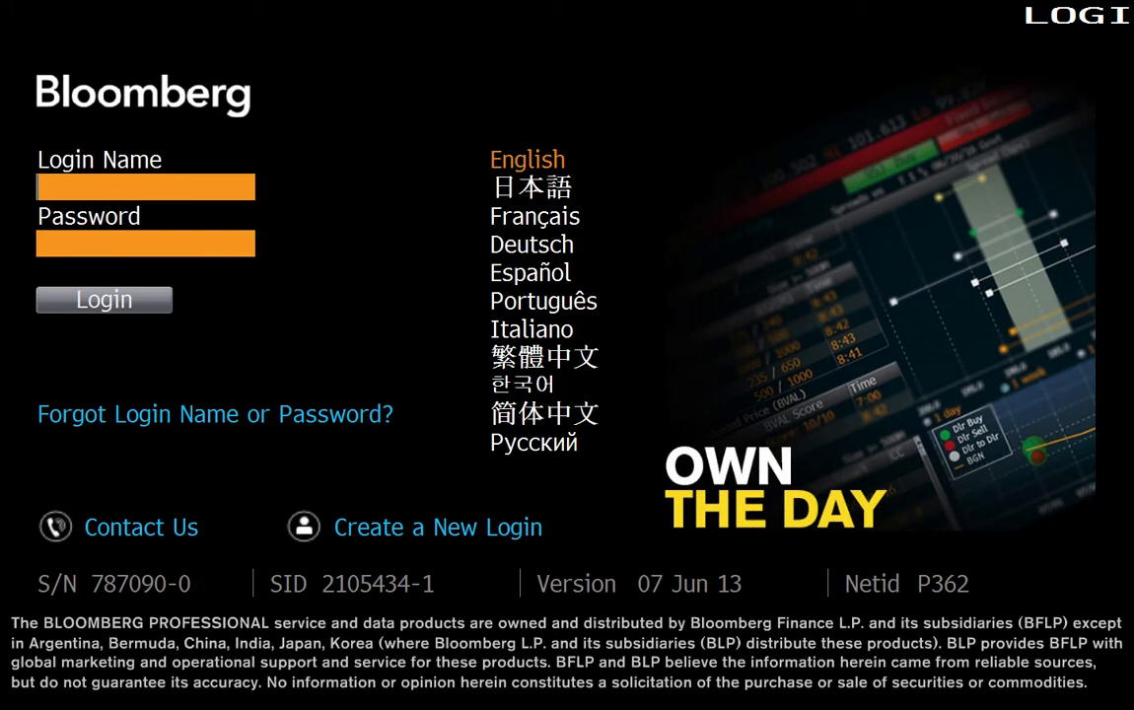
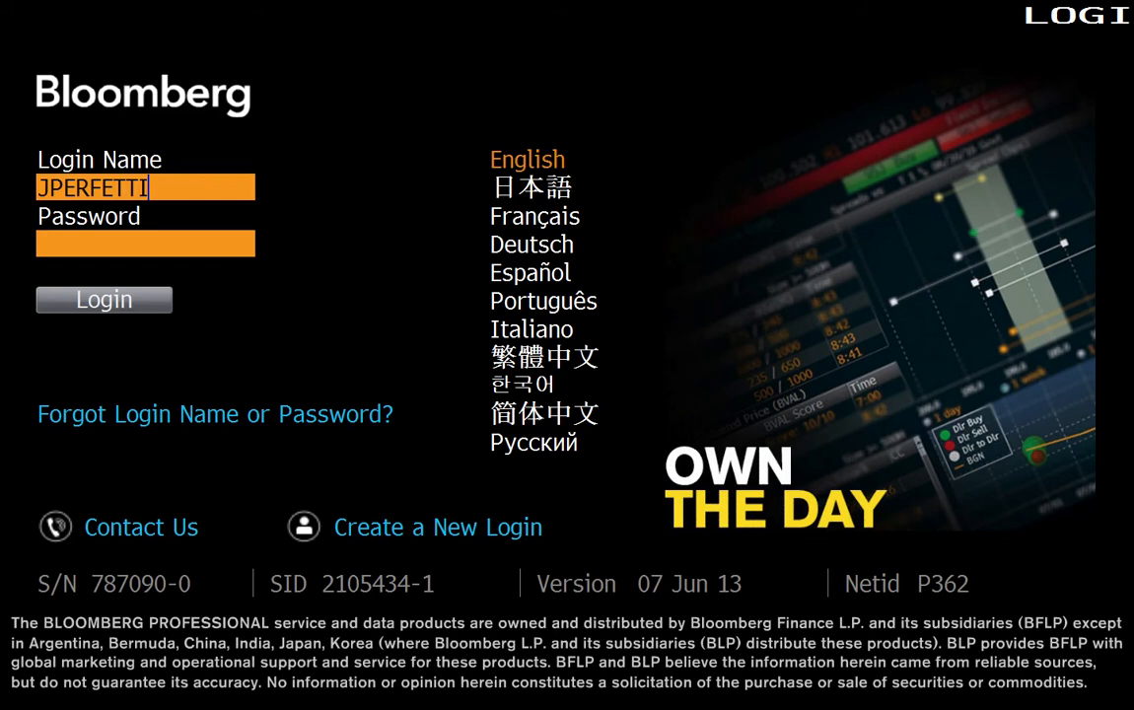
pyautogui.click(102, 299)
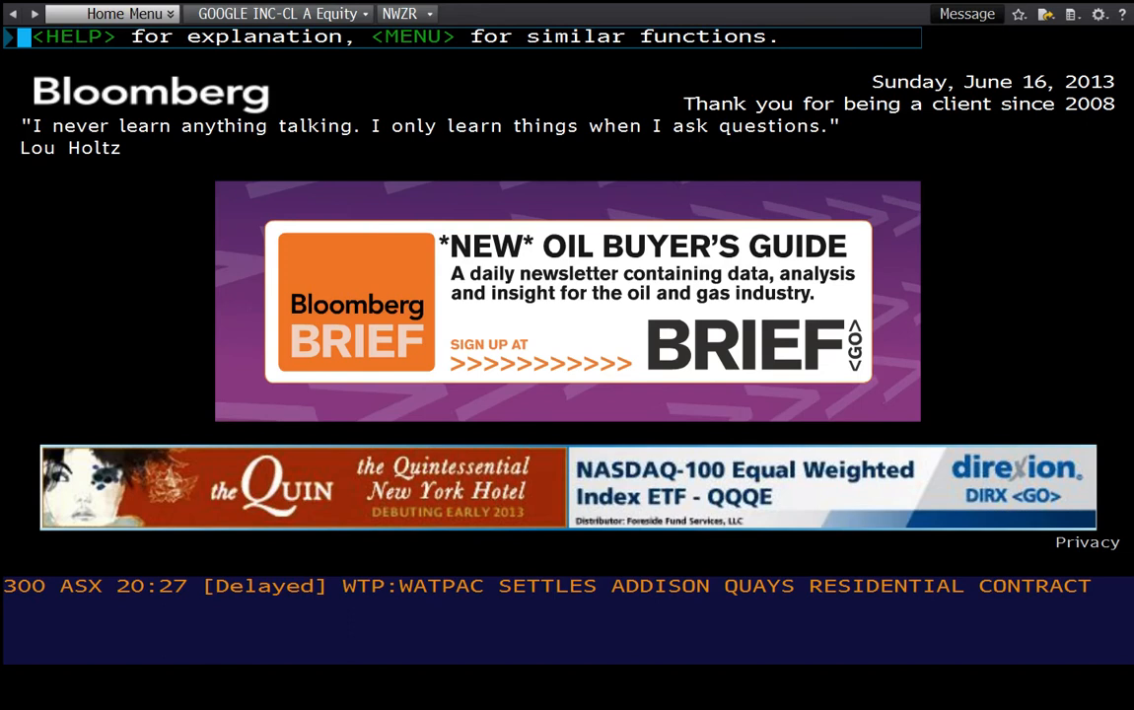
# Step: Load GOOG US Equity from the command line and show its equity function menu
pyautogui.write('GOO')
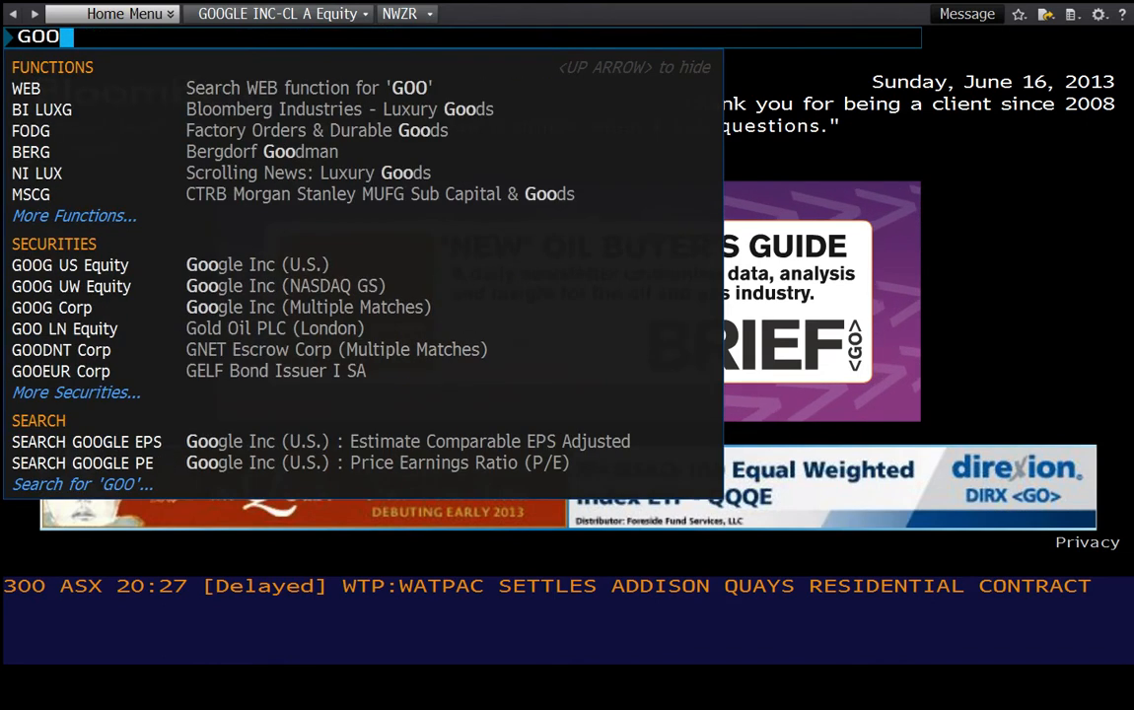
pyautogui.write('G')
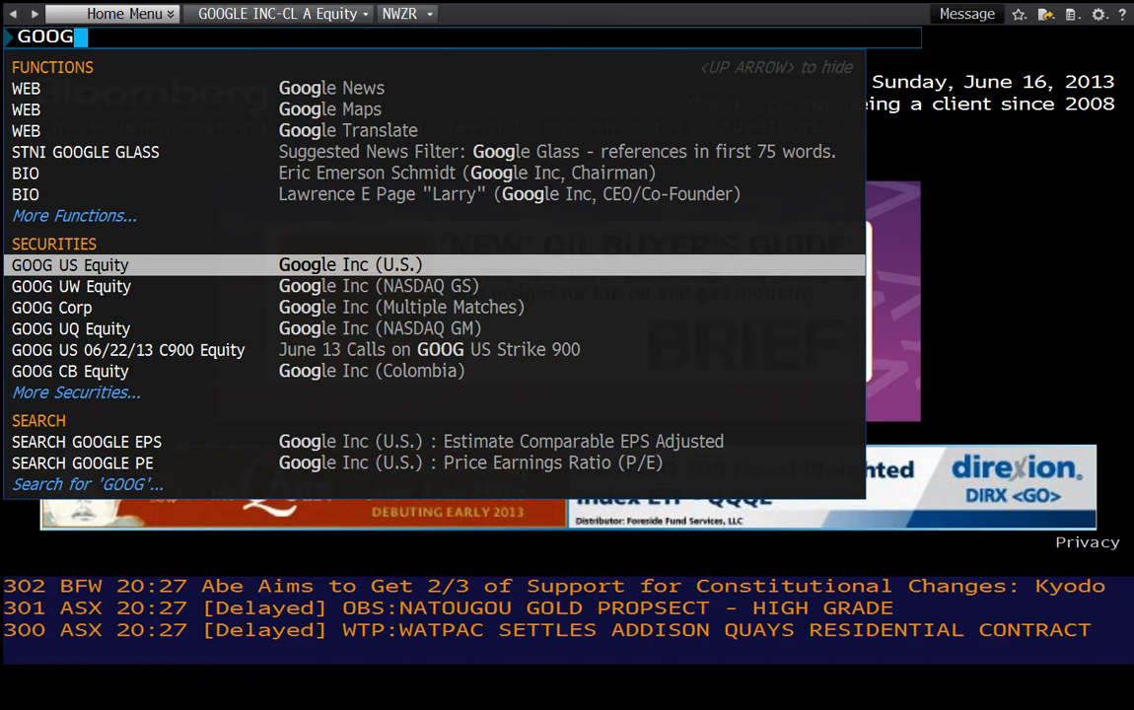
pyautogui.click(69, 265)
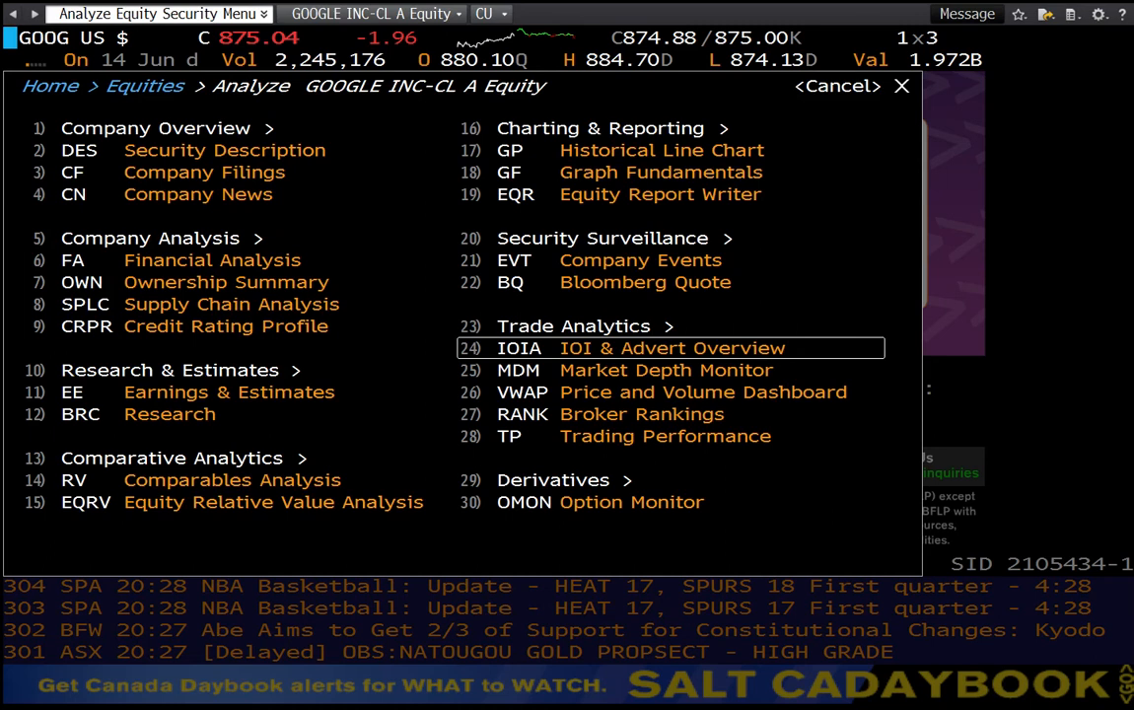
pyautogui.moveTo(213, 261)
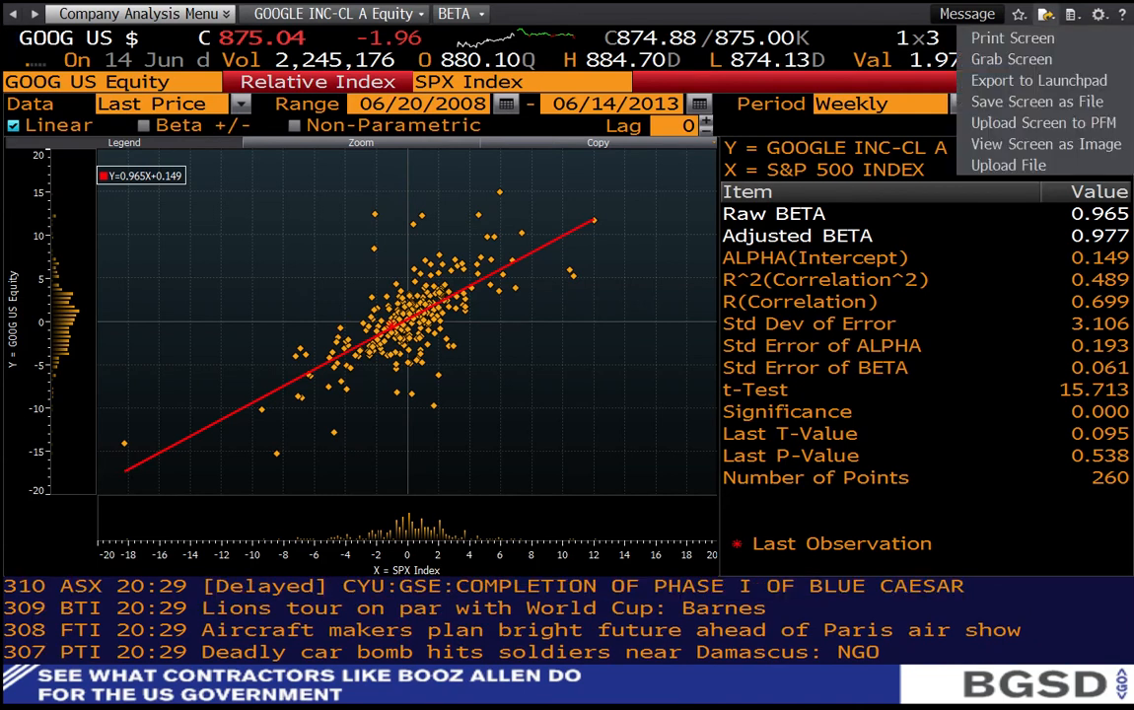
# Step: Save the beta screen as the goog-beta GIF image in the shared folder
pyautogui.click(1051, 101)
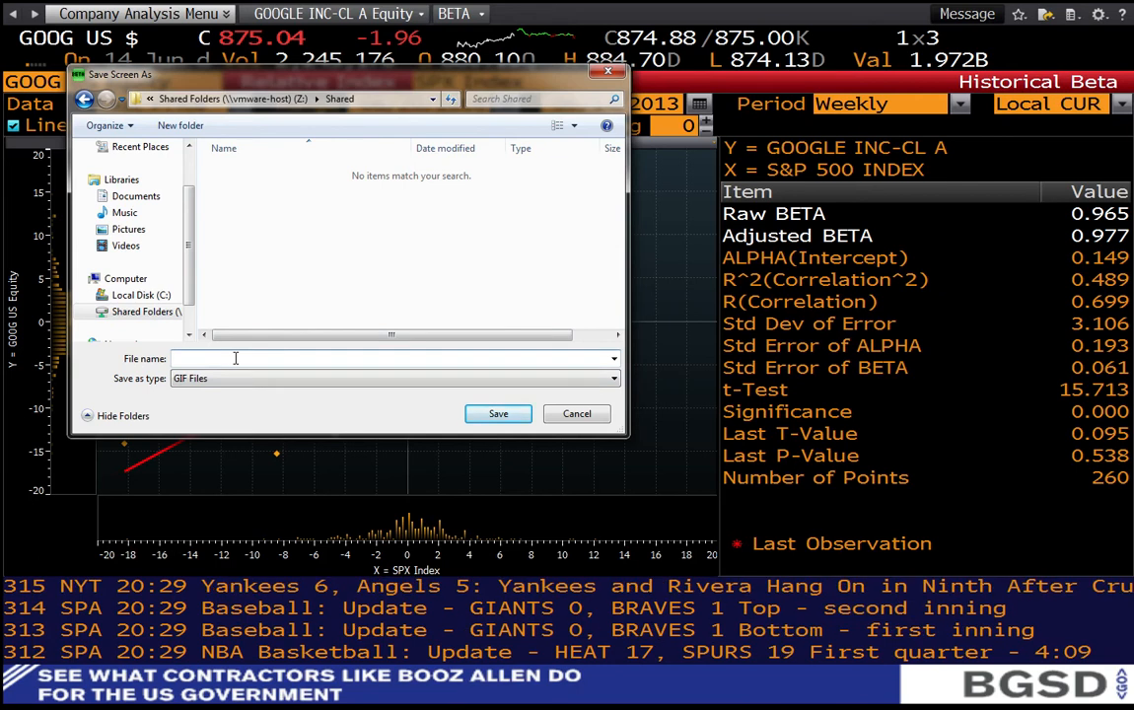
pyautogui.write('goog-')
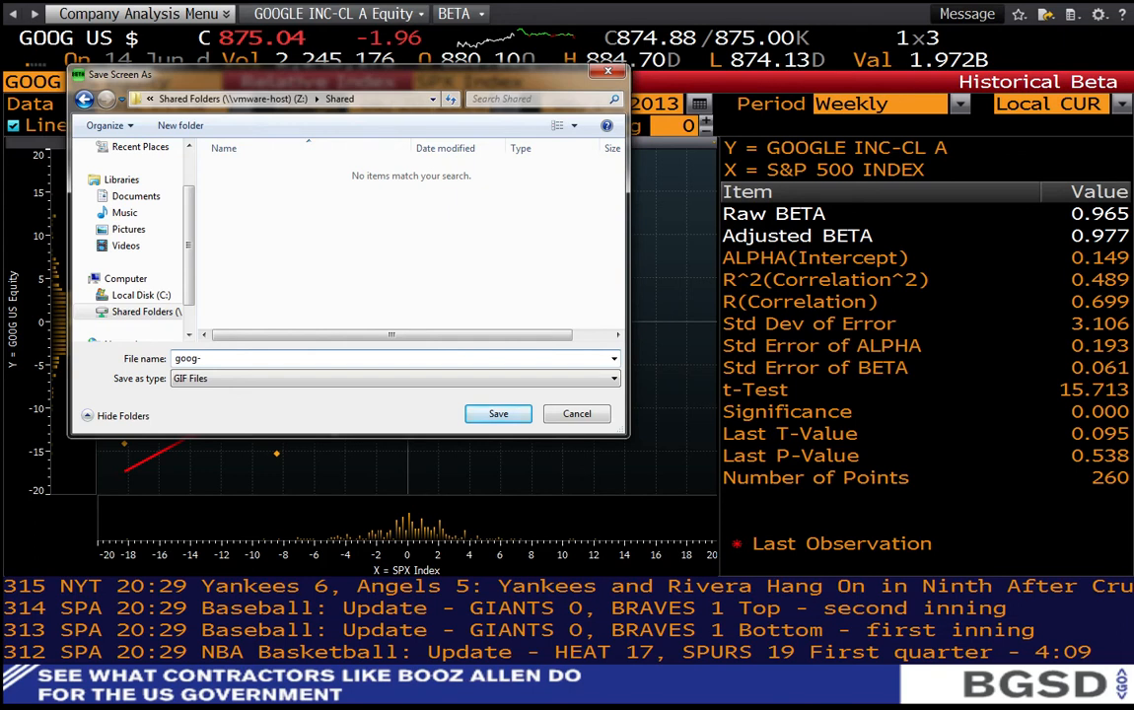
pyautogui.click(497, 414)
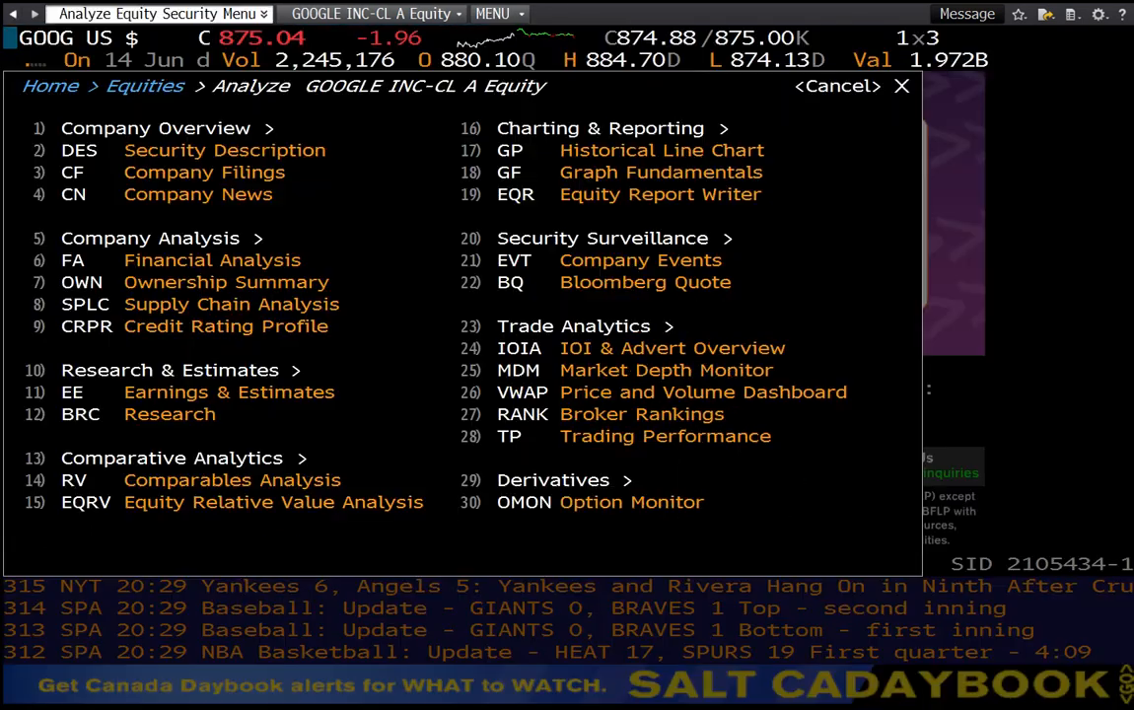
pyautogui.moveTo(154, 126)
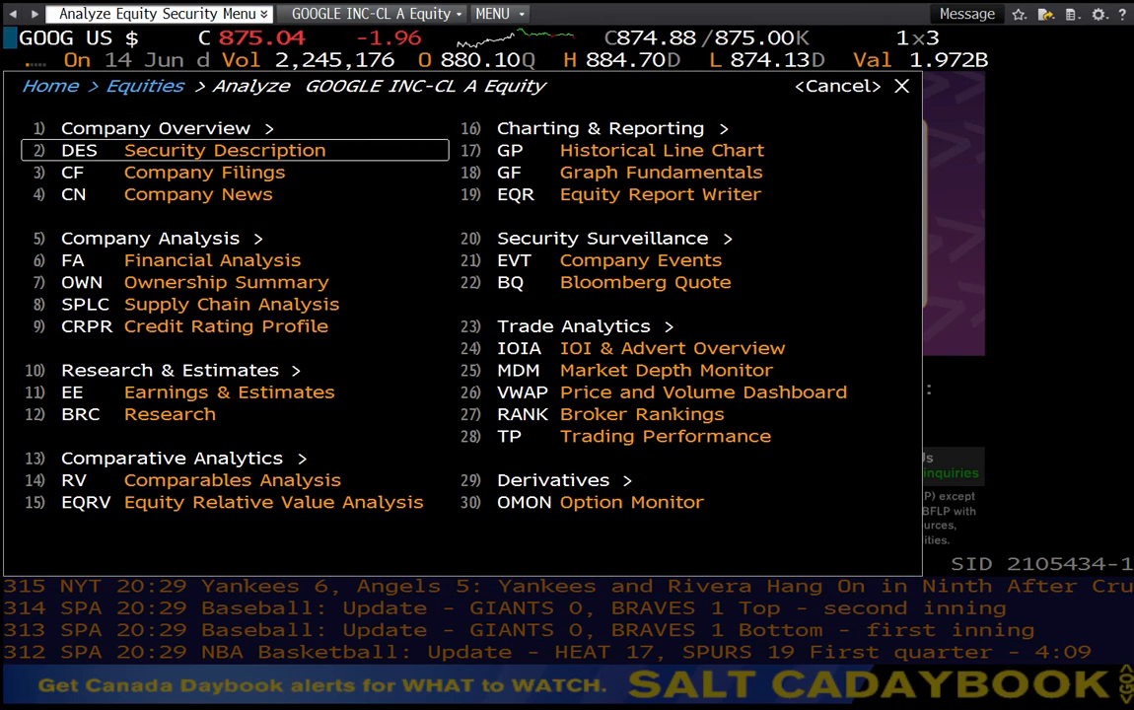
# Step: Save Google's DES security description screen as the goog-des image, then start entering WAC
pyautogui.click(225, 150)
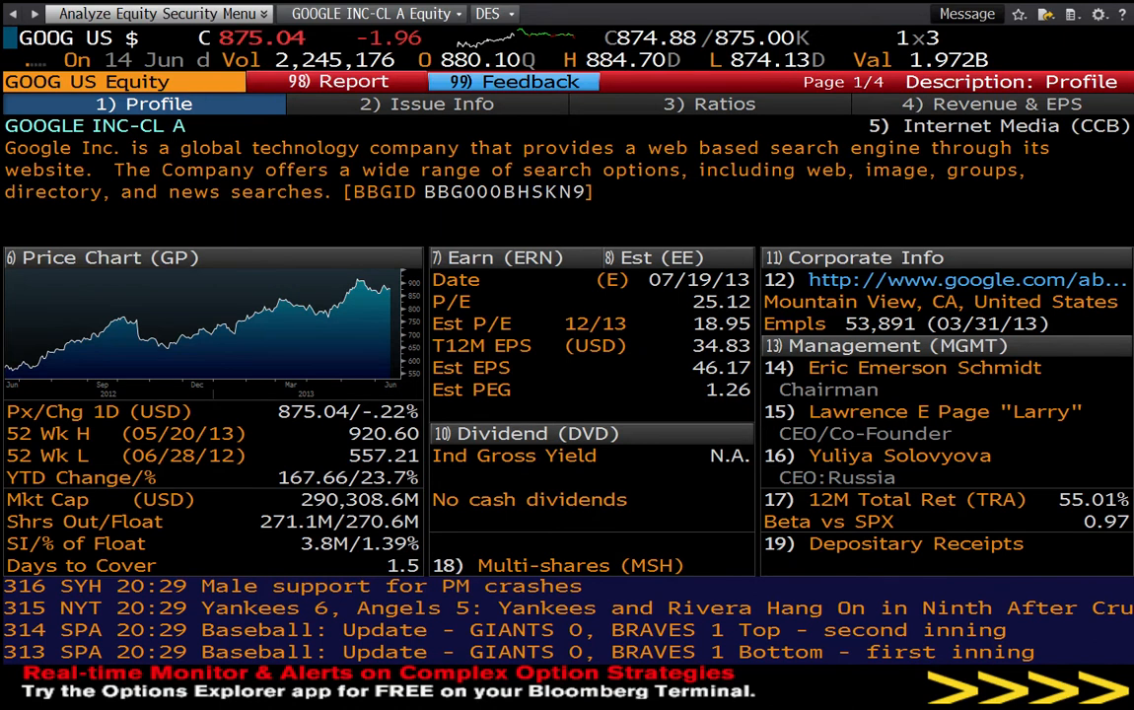
pyautogui.moveTo(174, 521)
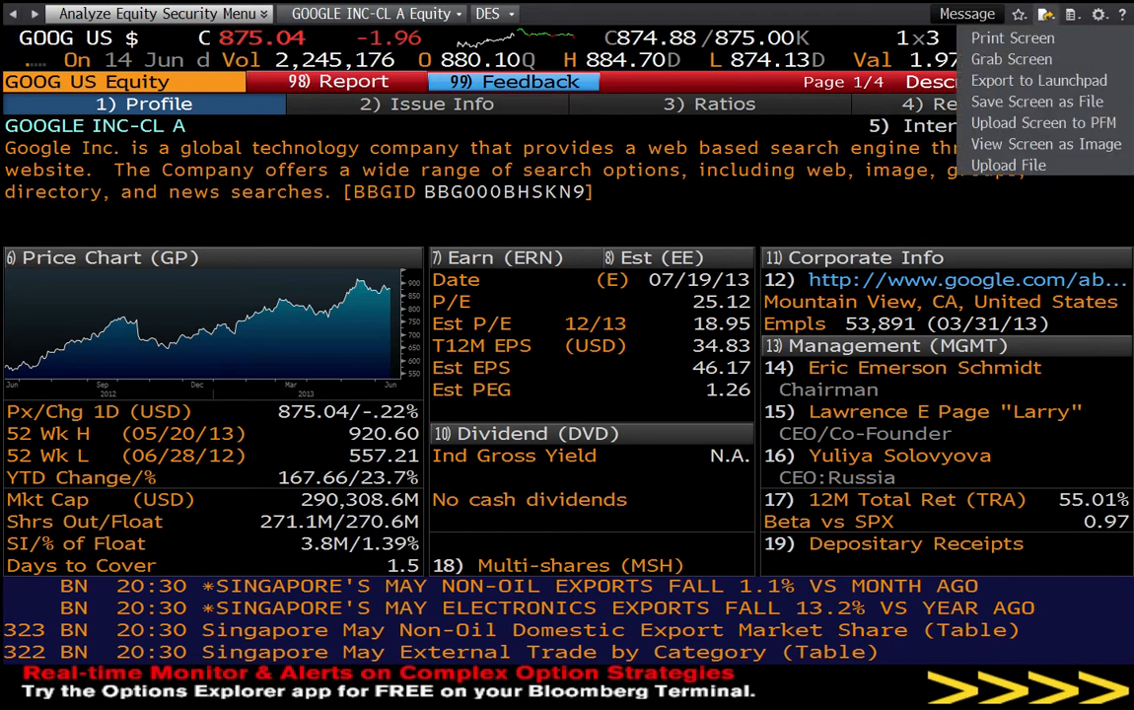
pyautogui.moveTo(1041, 99)
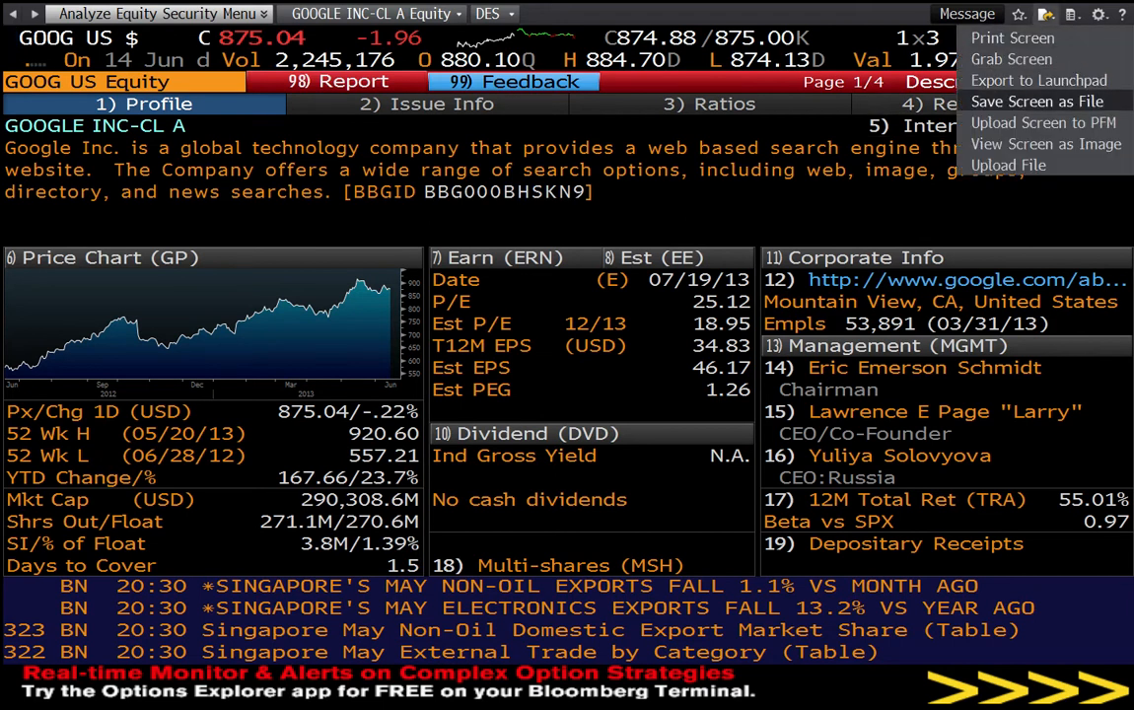
pyautogui.click(1038, 100)
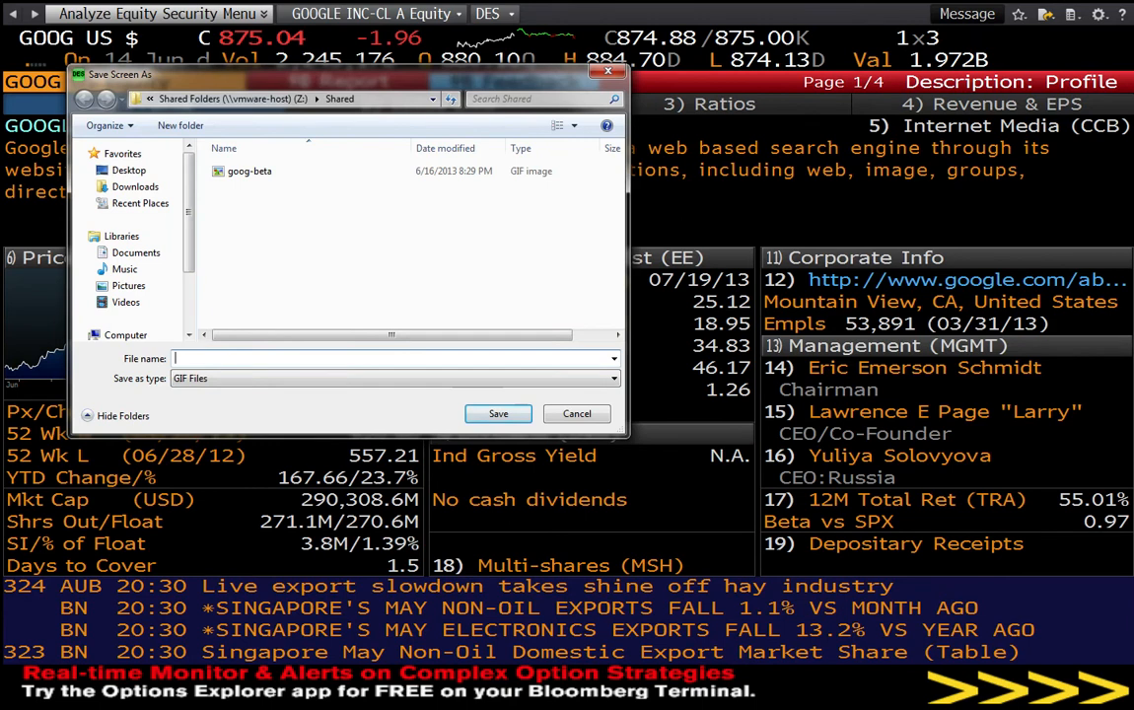
pyautogui.write('goog-')
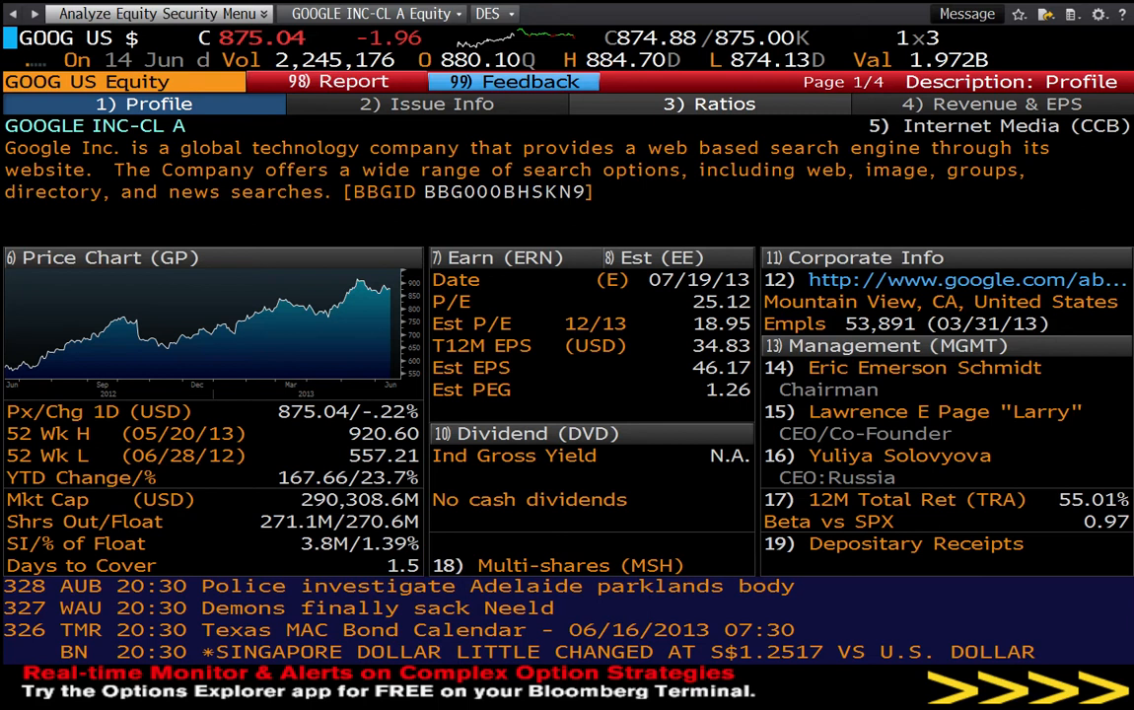
pyautogui.write('WAC')
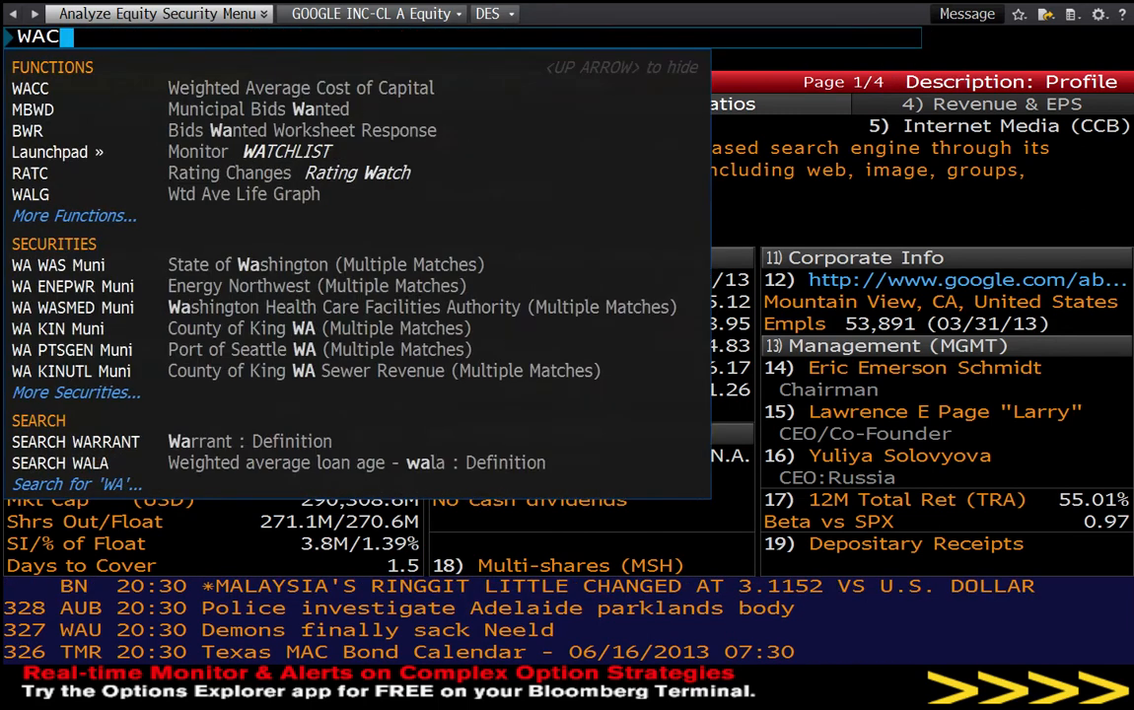
# Step: Run WACC for Google and review the cost of equity inputs panel
pyautogui.write('C')
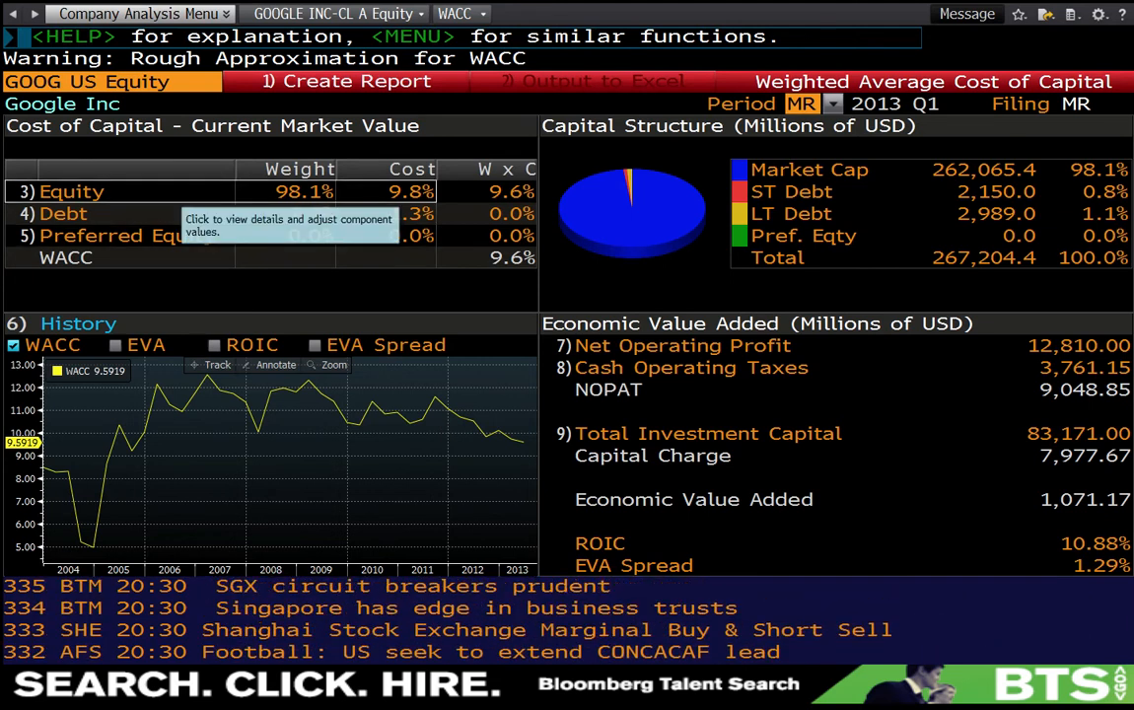
pyautogui.click(71, 191)
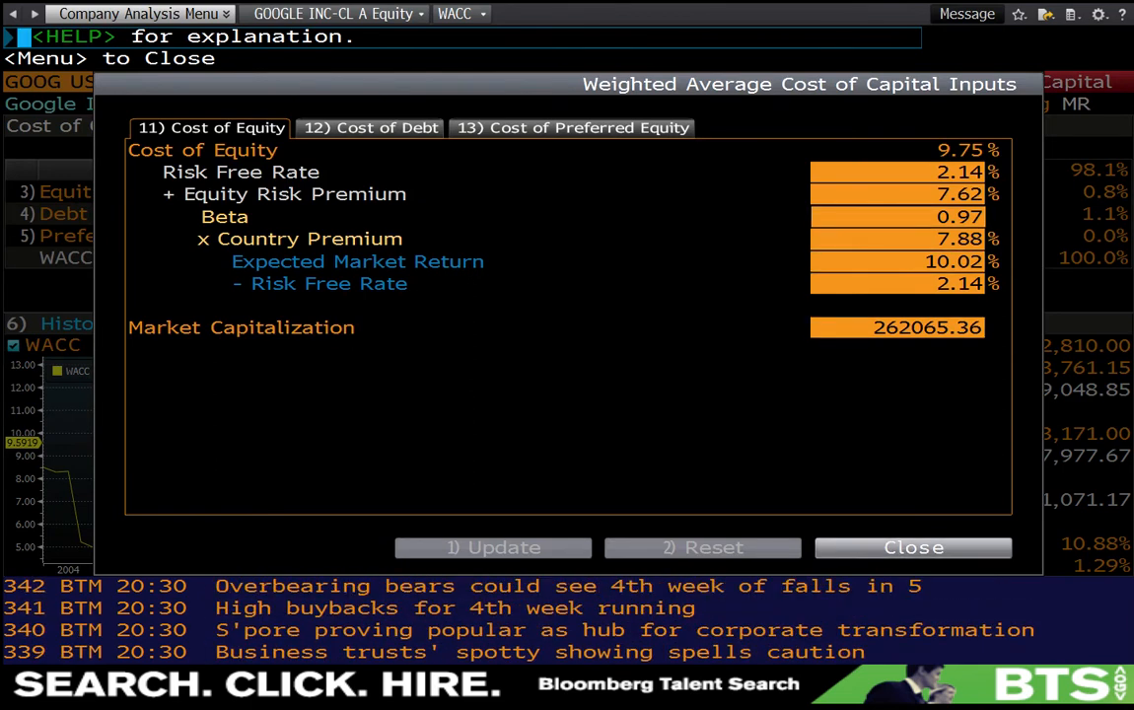
pyautogui.click(913, 548)
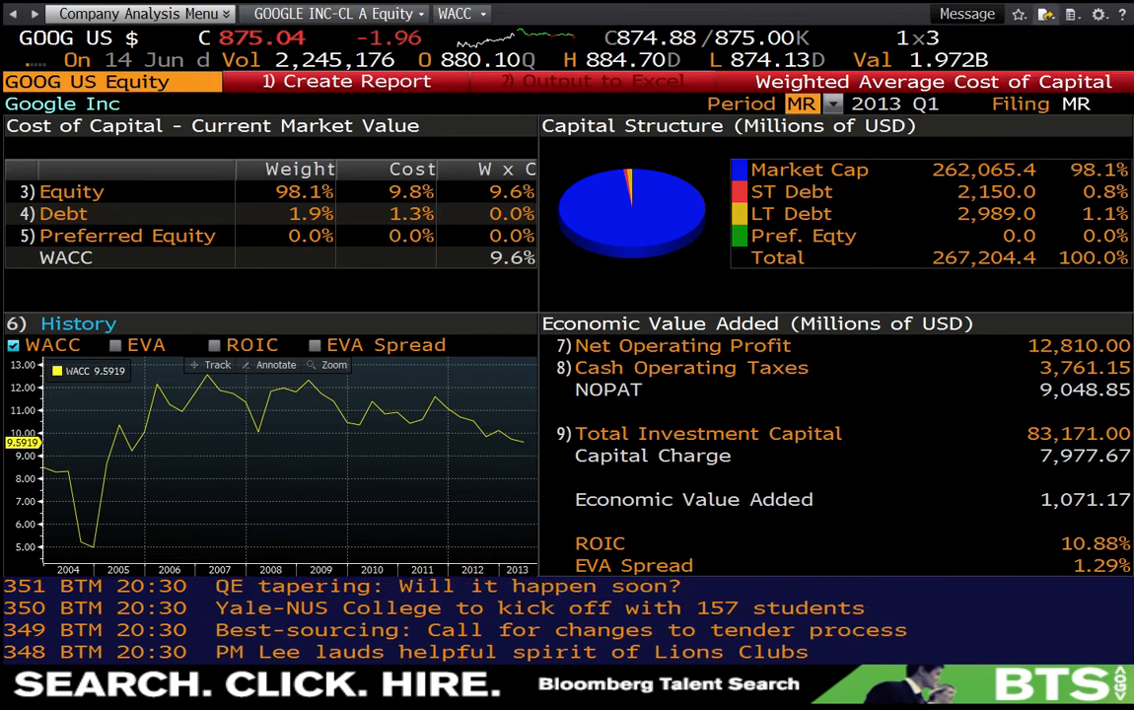
# Step: Save the WACC screen as the goog-wacc image and run EEO earnings estimates
pyautogui.write('goog-wac')
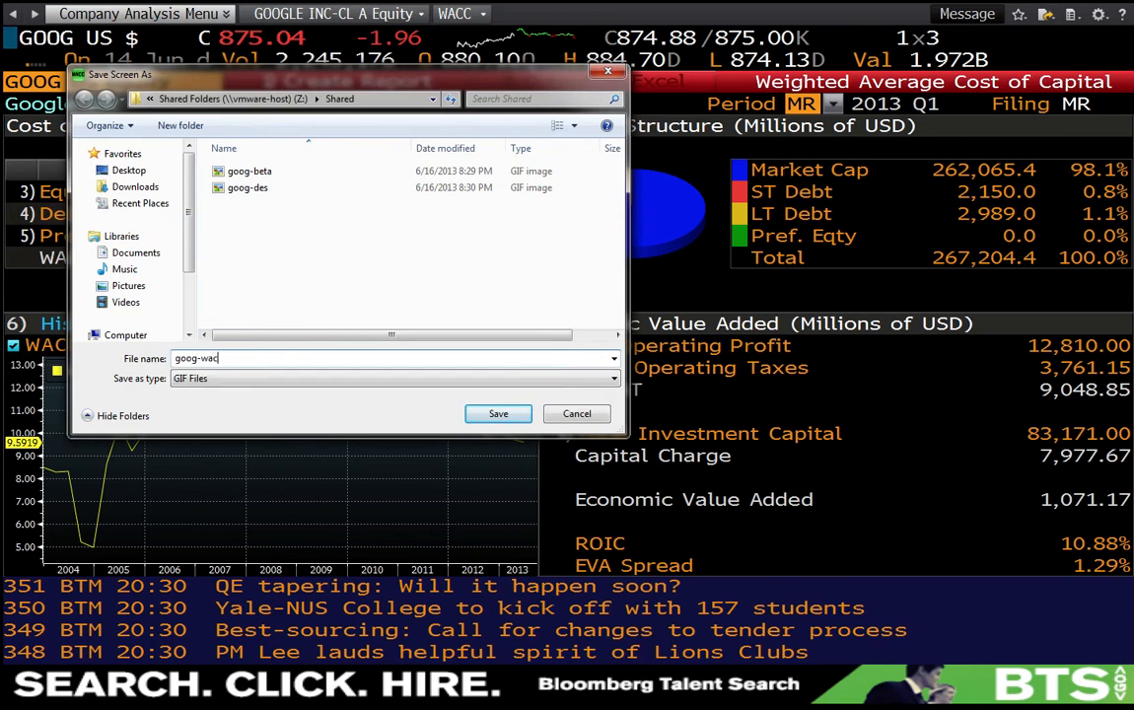
pyautogui.click(497, 414)
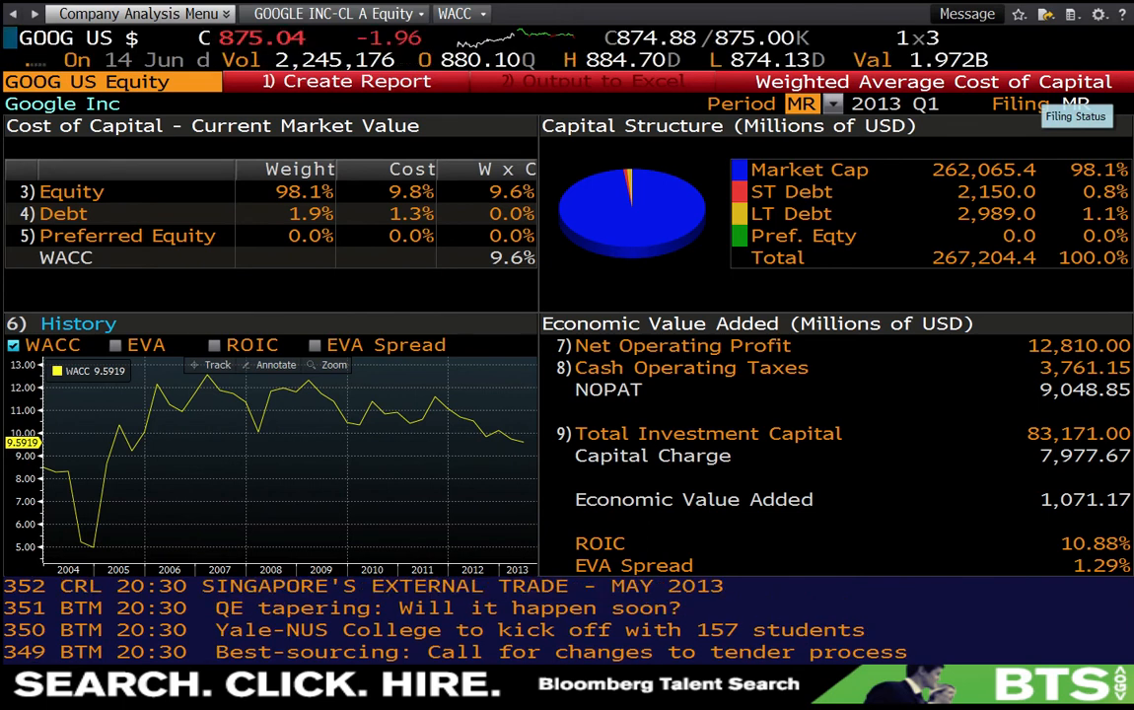
pyautogui.write('EEO')
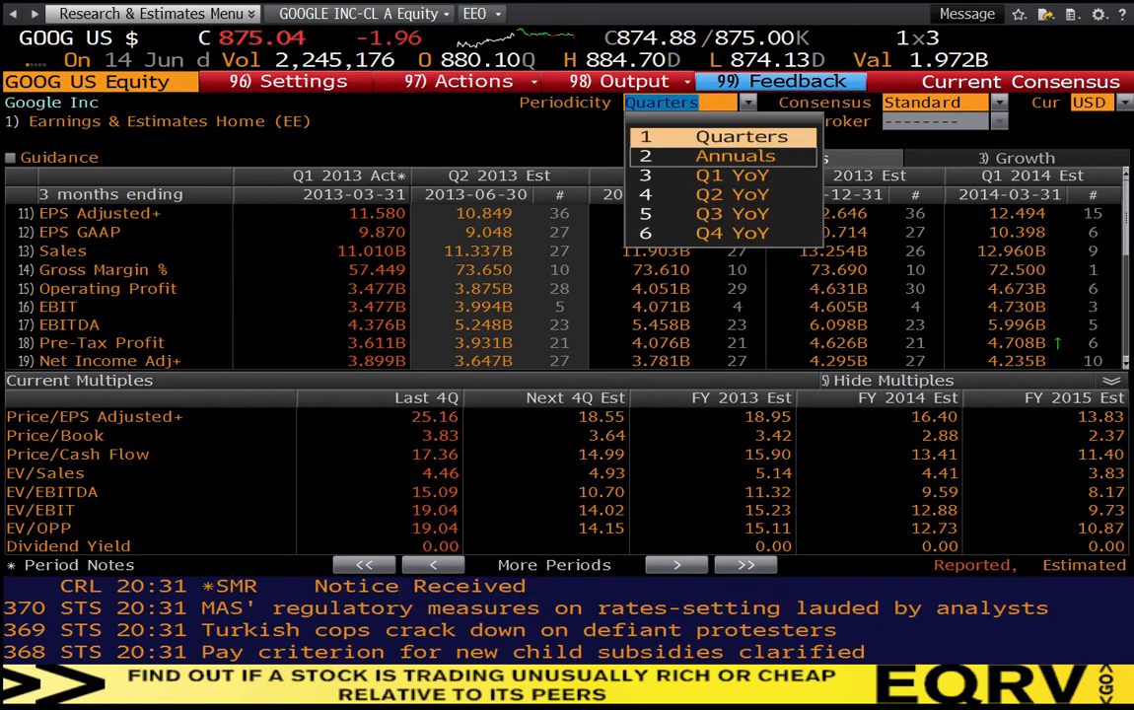
# Step: Switch estimates to annual periods, save the screen as goog-eeo, and enter FA
pyautogui.click(734, 155)
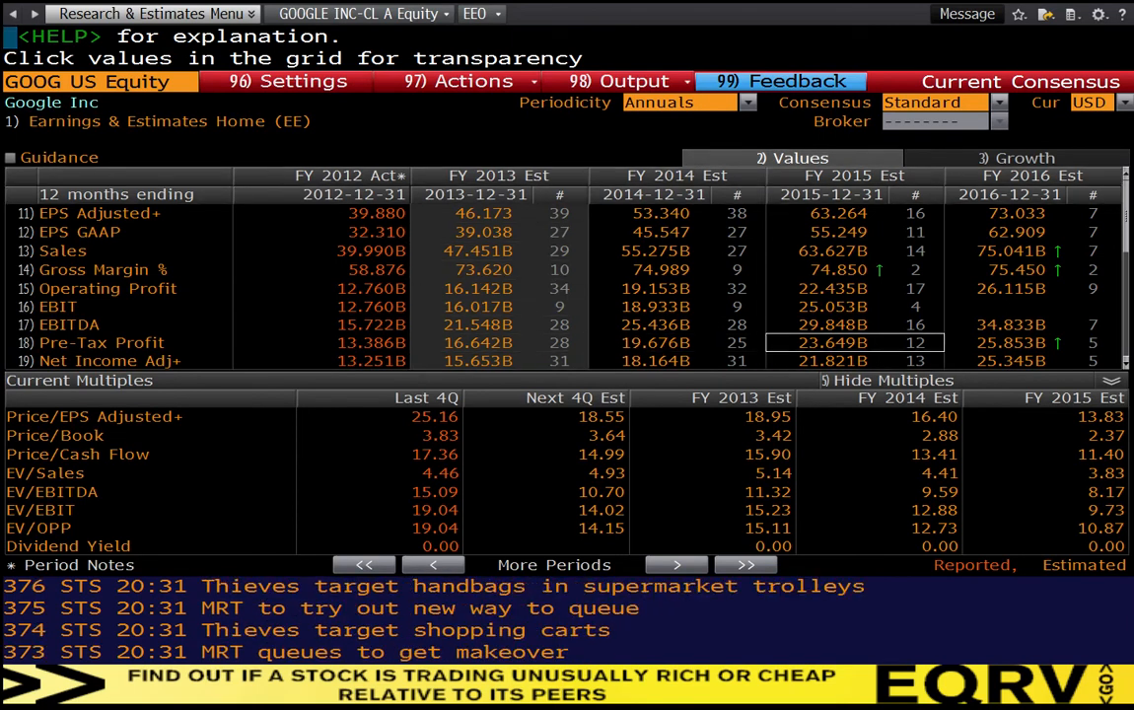
pyautogui.click(1094, 14)
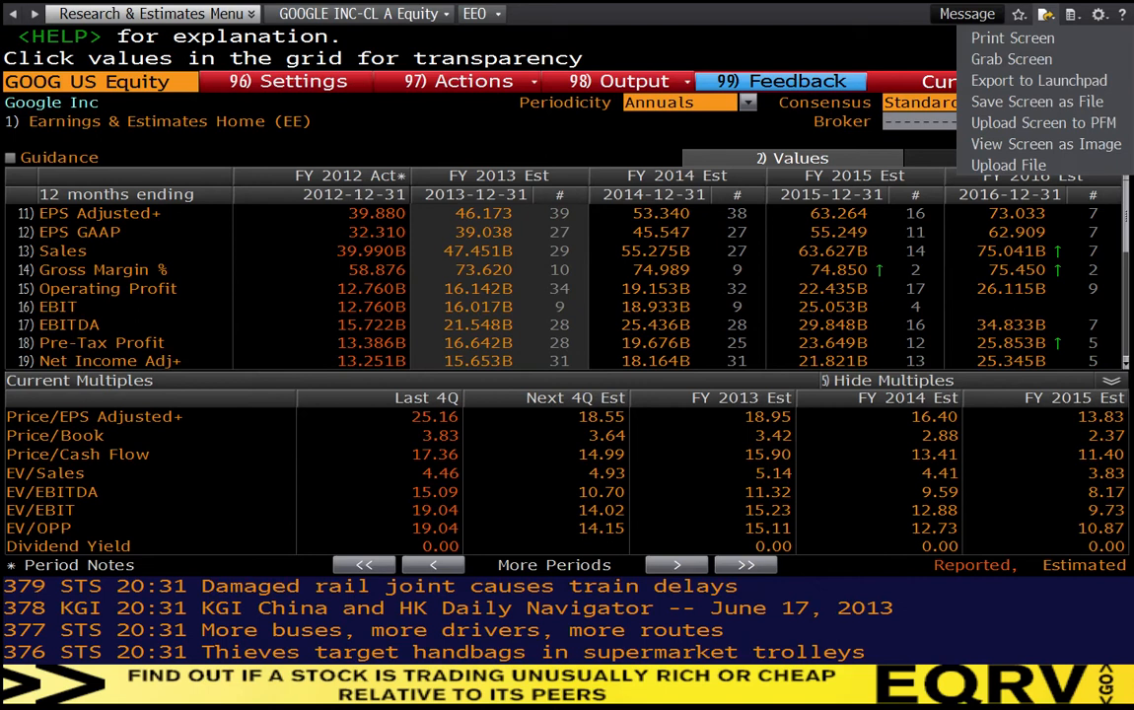
pyautogui.click(1026, 95)
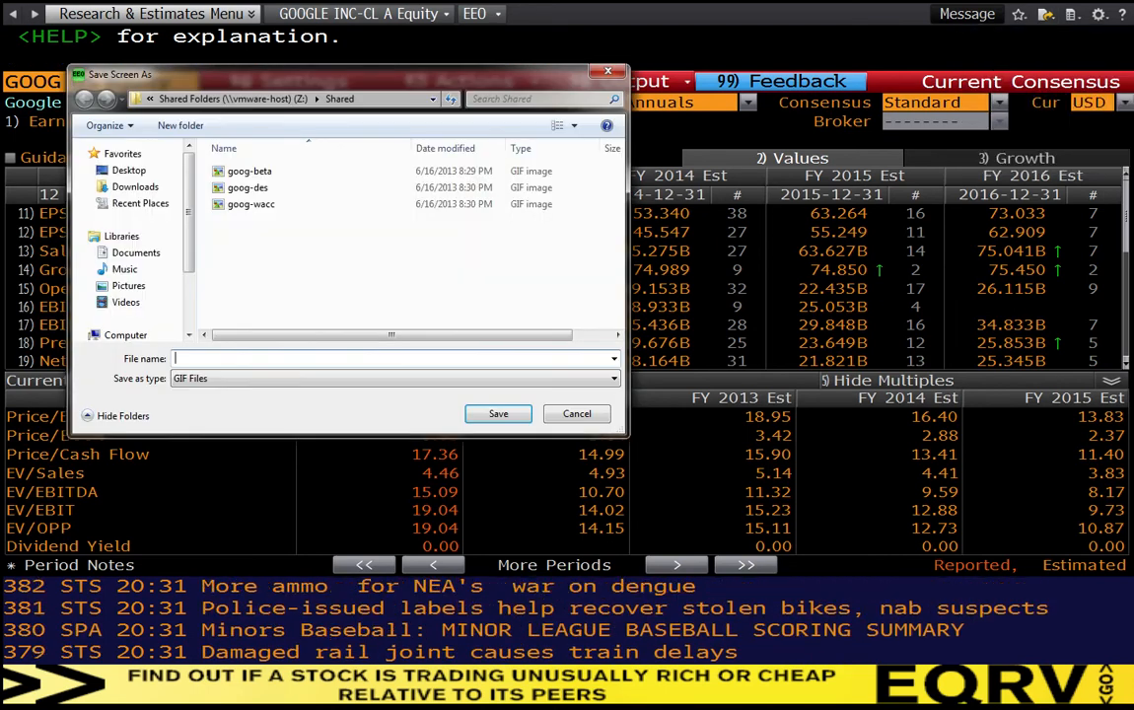
pyautogui.write('goog')
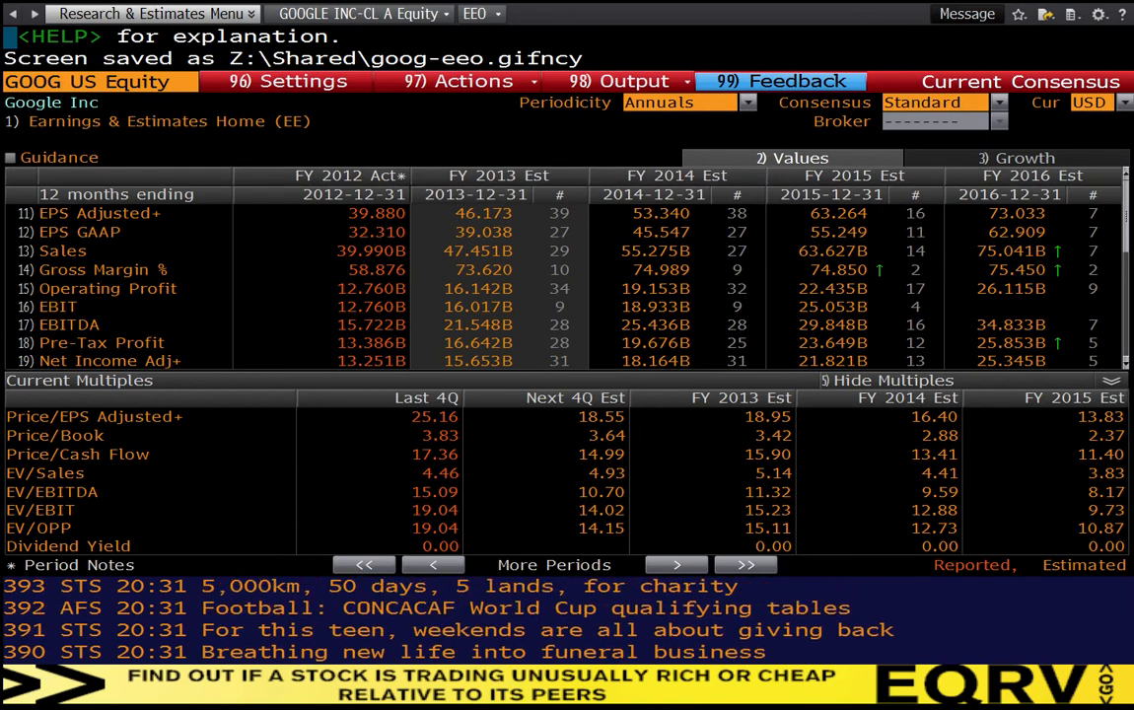
pyautogui.write('FA')
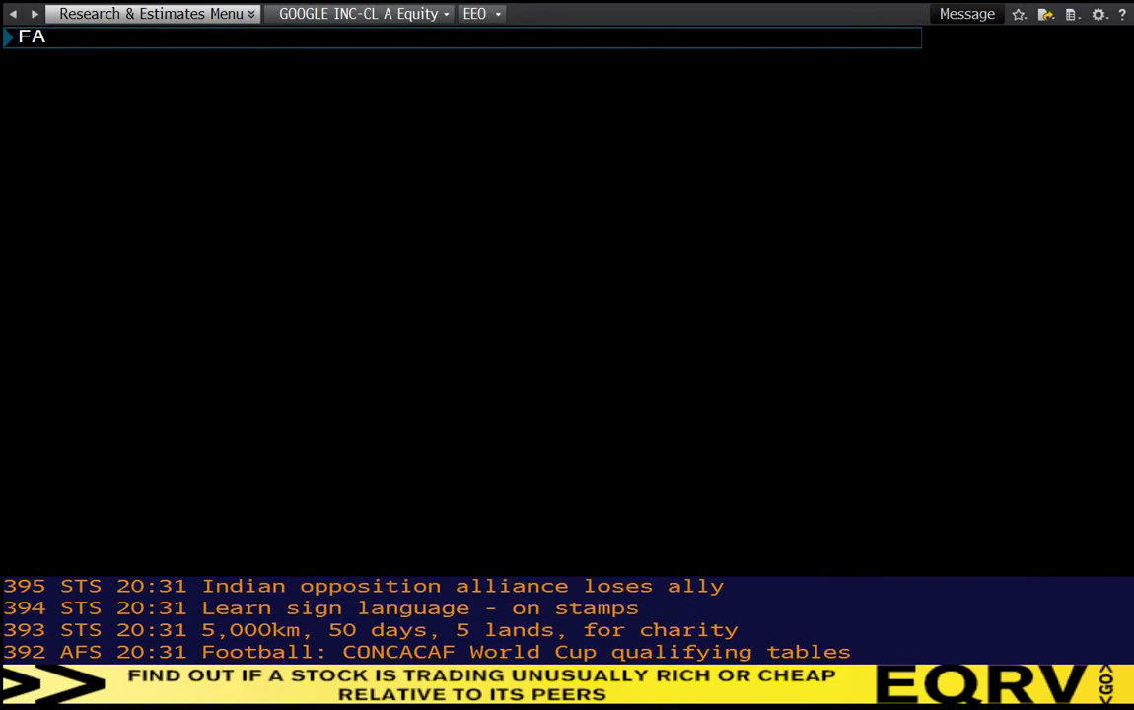
# Step: Run FA, view GOOG's as-reported and common-size income statements, and return to Standardized with Output options listed
pyautogui.press('Enter')
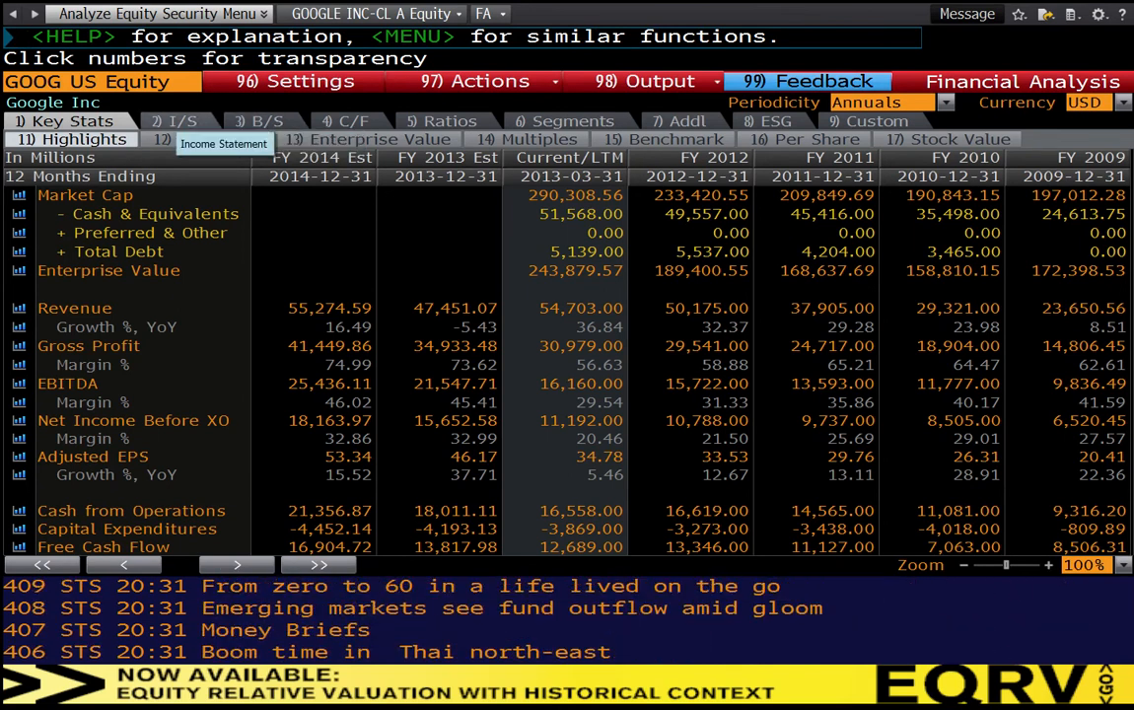
pyautogui.click(167, 120)
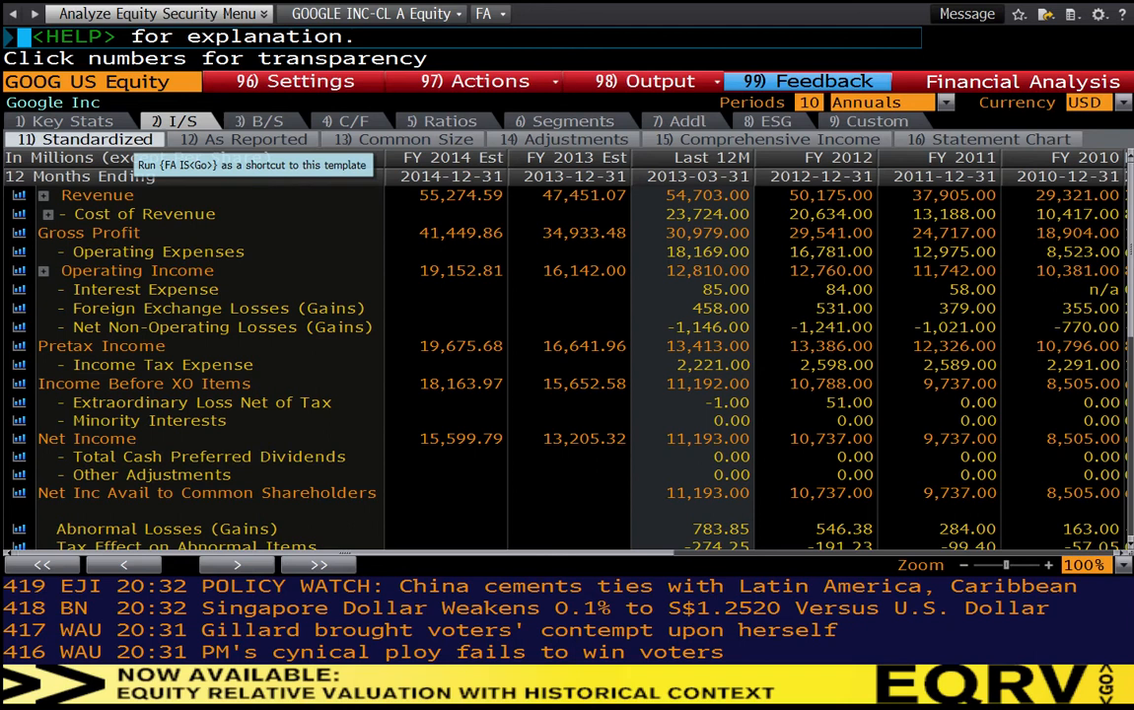
pyautogui.click(243, 138)
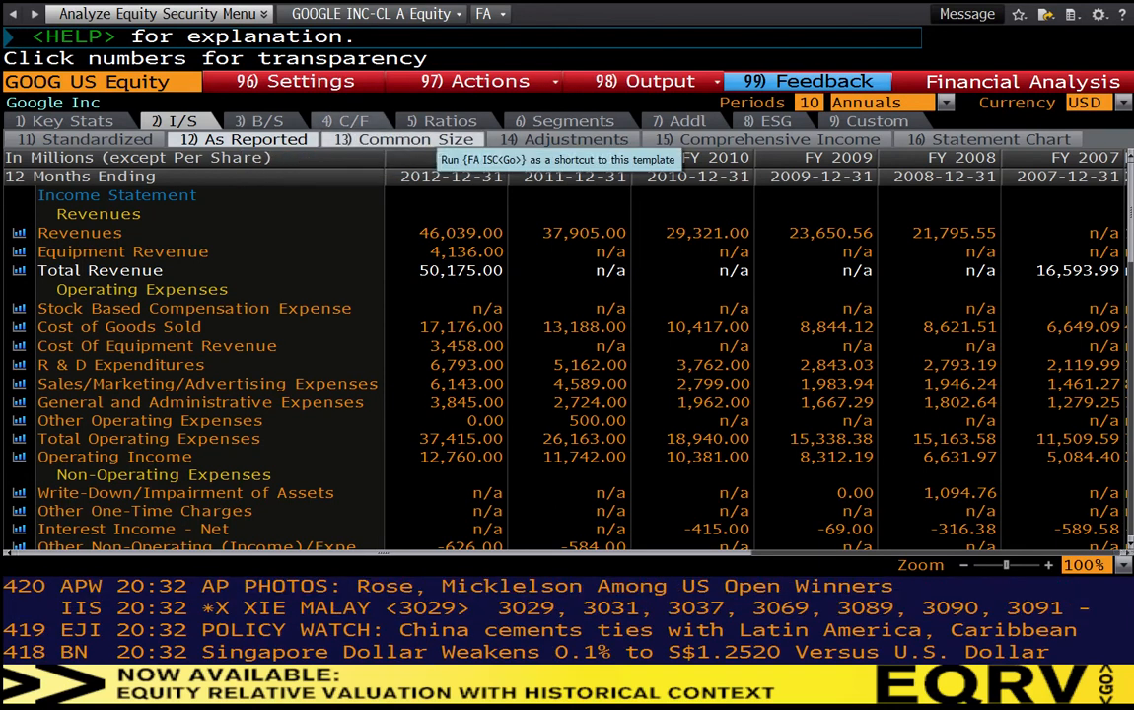
pyautogui.click(402, 138)
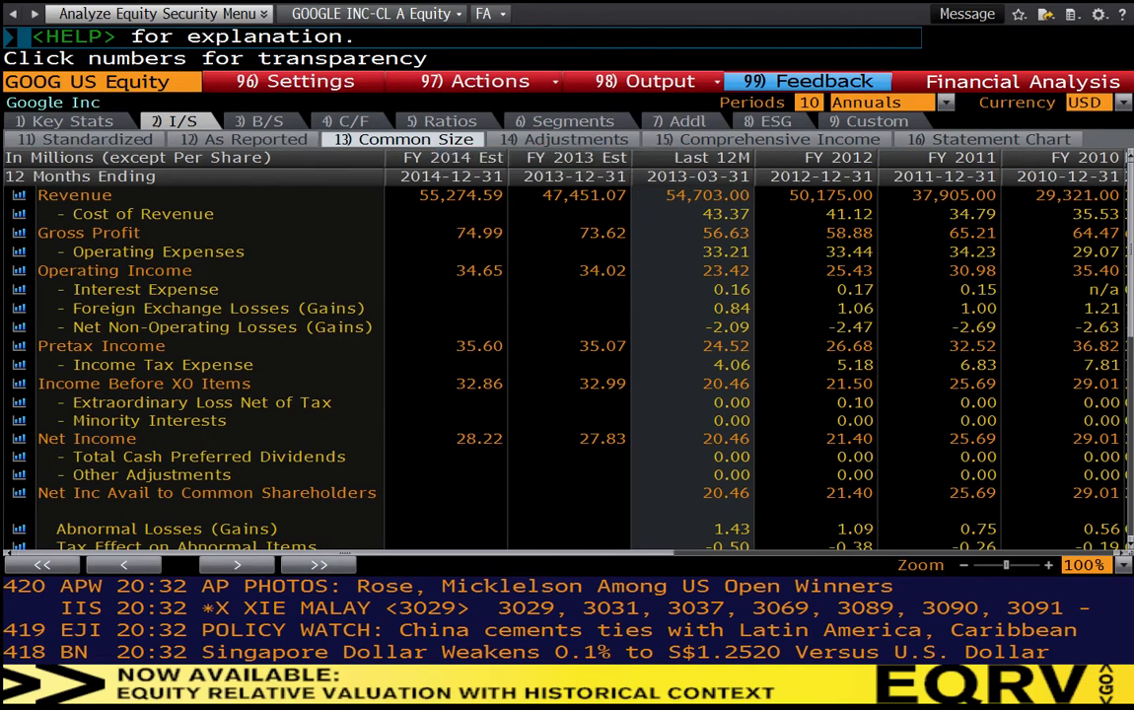
pyautogui.click(95, 138)
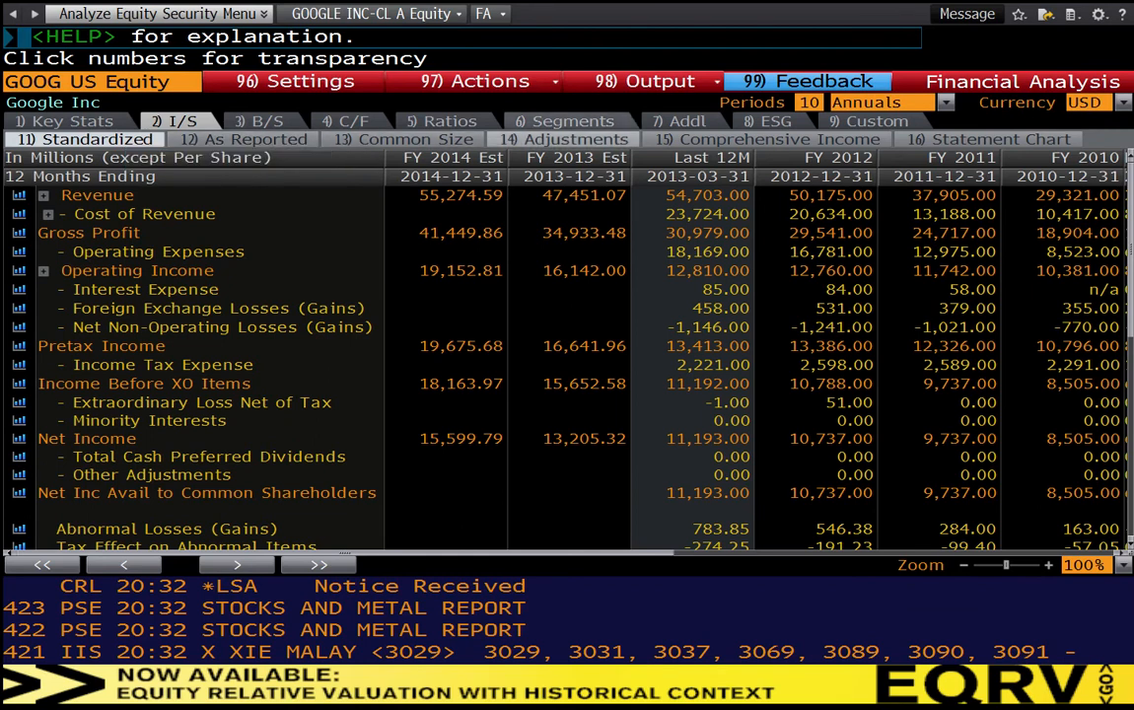
pyautogui.click(656, 80)
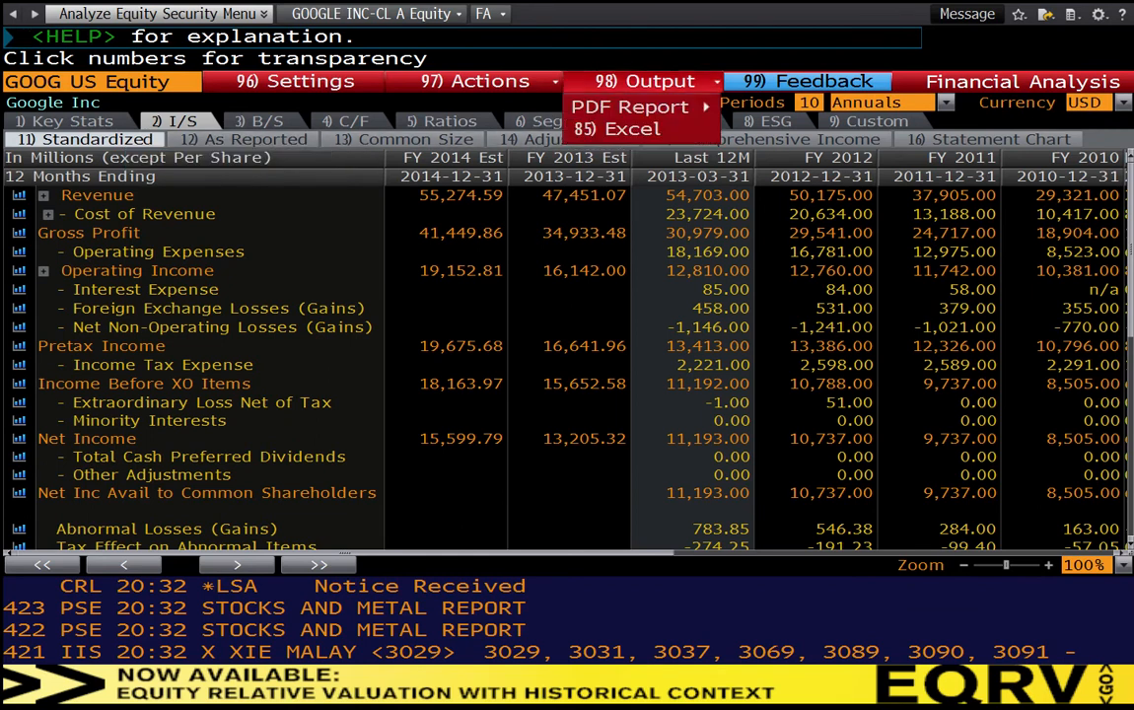
# Step: Export the standardized GOOG income statement to Excel via Output > Excel
pyautogui.click(627, 106)
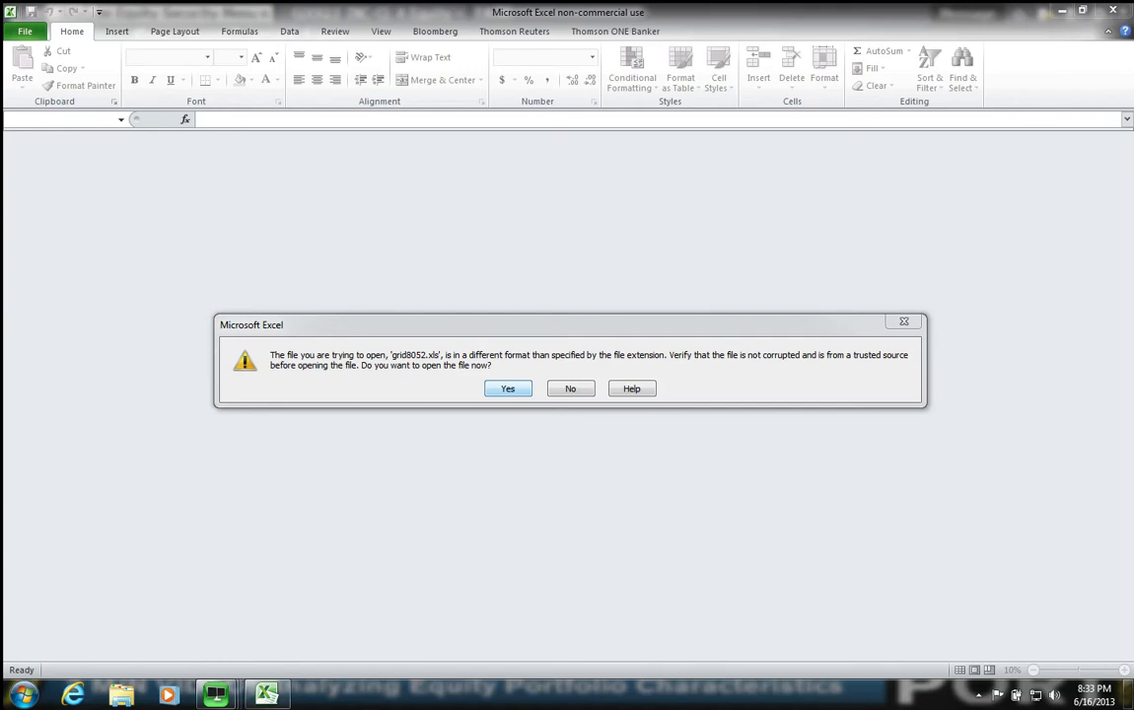
# Step: Accept the file-format warning and select the entire exported income statement sheet
pyautogui.click(509, 388)
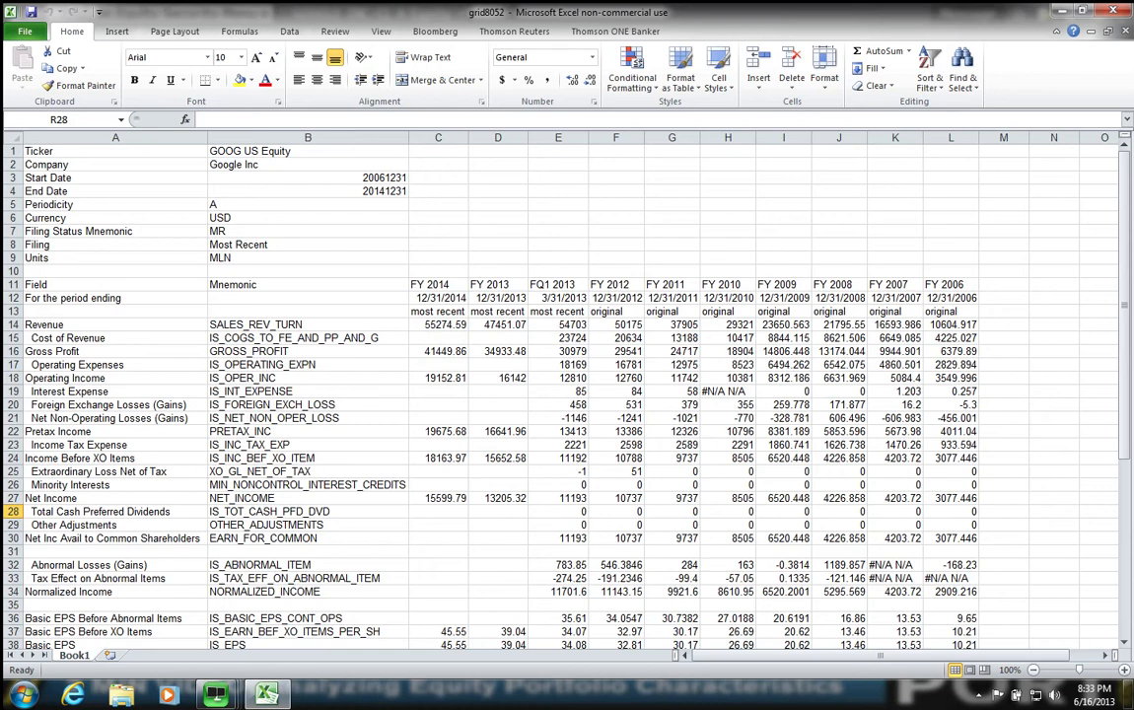
pyautogui.click(615, 351)
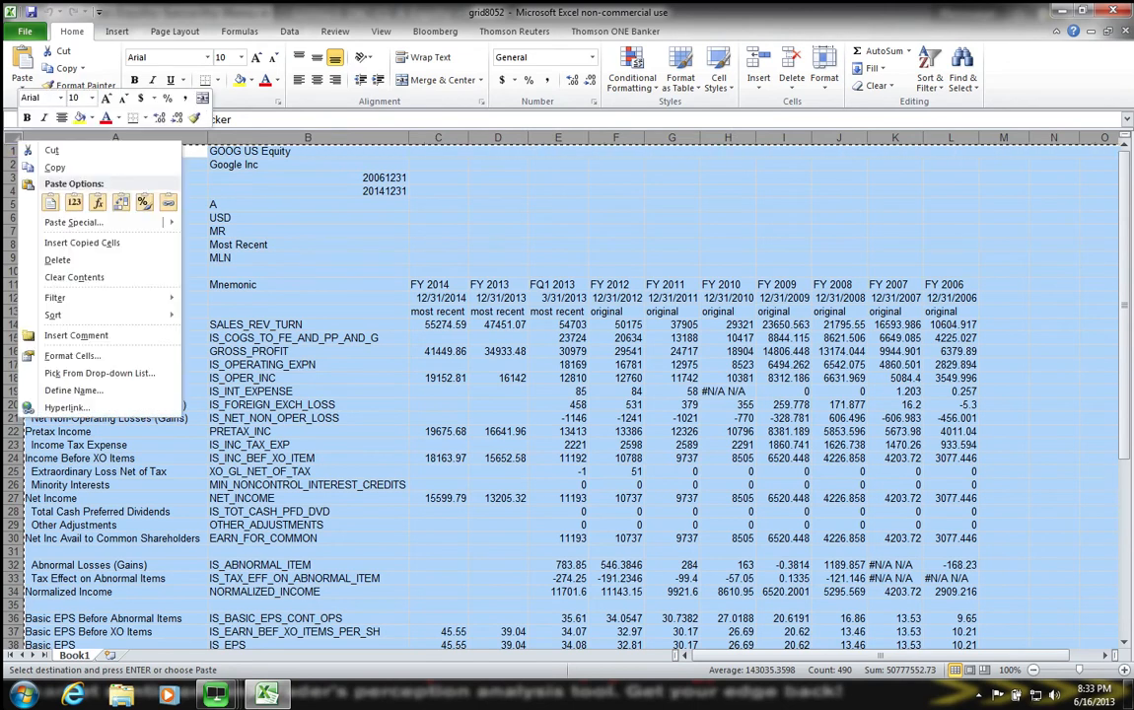
# Step: Paste the copied sheet onto itself as values only and inspect the #N/A entry in H19
pyautogui.click(71, 221)
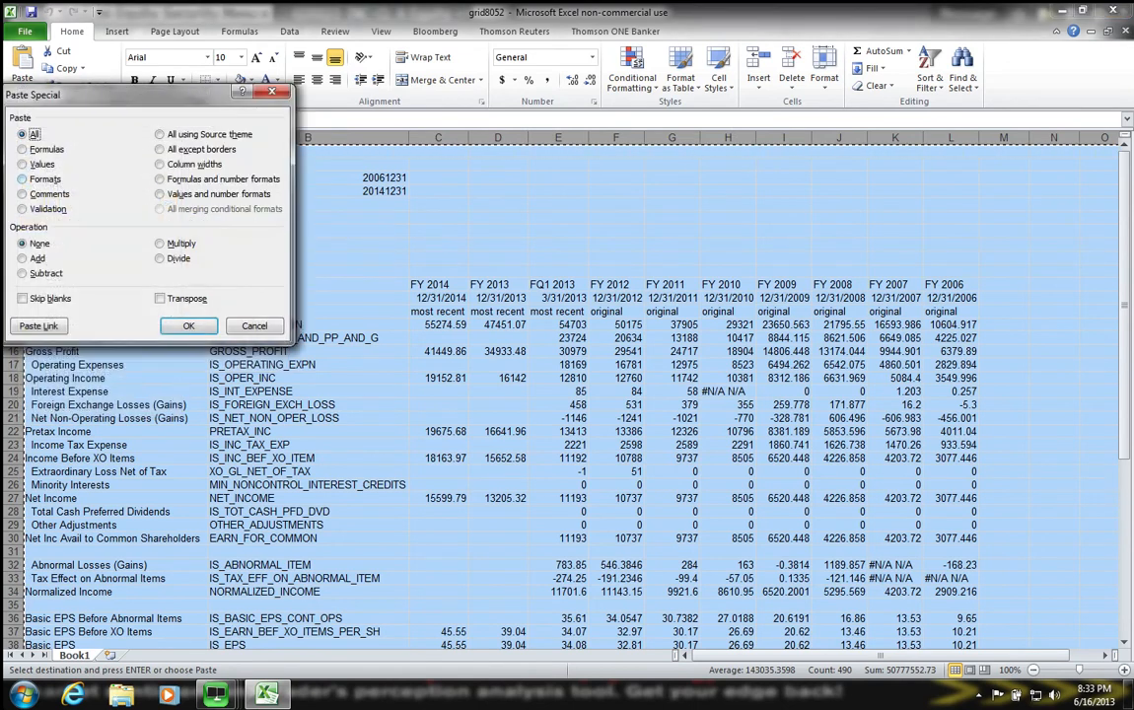
pyautogui.click(187, 326)
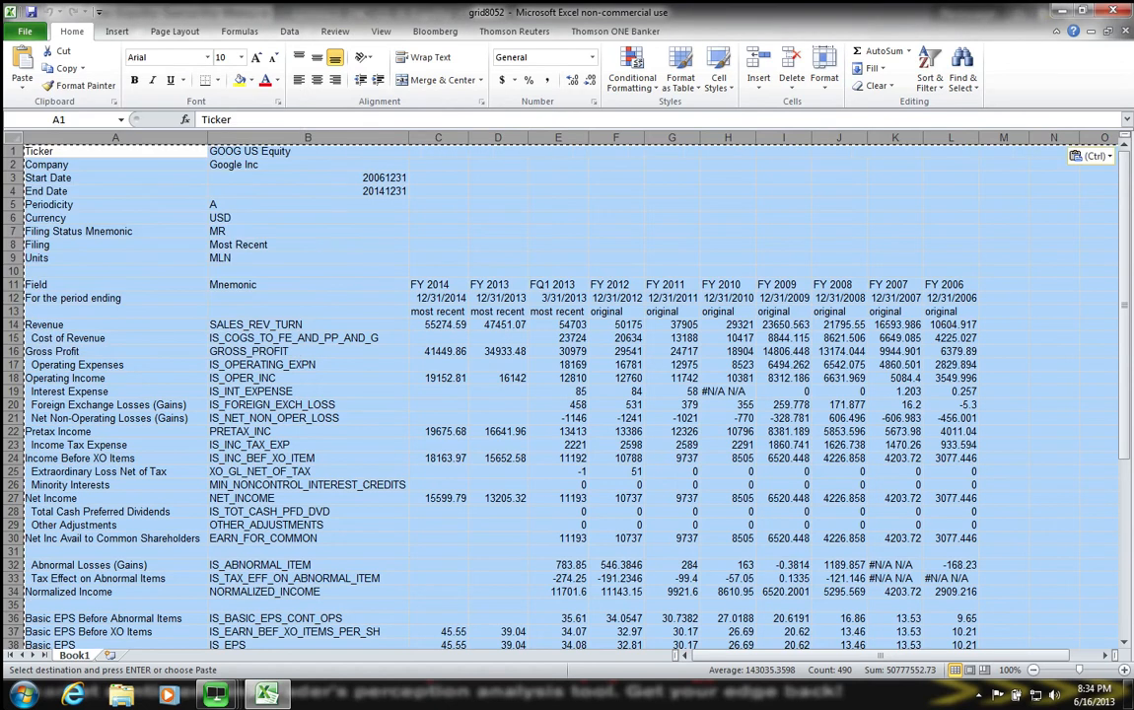
pyautogui.click(618, 385)
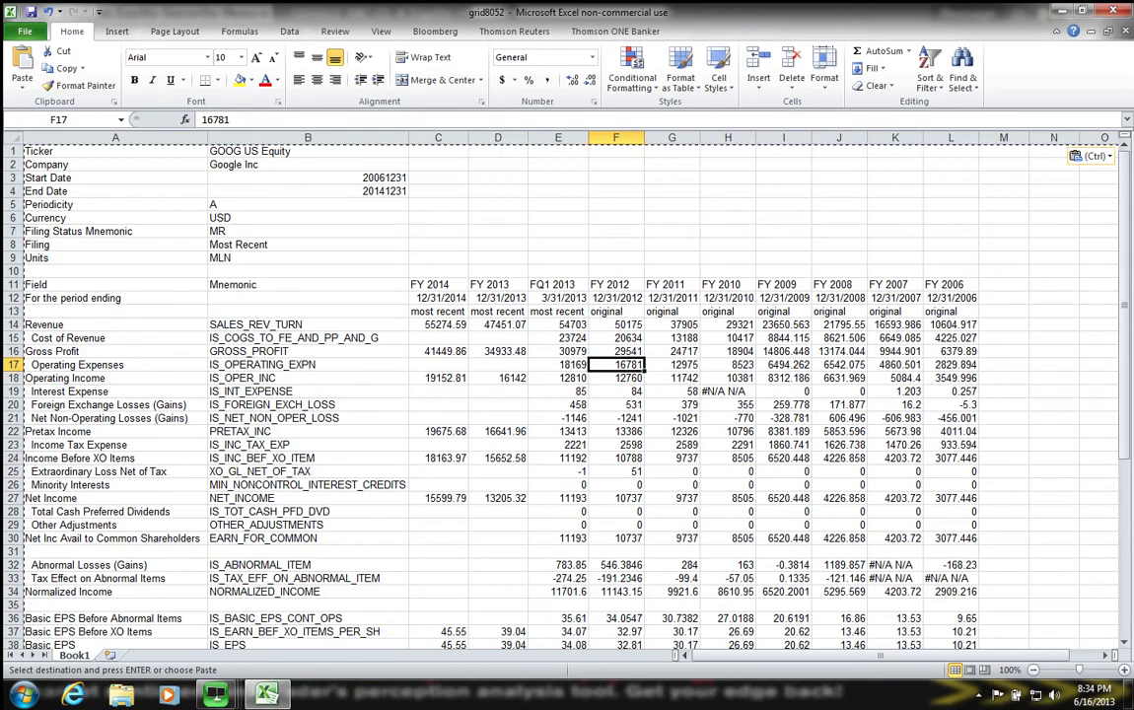
pyautogui.click(728, 390)
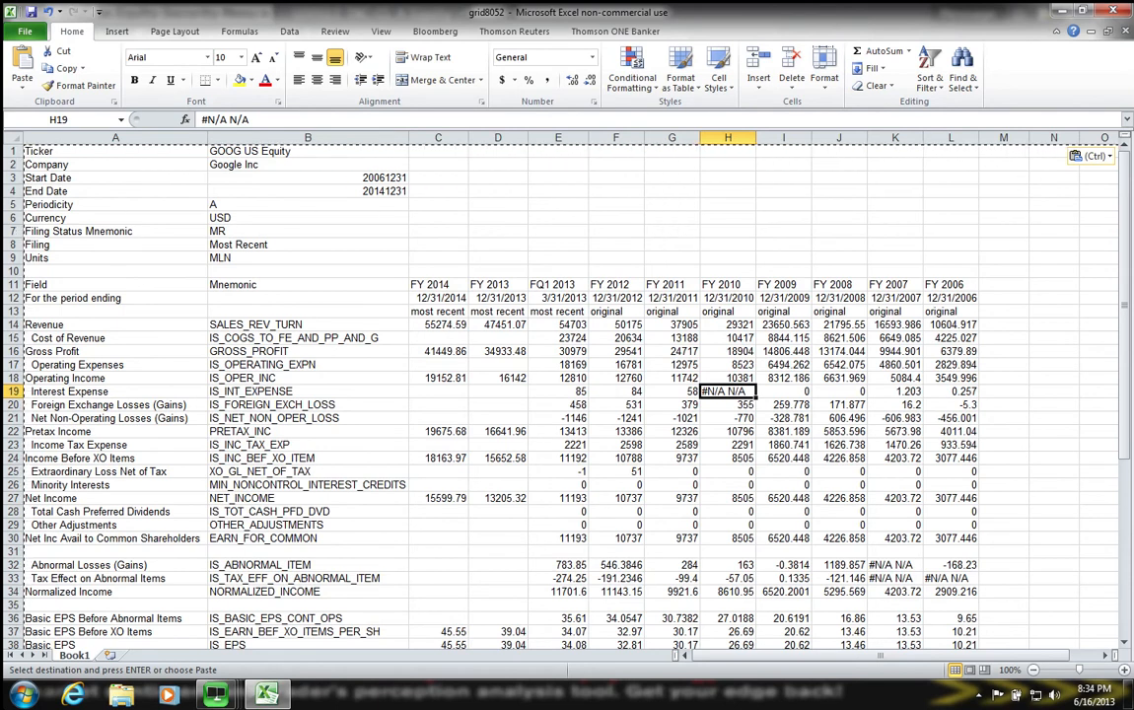
# Step: Replace all '#N/A N/A' entries with 0 (six replacements) and begin saving the workbook
pyautogui.press('ctrl+f')
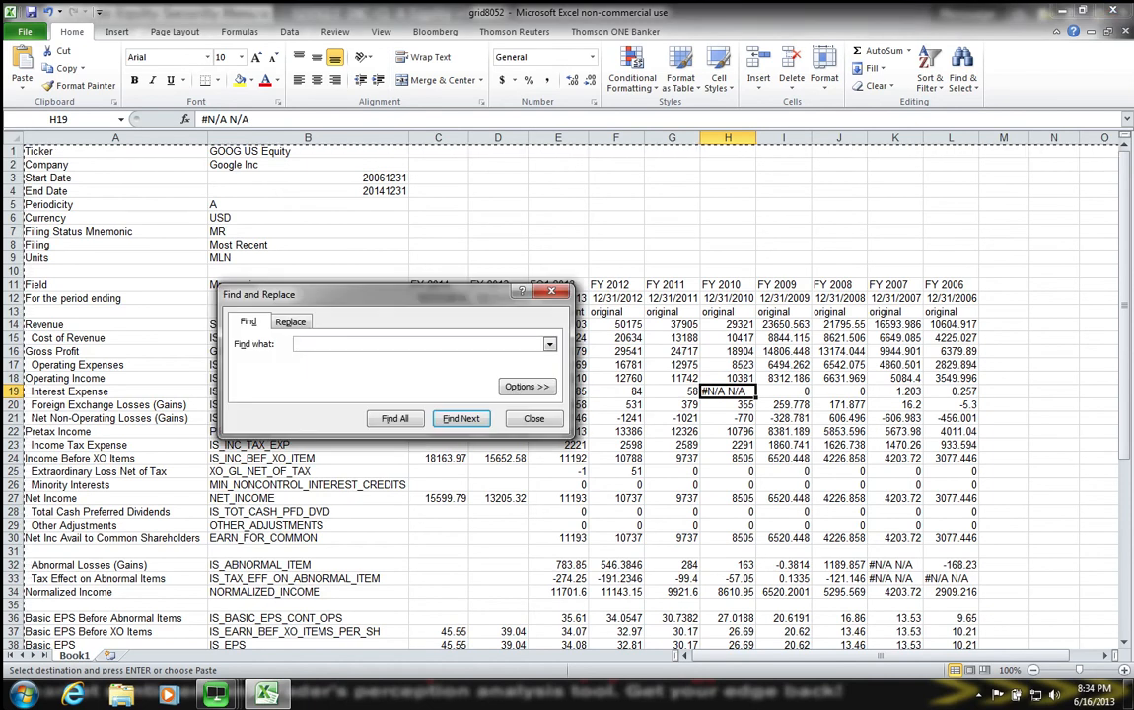
pyautogui.write('#')
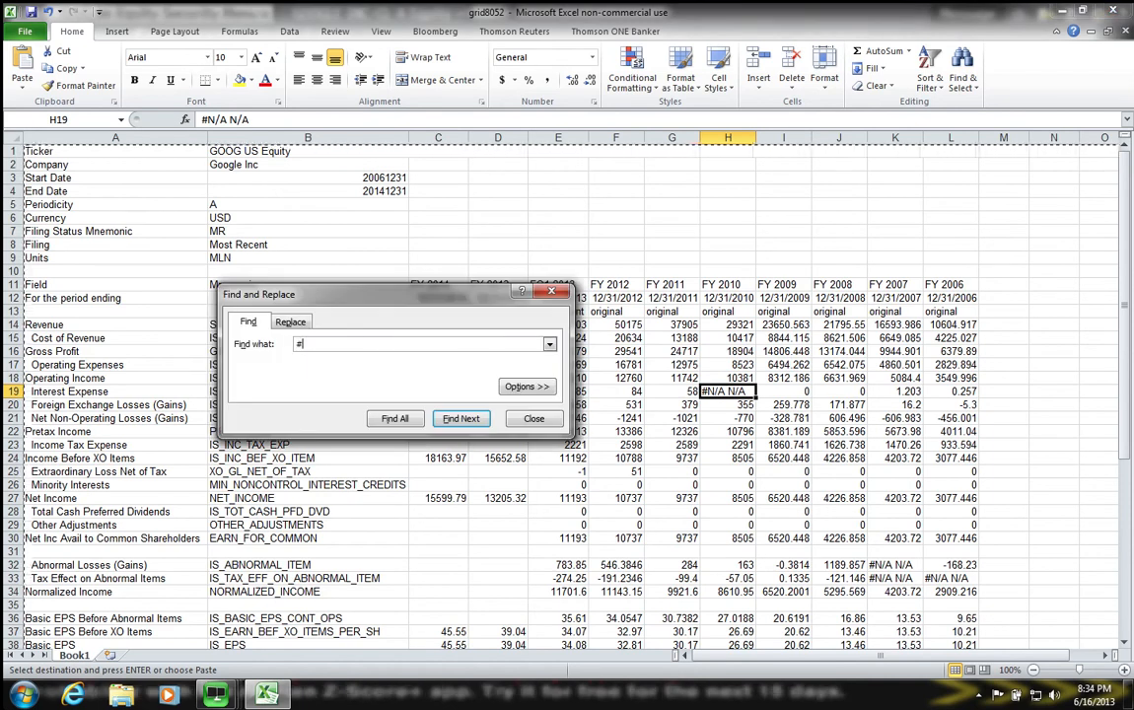
pyautogui.write('N/A')
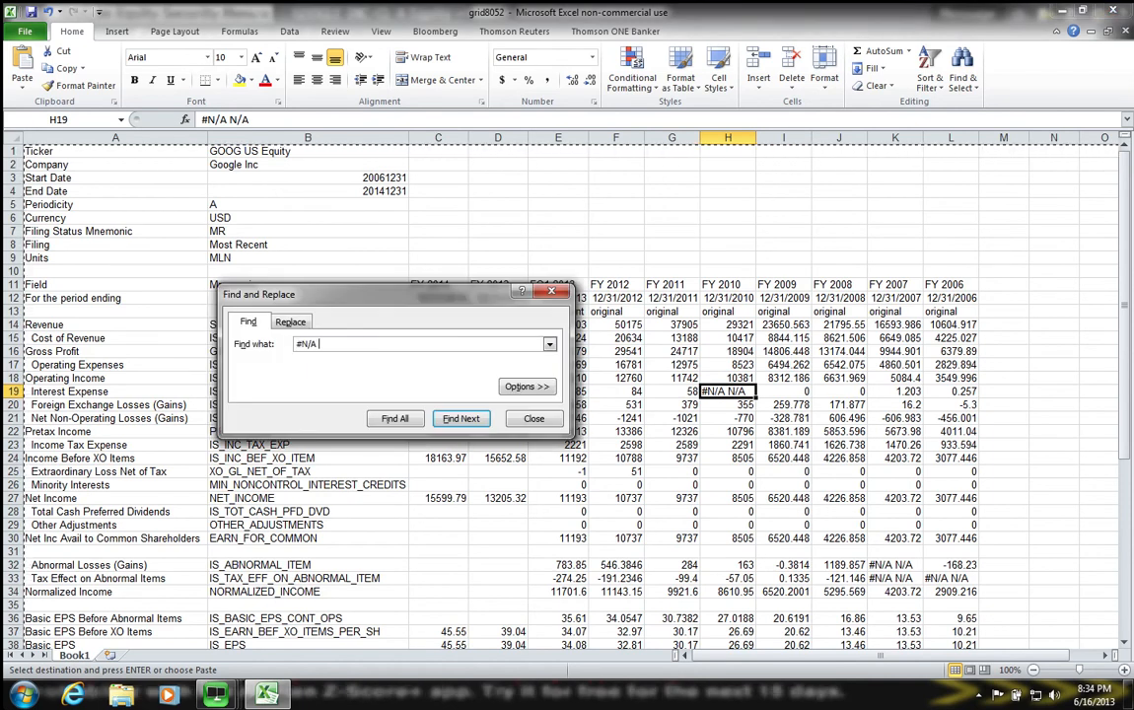
pyautogui.write('N/A')
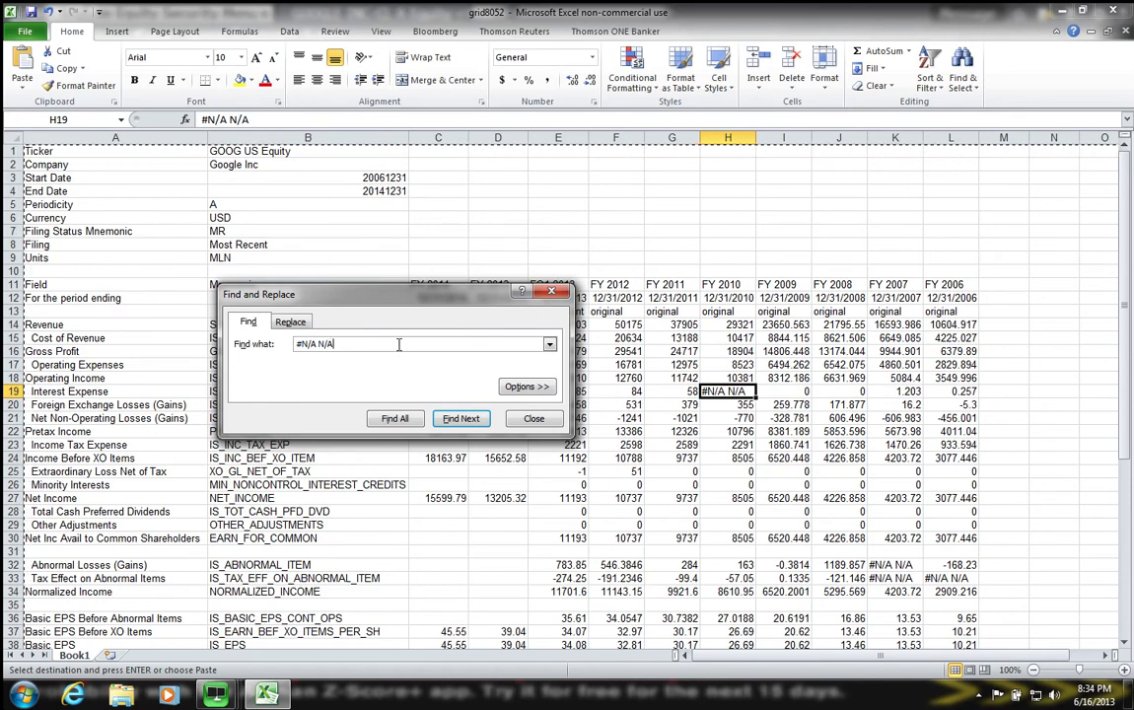
pyautogui.click(292, 320)
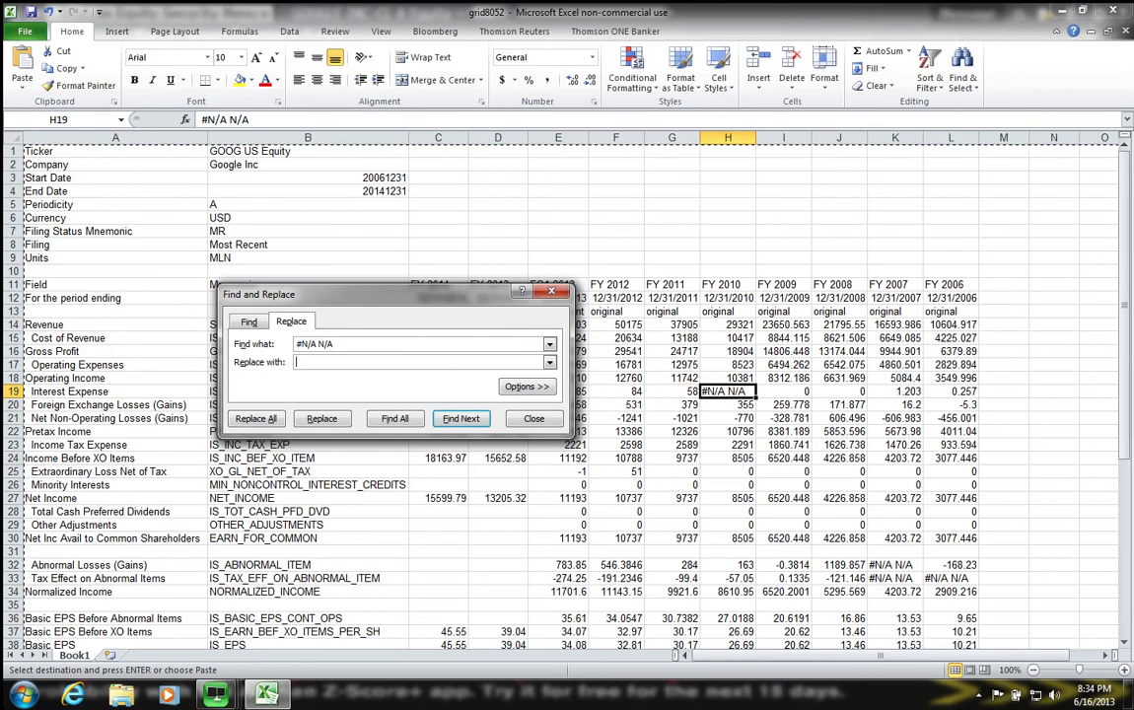
pyautogui.write('0')
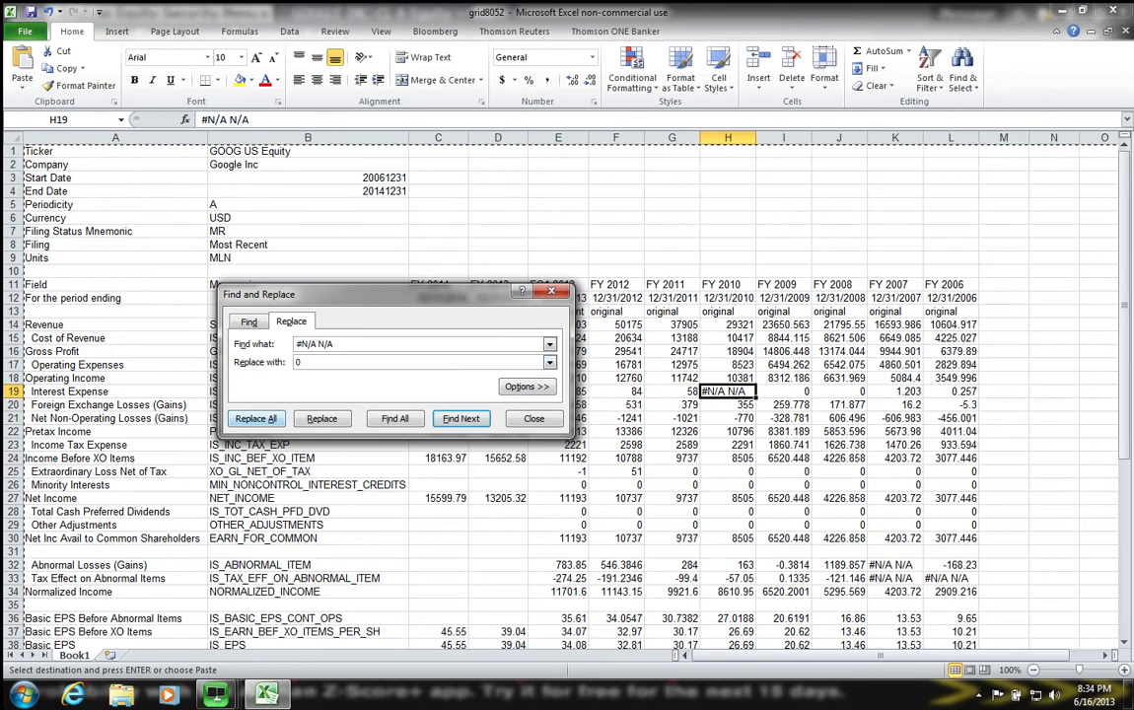
pyautogui.click(257, 418)
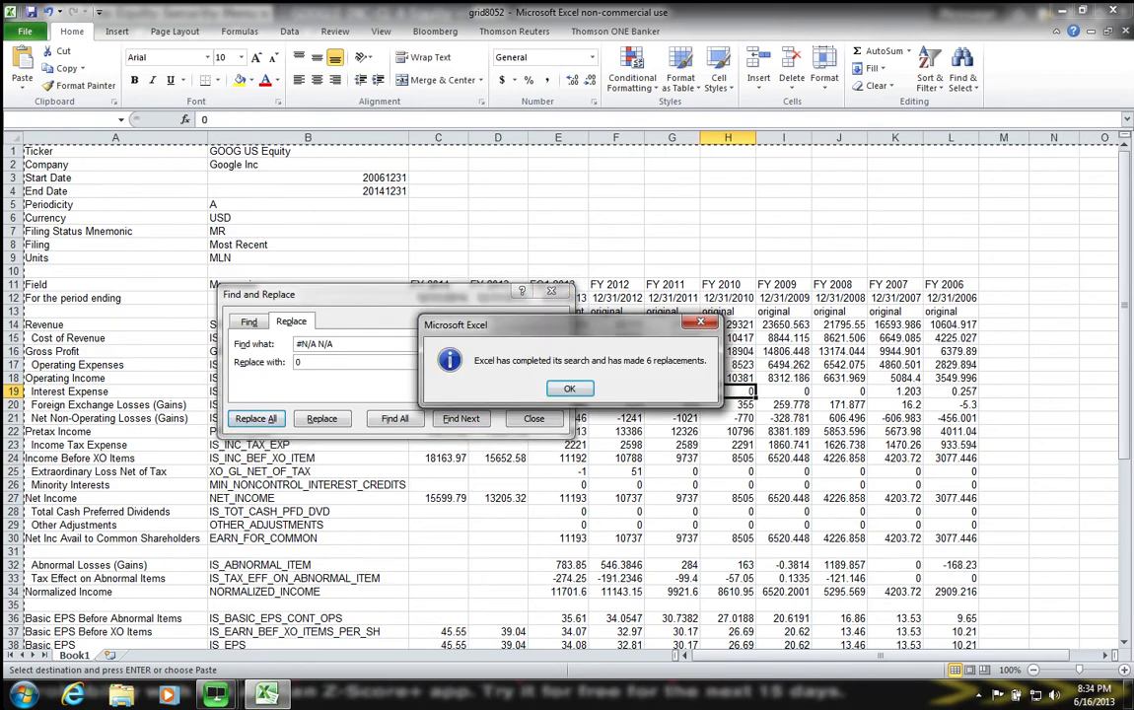
pyautogui.click(570, 389)
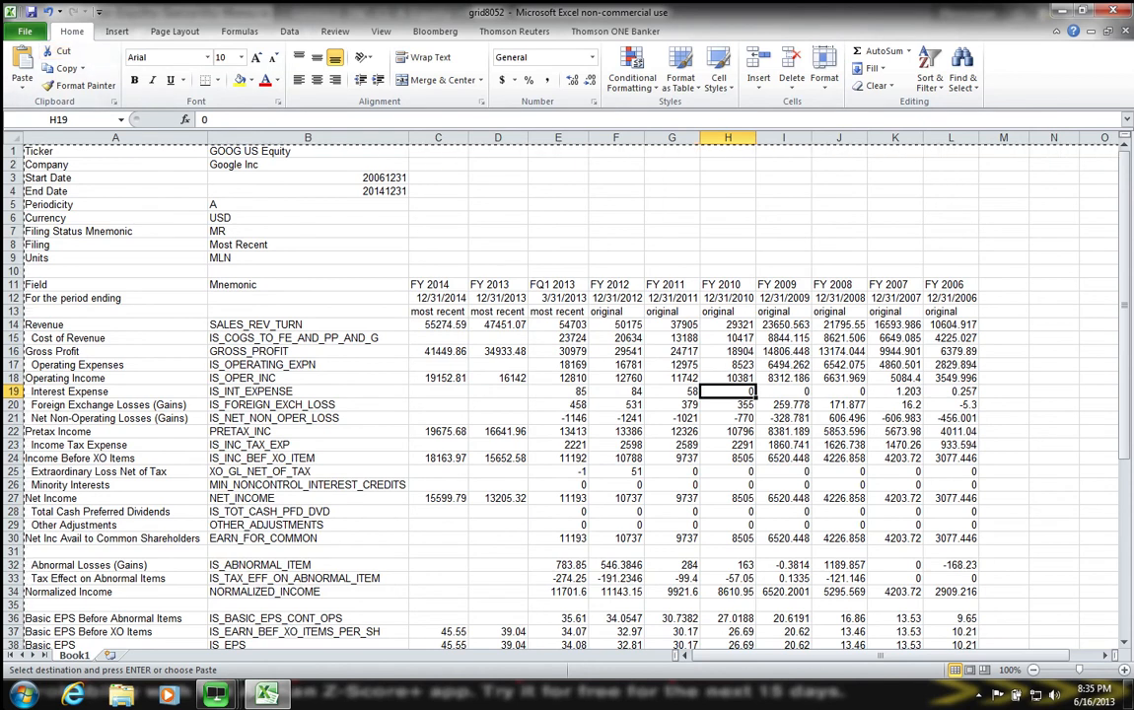
pyautogui.click(39, 32)
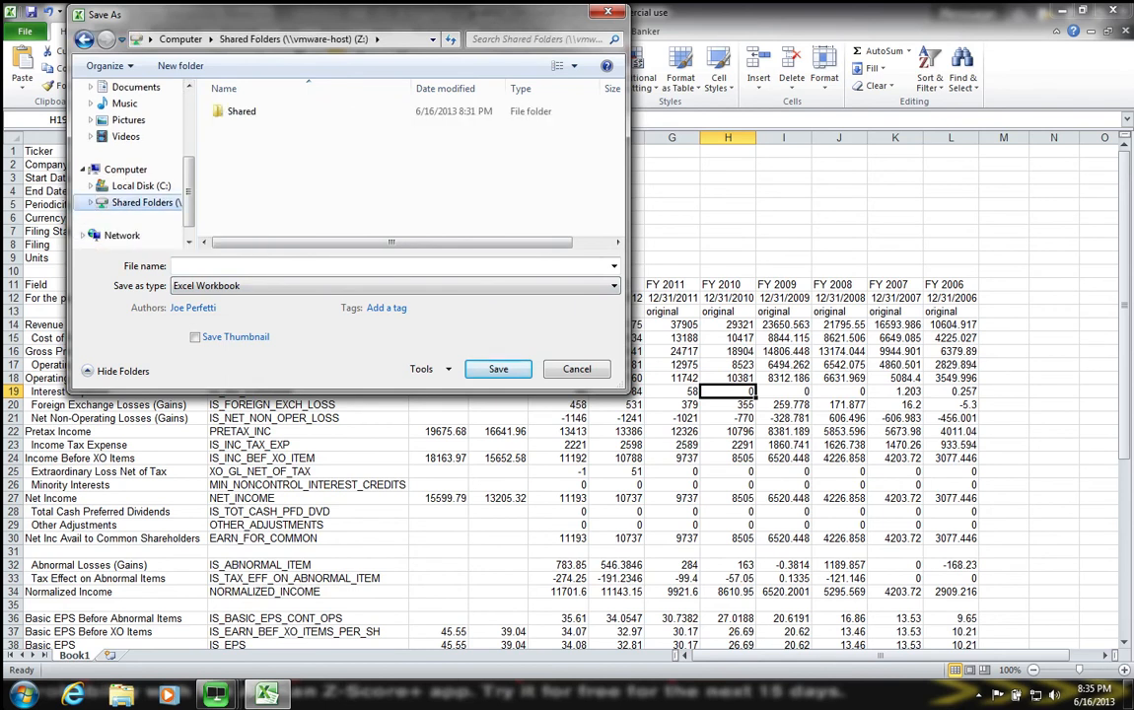
# Step: Save the workbook in the Shared folder under a 'goog-' file name
pyautogui.doubleClick(241, 110)
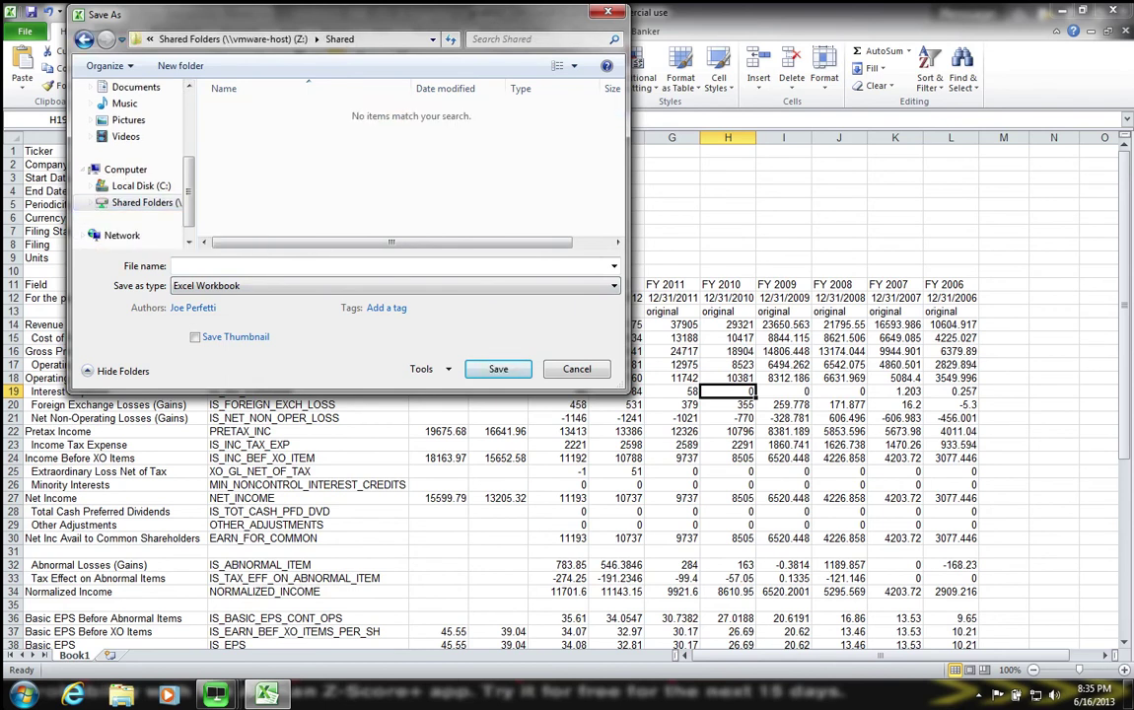
pyautogui.write('g')
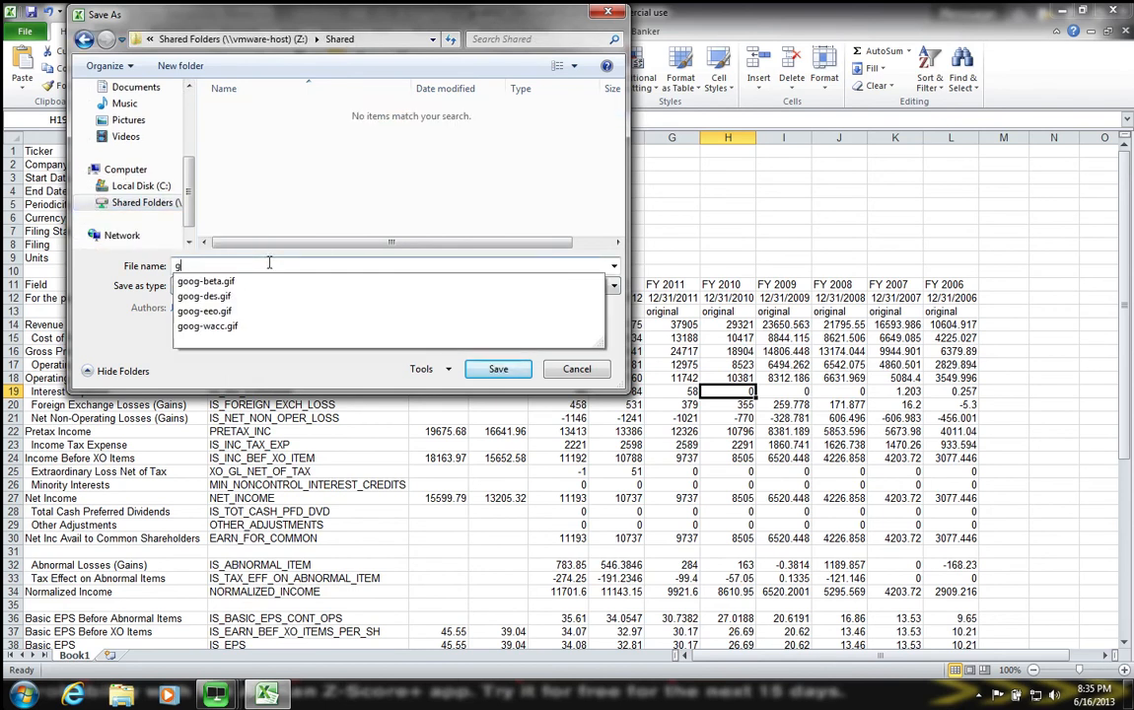
pyautogui.write('oog-')
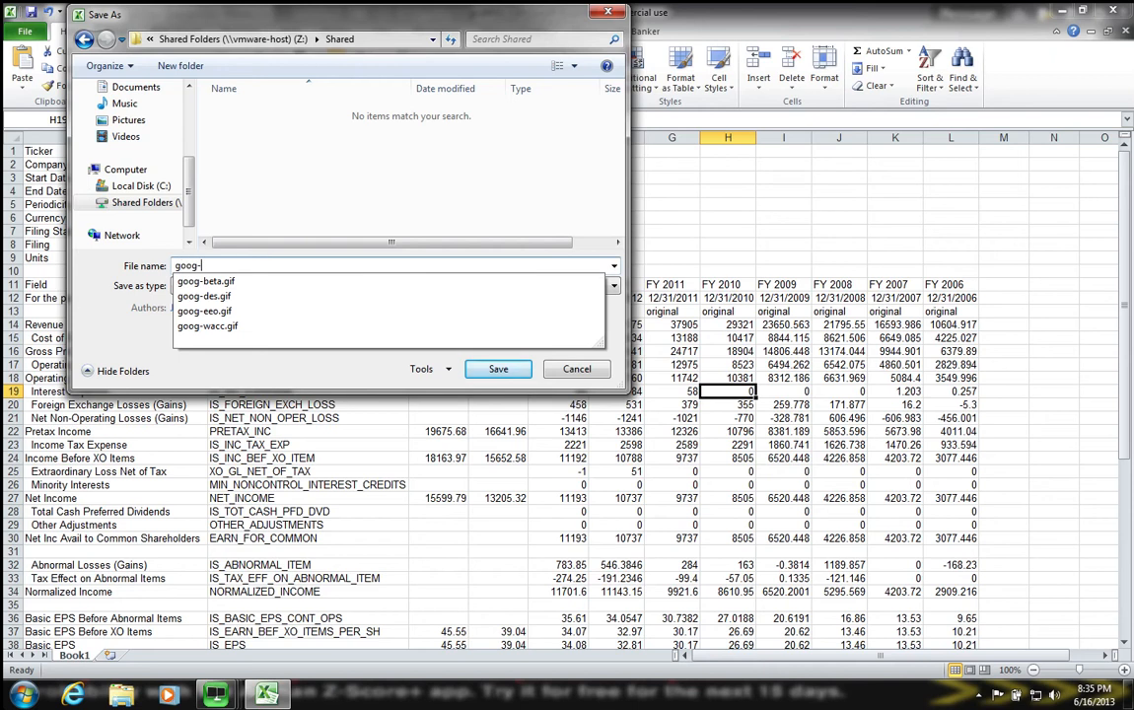
pyautogui.click(496, 369)
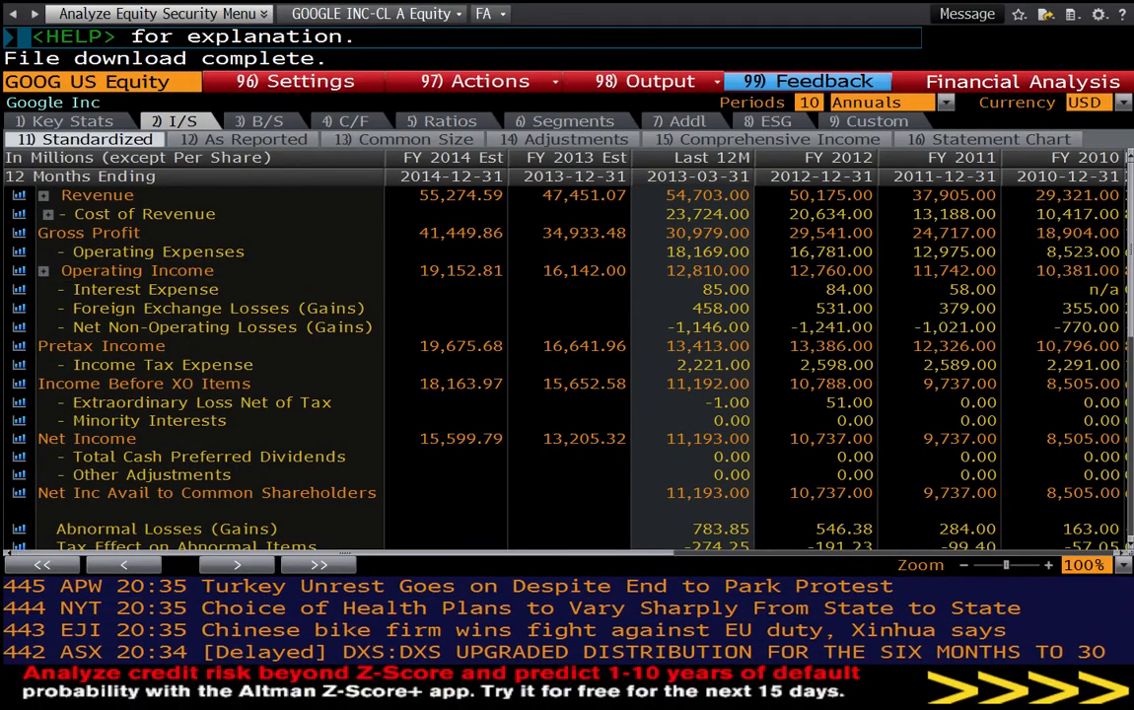
# Step: Switch Bloomberg FA to the B/S tab and output the balance sheet to Excel
pyautogui.click(260, 120)
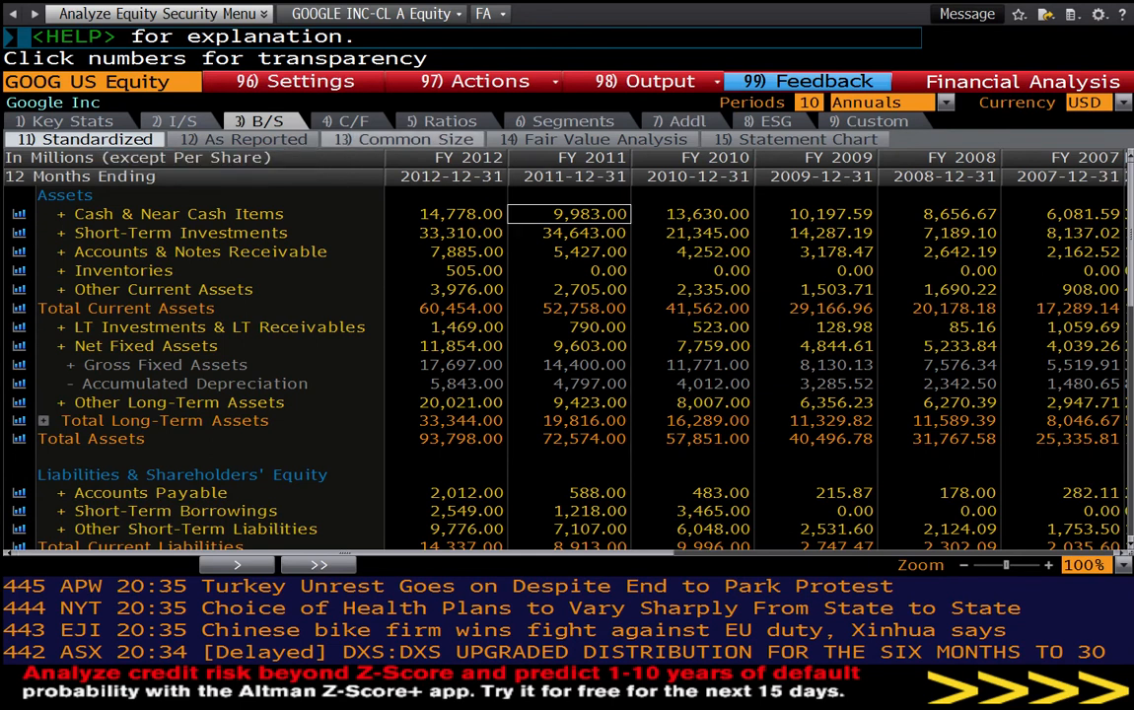
pyautogui.click(657, 81)
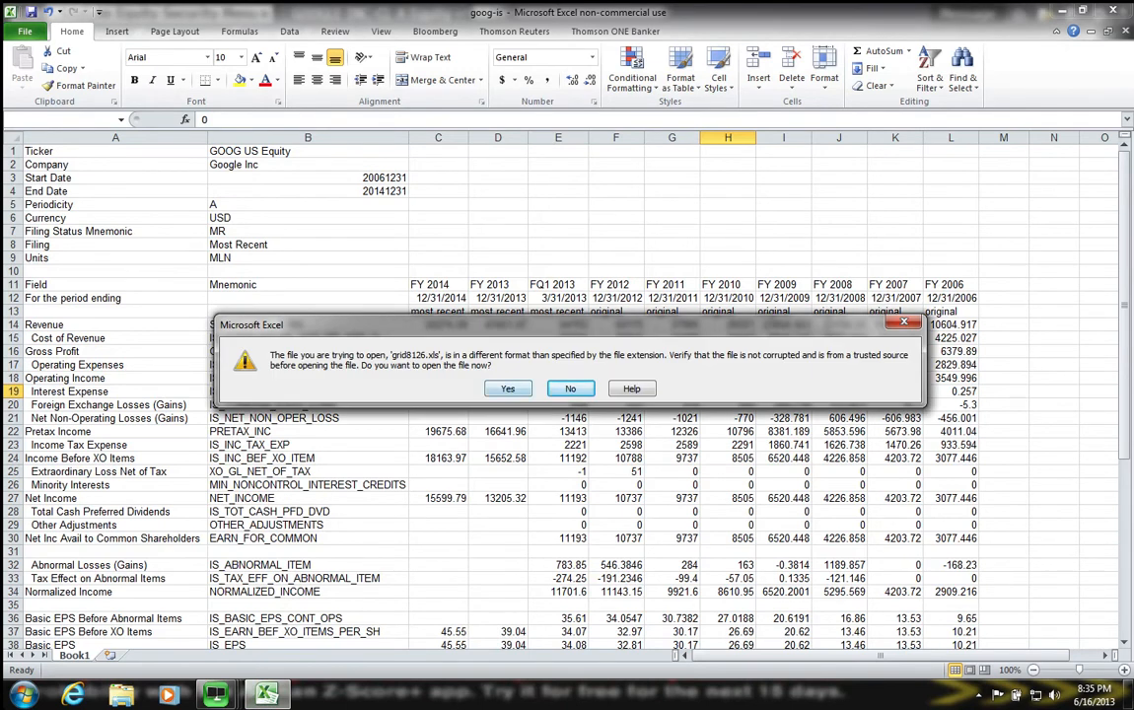
# Step: Accept the file-format warning and select the entire balance sheet worksheet
pyautogui.click(507, 388)
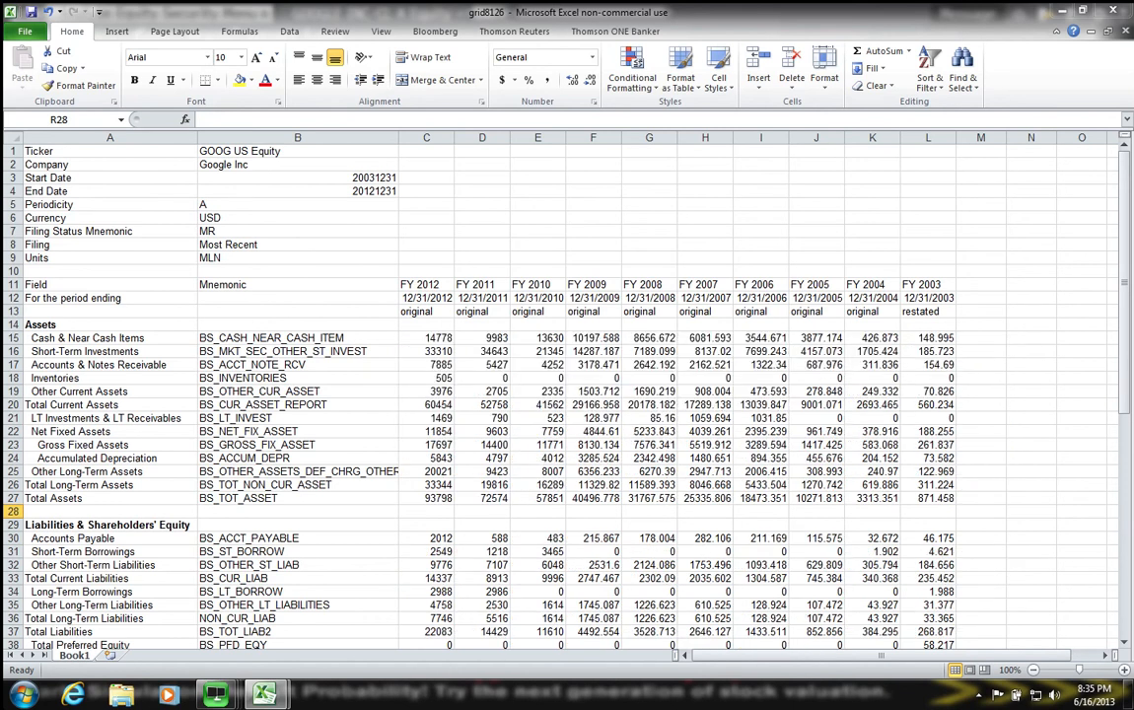
pyautogui.click(10, 138)
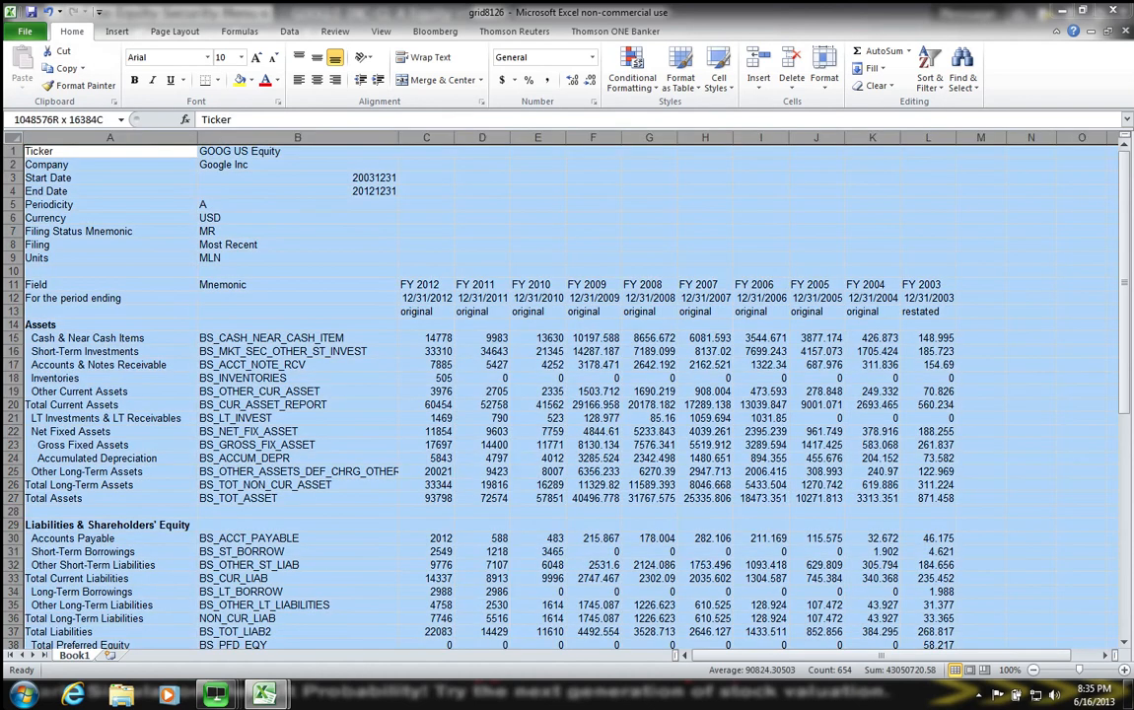
# Step: Paste the balance sheet back onto itself as values only
pyautogui.rightClick(39, 153)
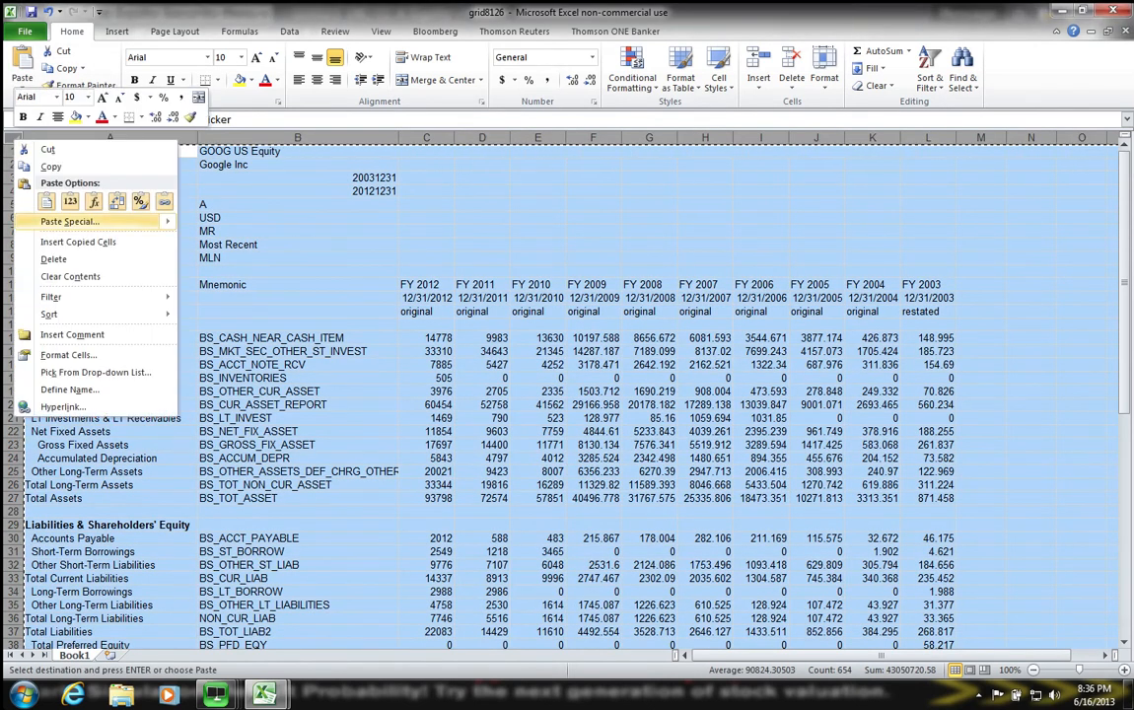
pyautogui.click(69, 221)
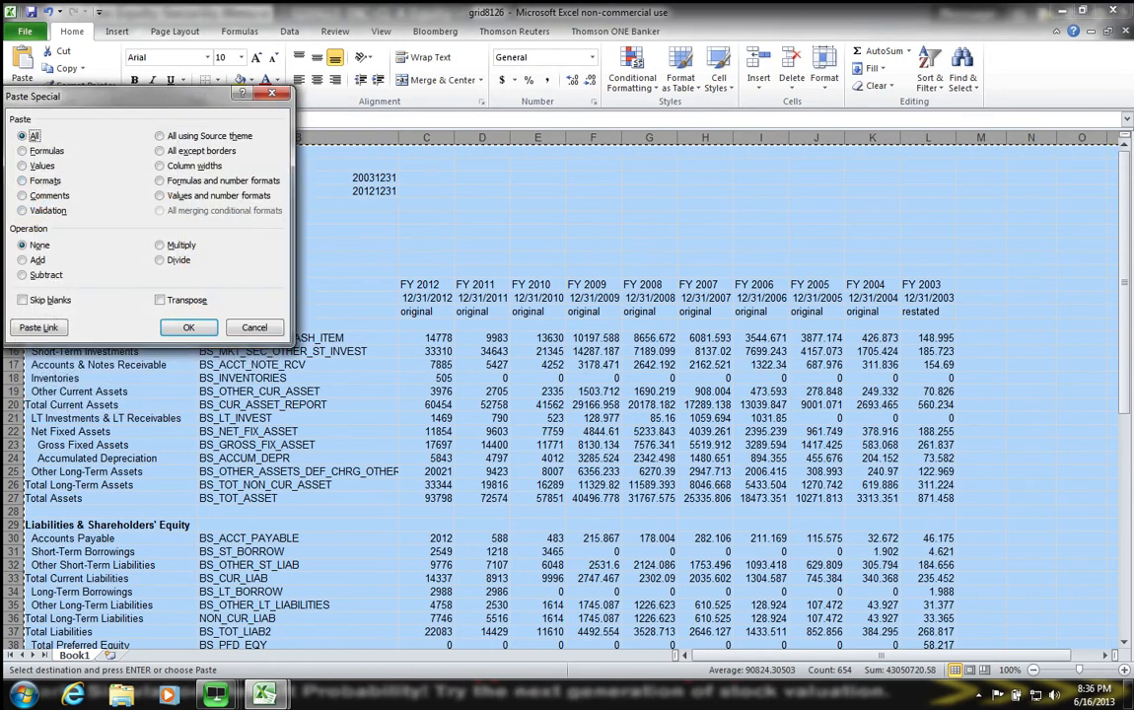
pyautogui.click(24, 165)
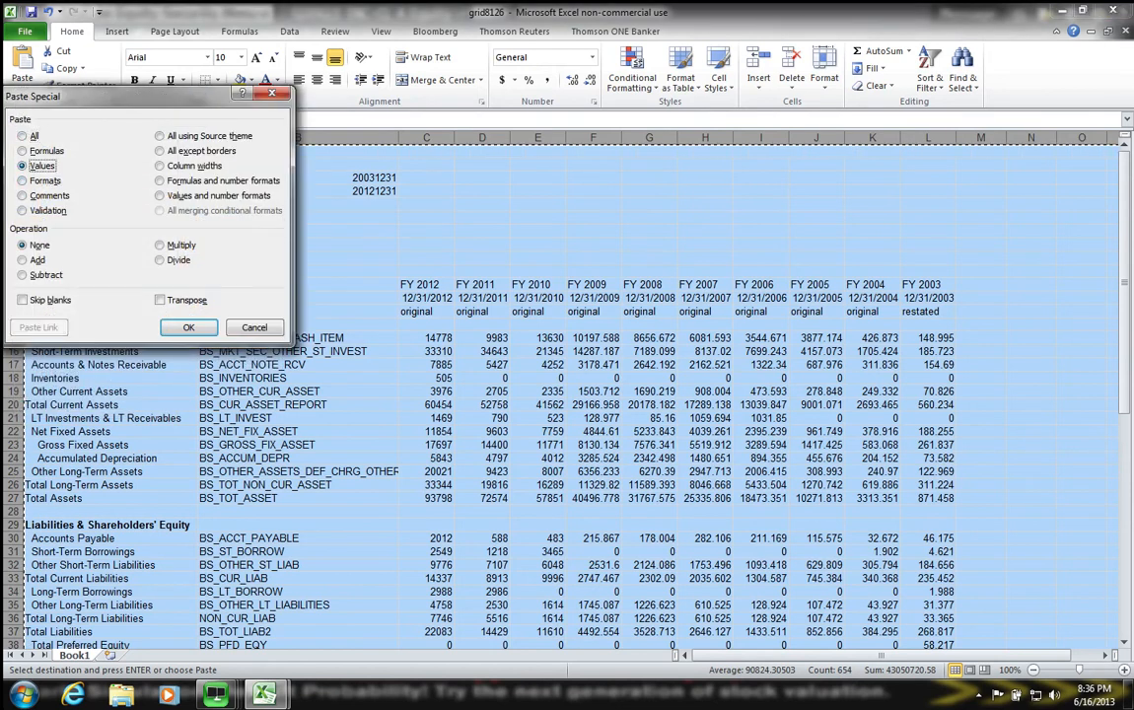
pyautogui.click(190, 328)
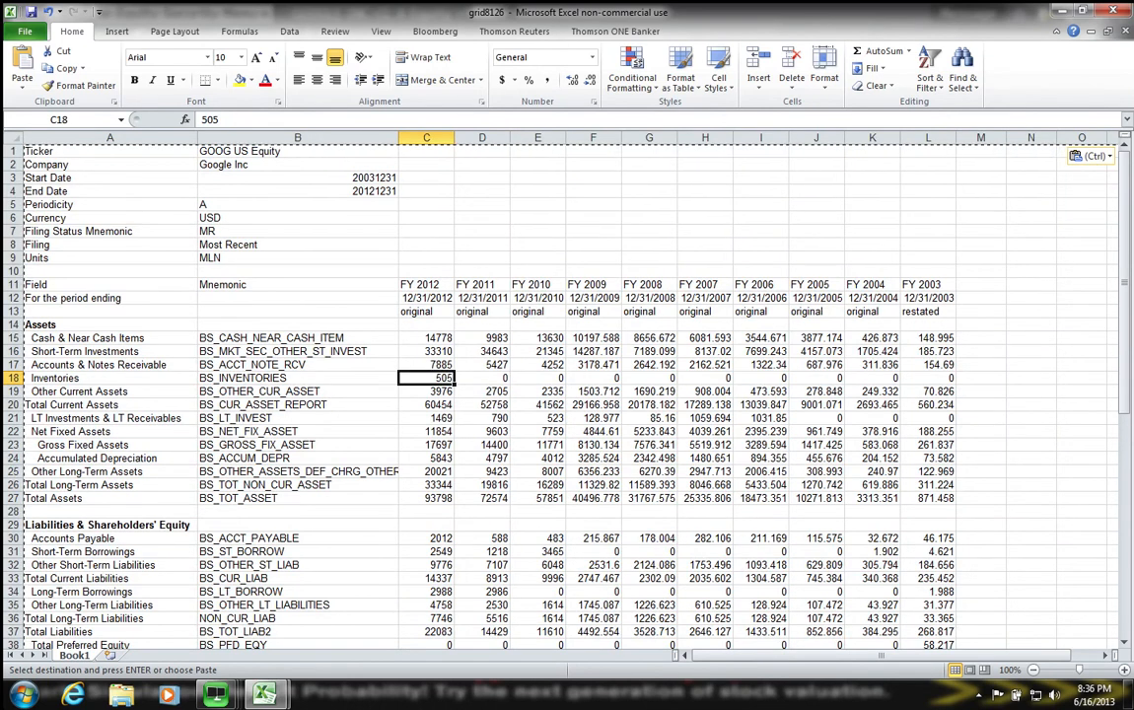
# Step: Replace every '#N/A N/A' entry on the balance sheet, 28 replacements reported
pyautogui.press('ctrl+f')
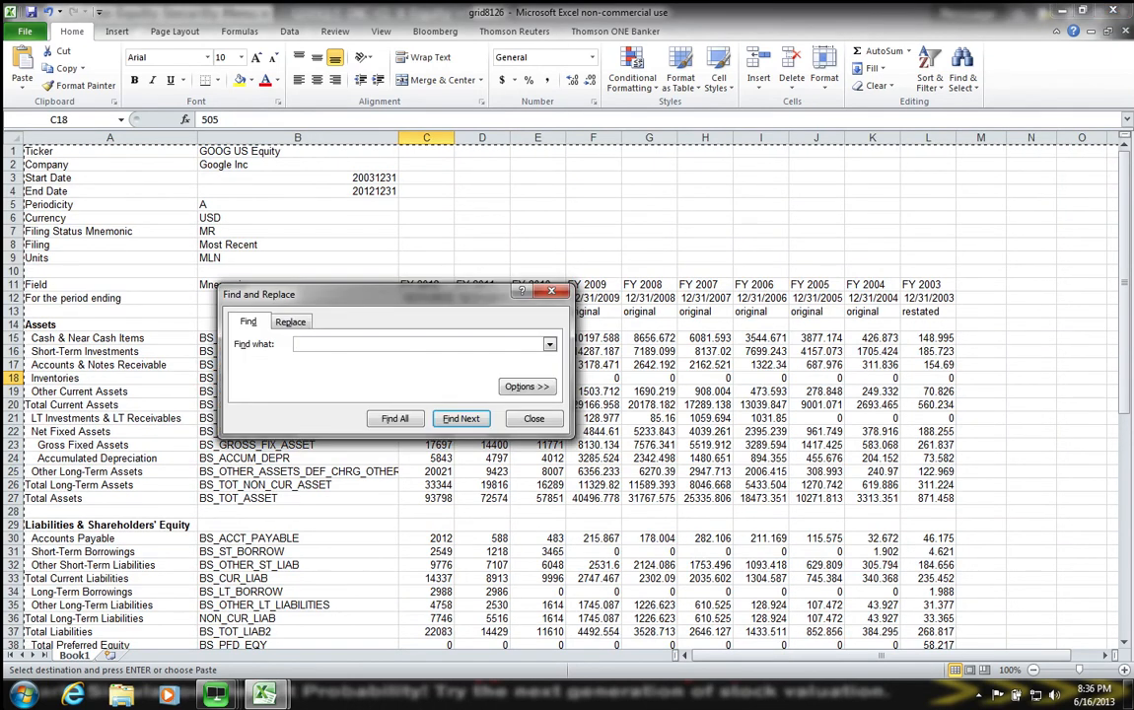
pyautogui.write('#N.')
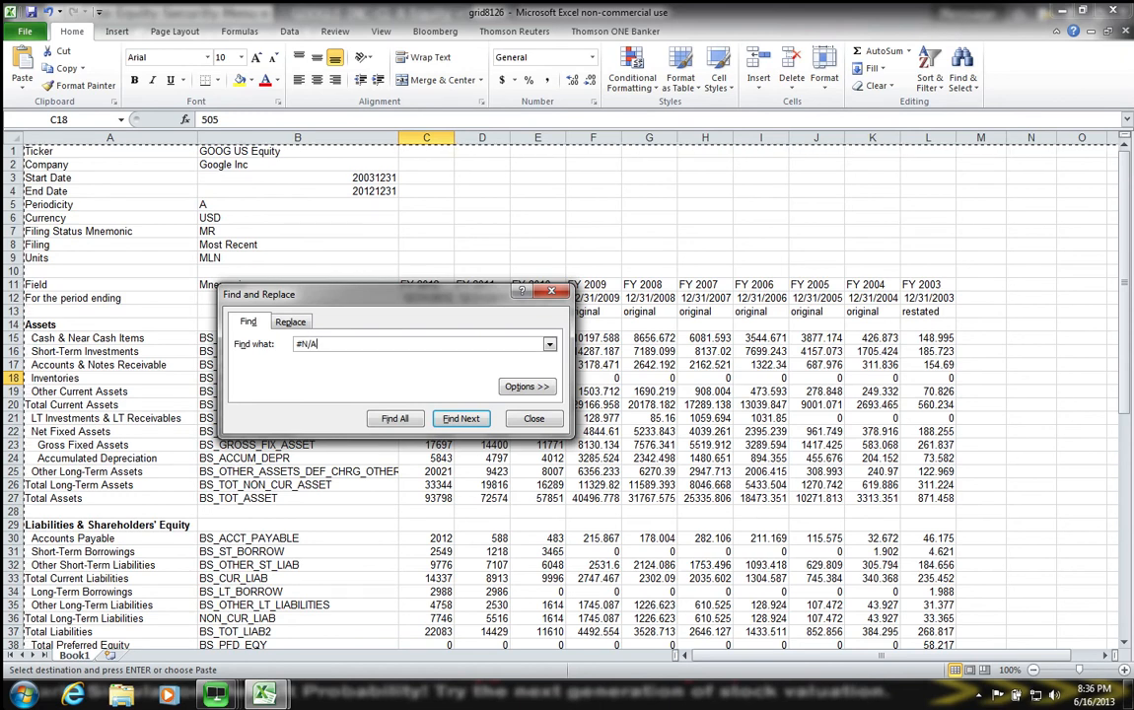
pyautogui.write('N/A')
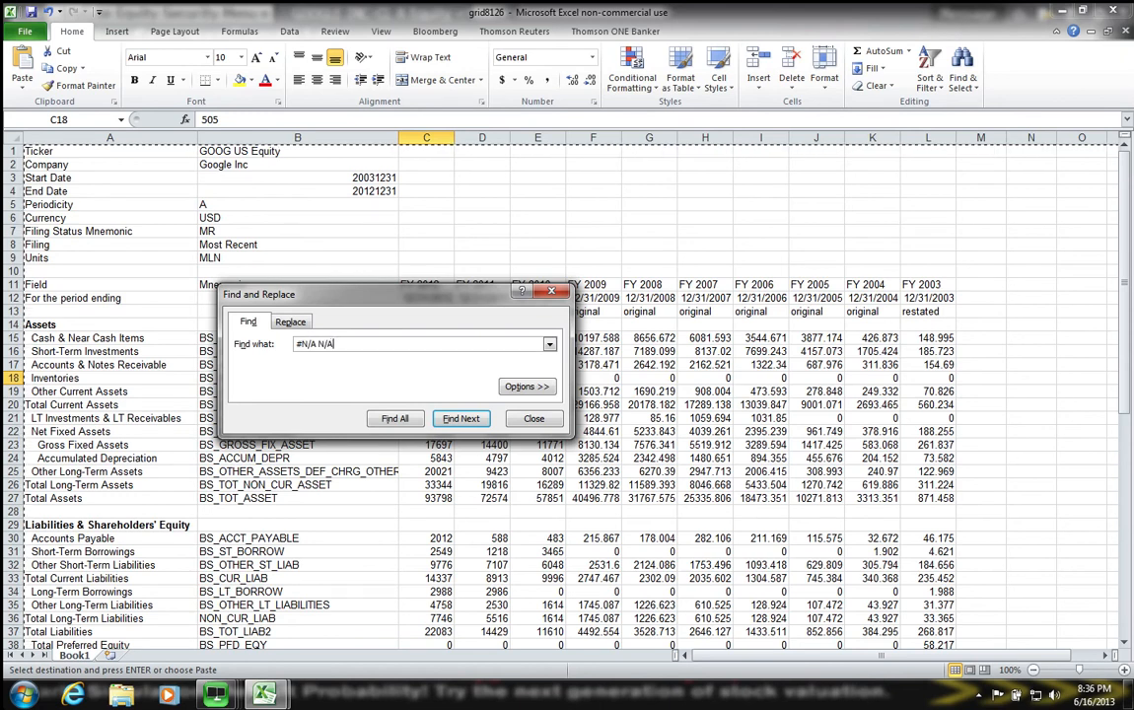
pyautogui.click(292, 320)
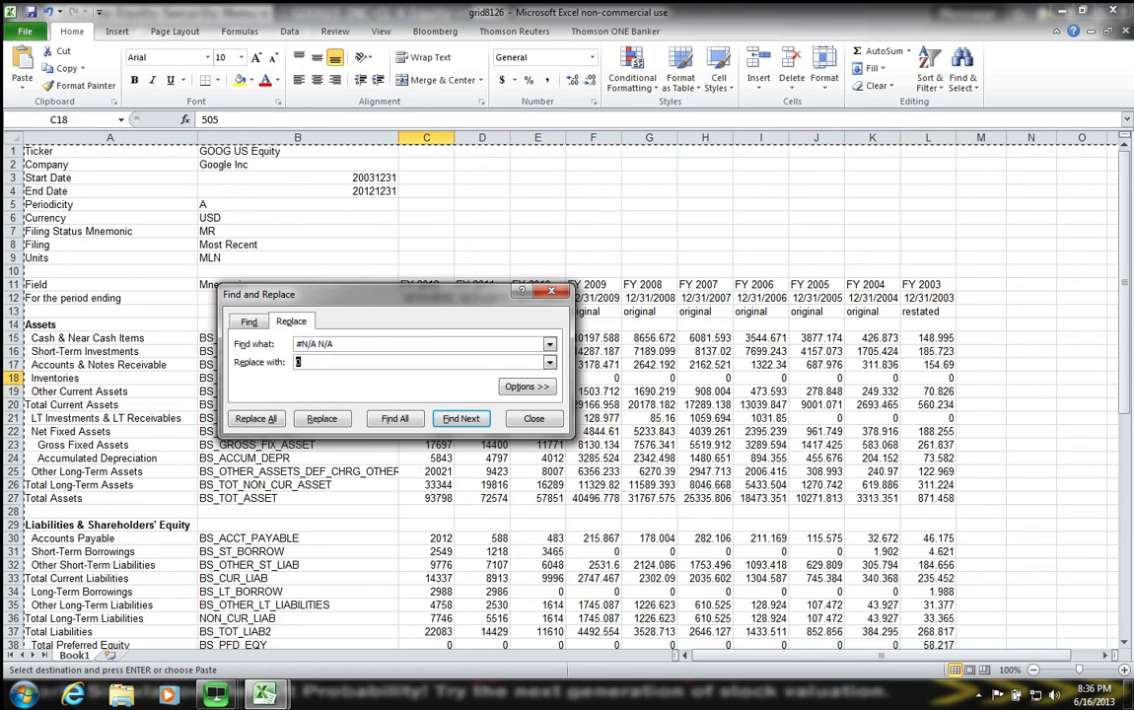
pyautogui.click(257, 418)
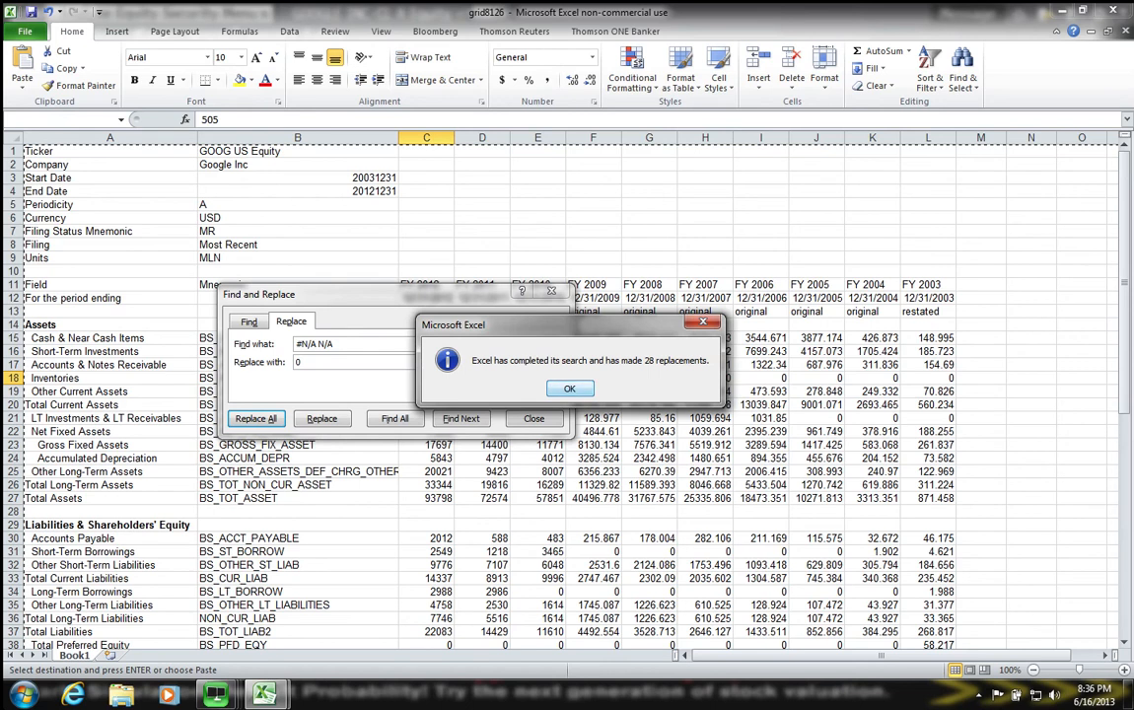
pyautogui.click(570, 388)
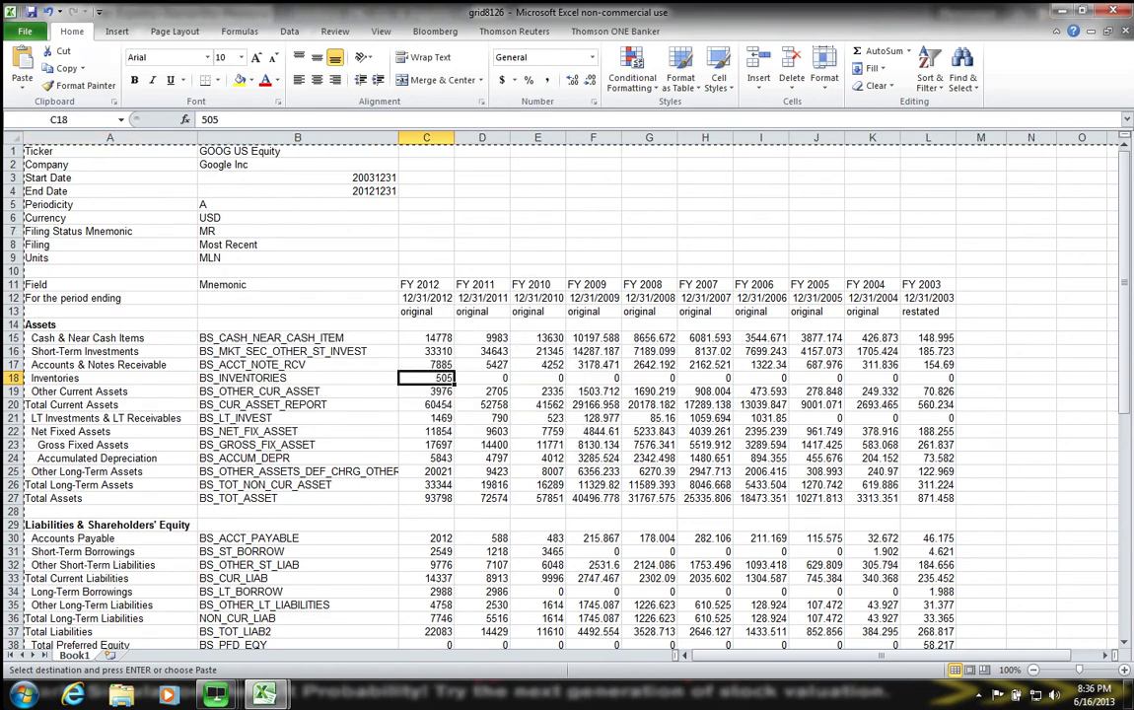
# Step: Save as an Excel Workbook named 'goog-bs' in the Shared folder
pyautogui.click(29, 32)
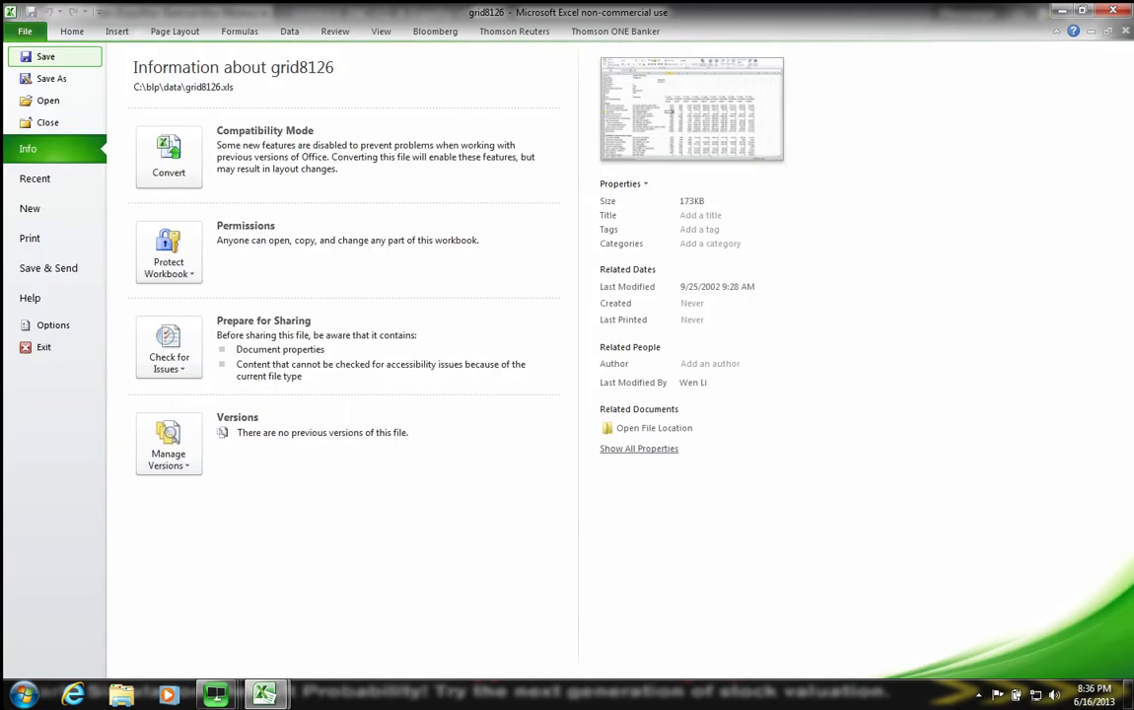
pyautogui.click(51, 79)
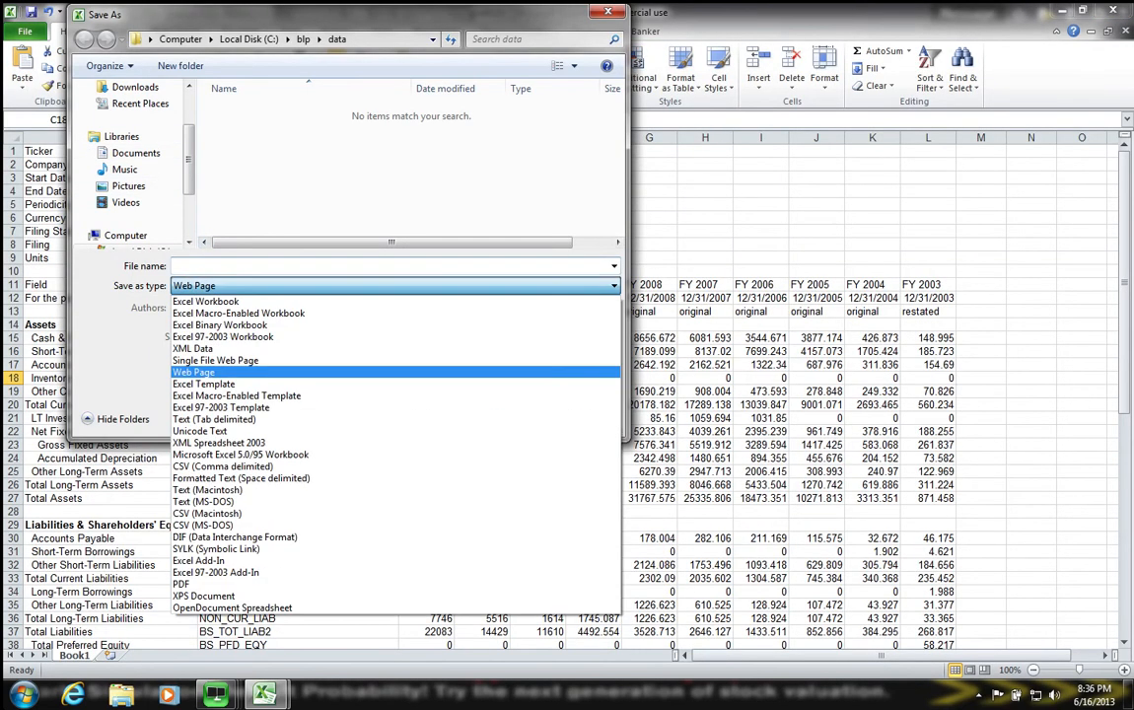
pyautogui.click(206, 300)
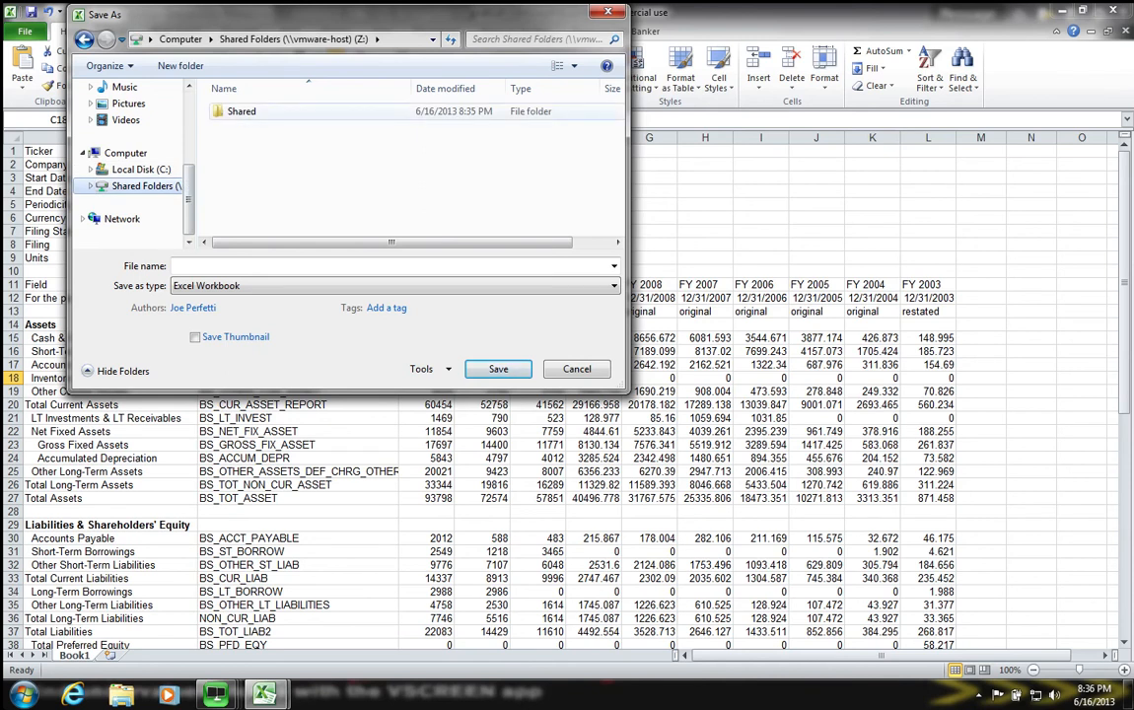
pyautogui.doubleClick(238, 110)
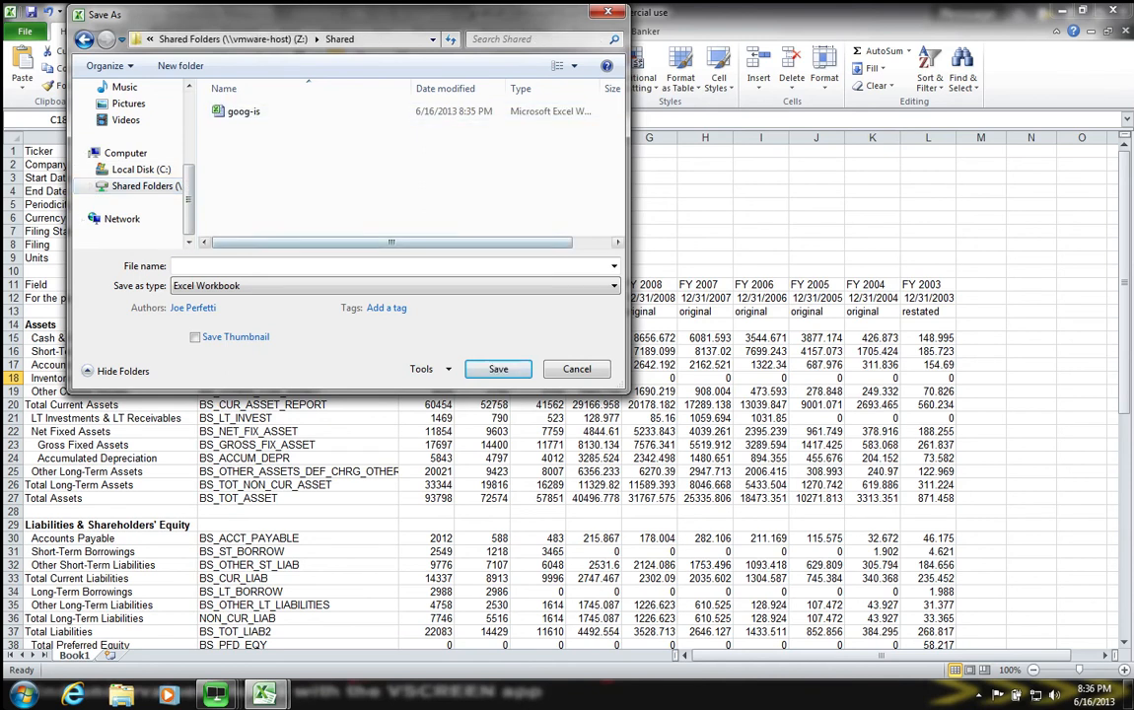
pyautogui.write('g')
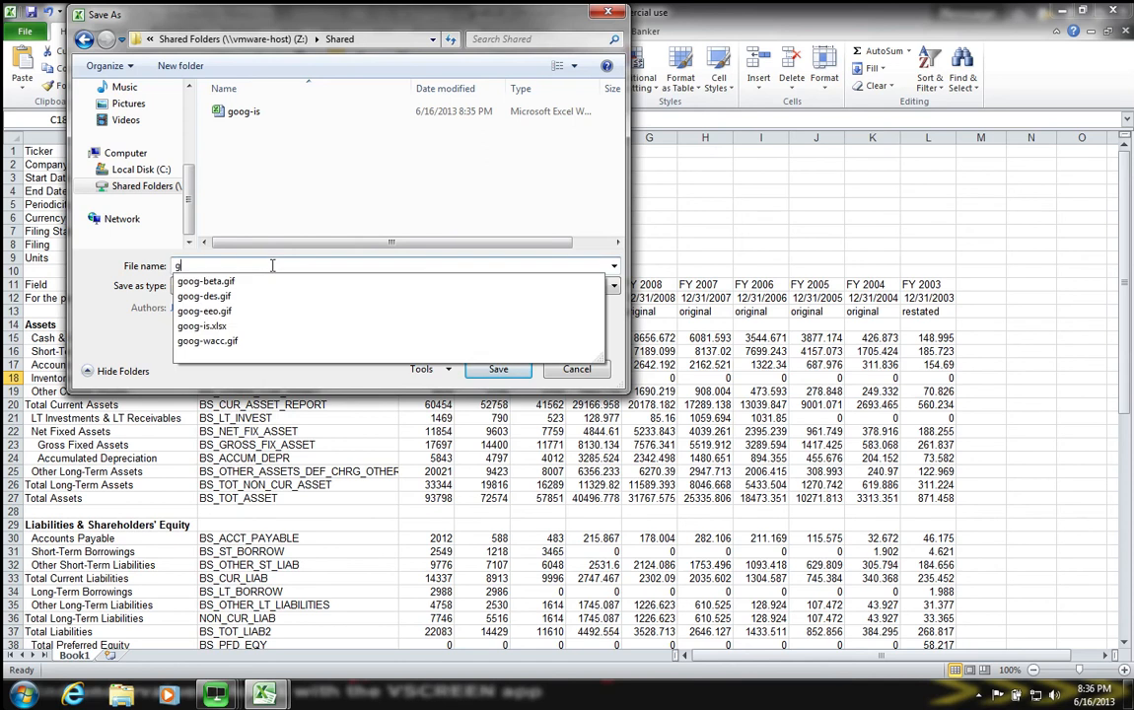
pyautogui.write('oog-b')
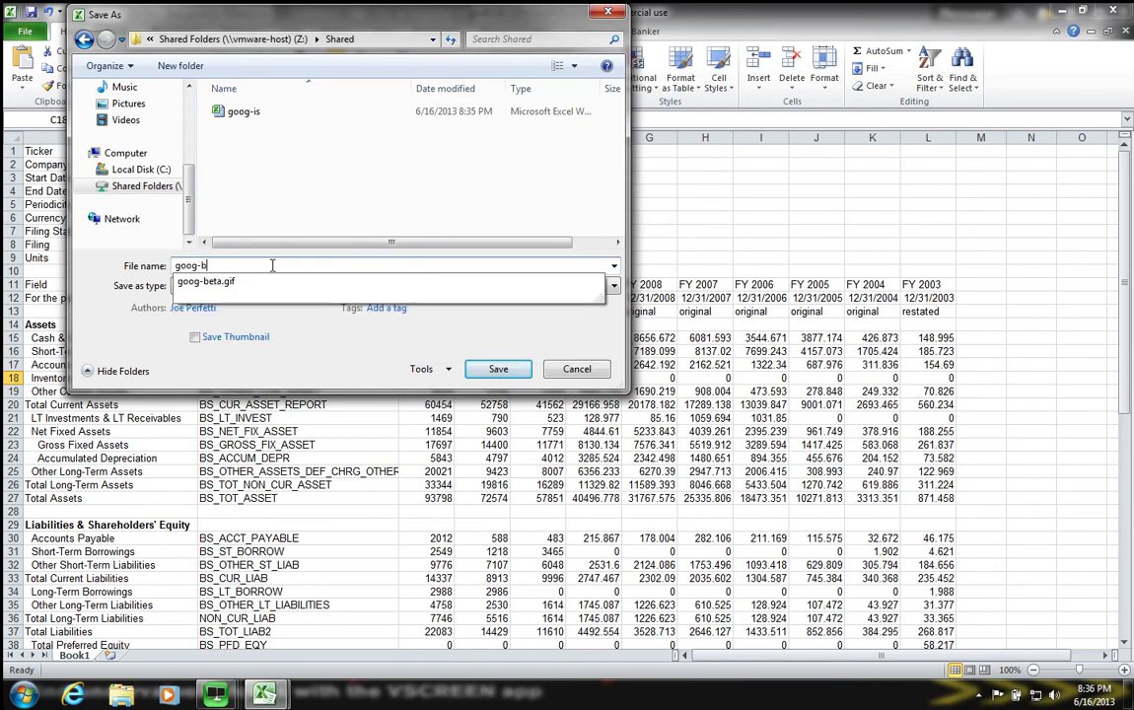
pyautogui.click(497, 369)
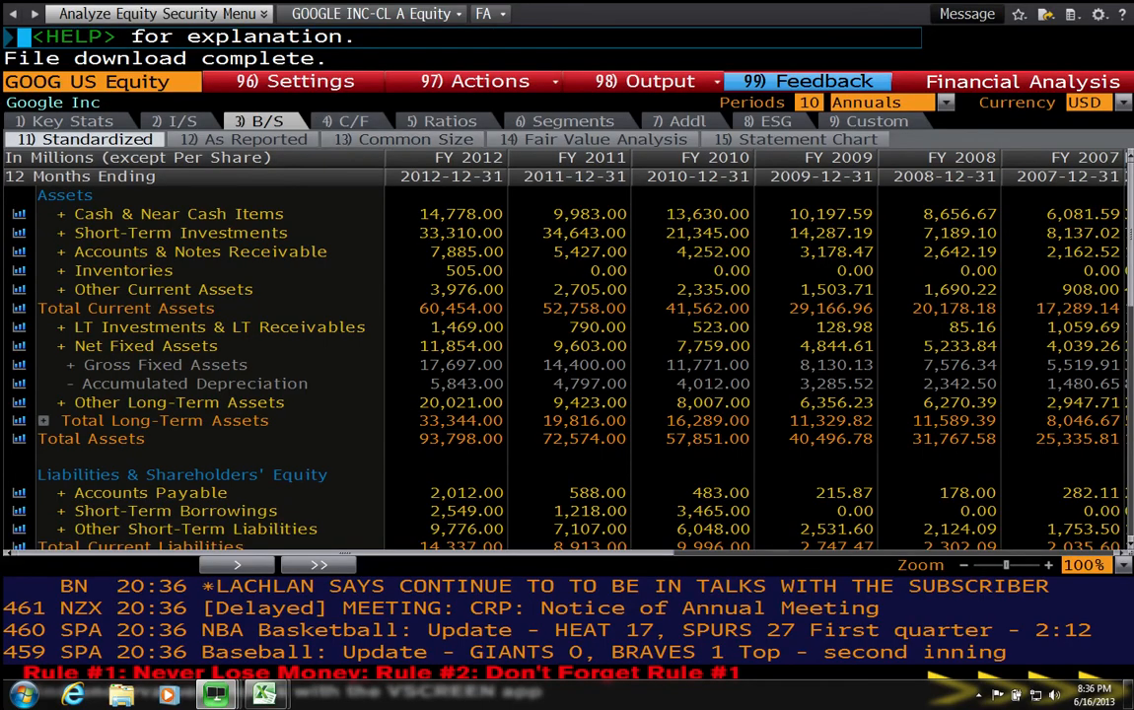
# Step: Switch Bloomberg FA to the C/F tab to show GOOG's cash flow statement
pyautogui.click(347, 120)
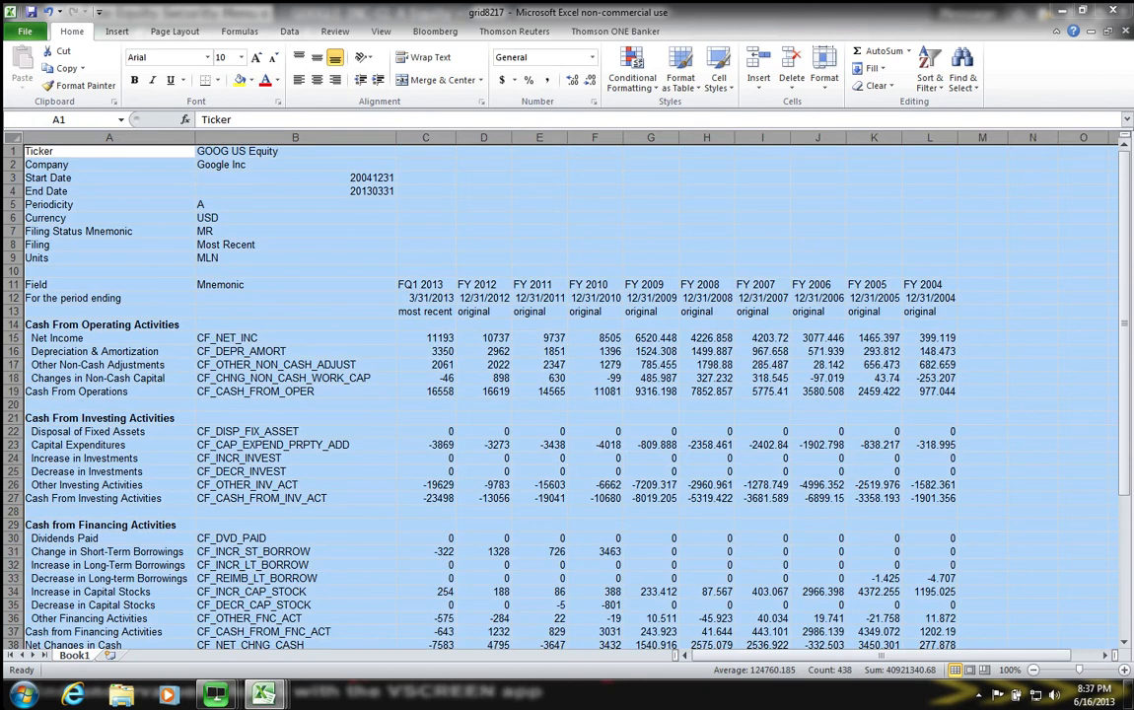
# Step: Copy the whole cash flow sheet and paste it back as values only
pyautogui.press('ctrl+c')
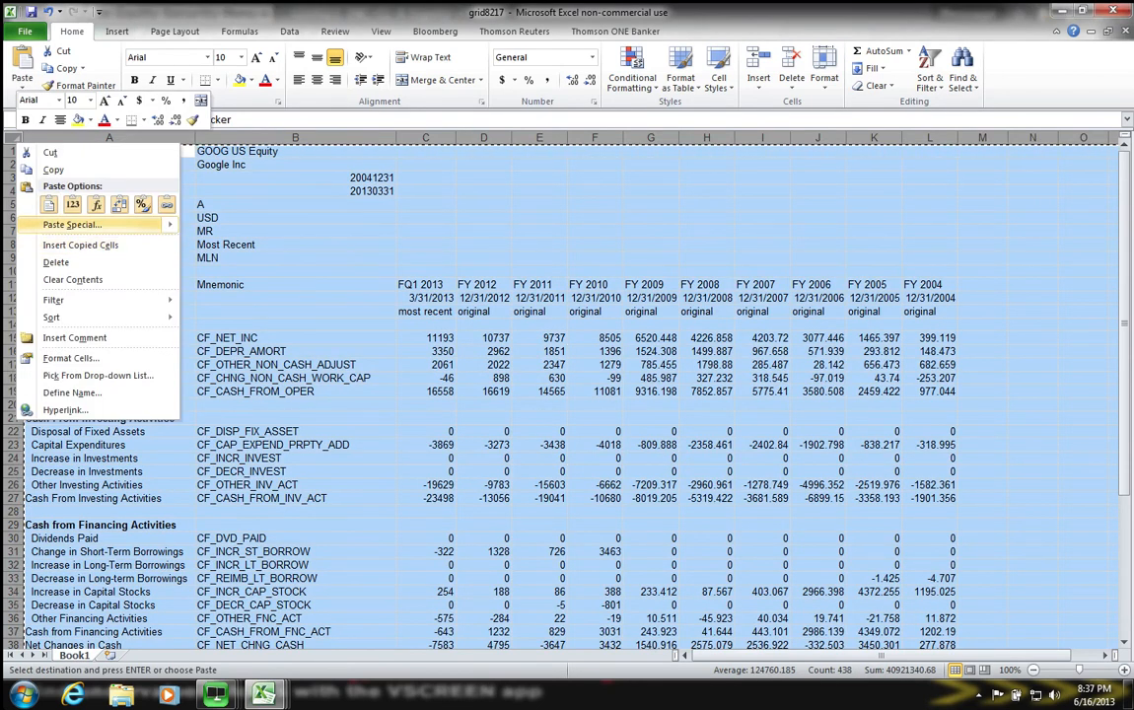
pyautogui.click(71, 225)
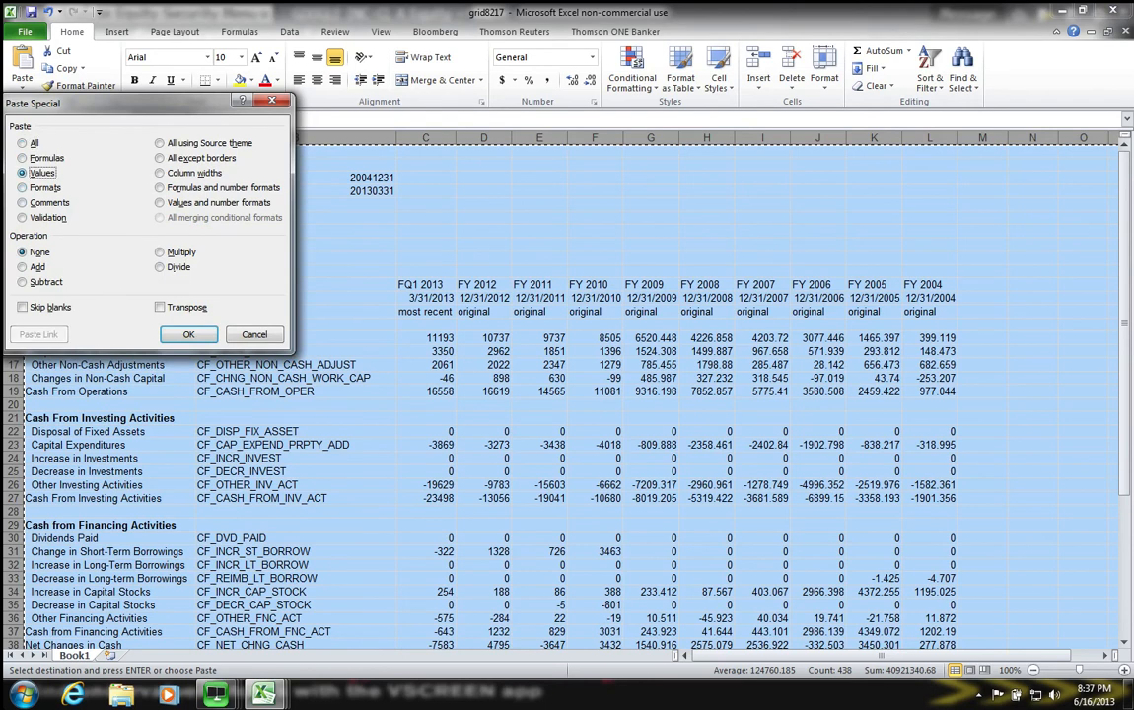
pyautogui.click(189, 335)
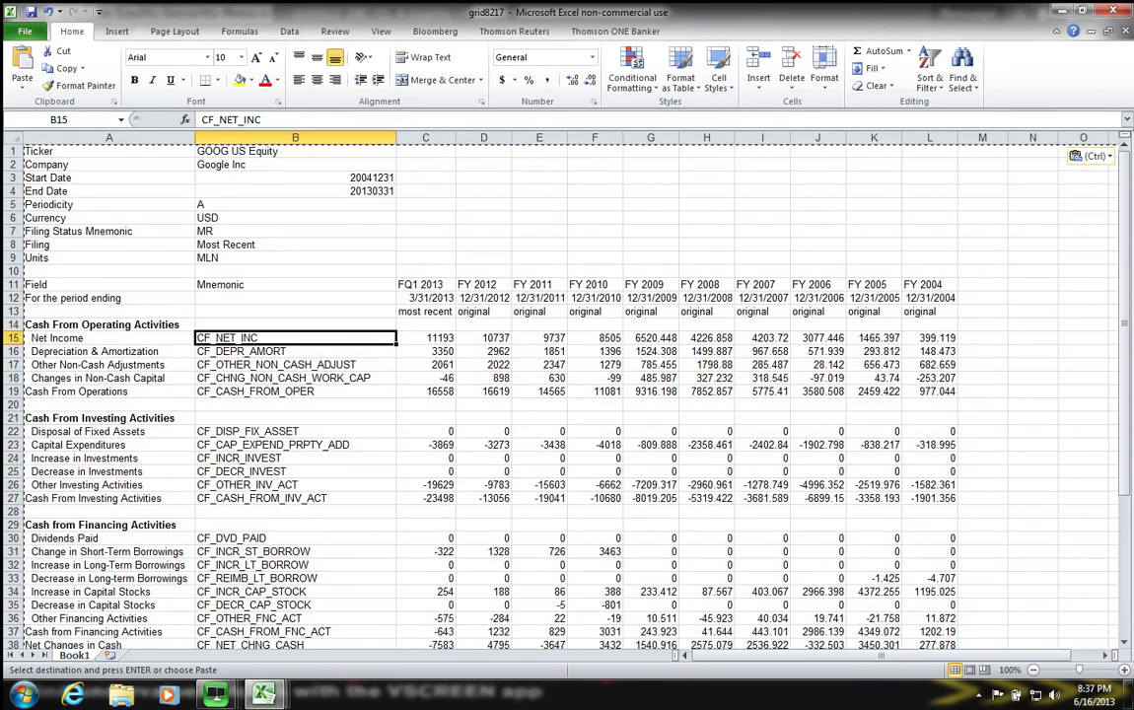
# Step: Find the #N/A N/A error values in the cash flow sheet and replace them with nothing
pyautogui.press('Ctrl+f')
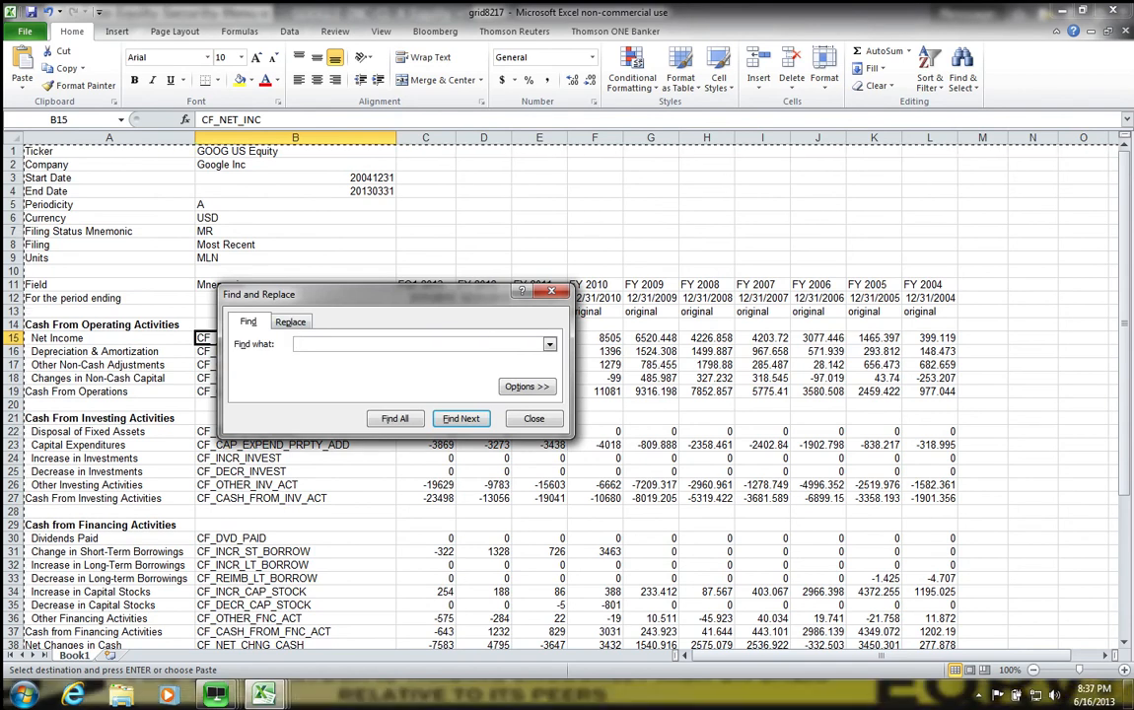
pyautogui.write('#N/A N/A')
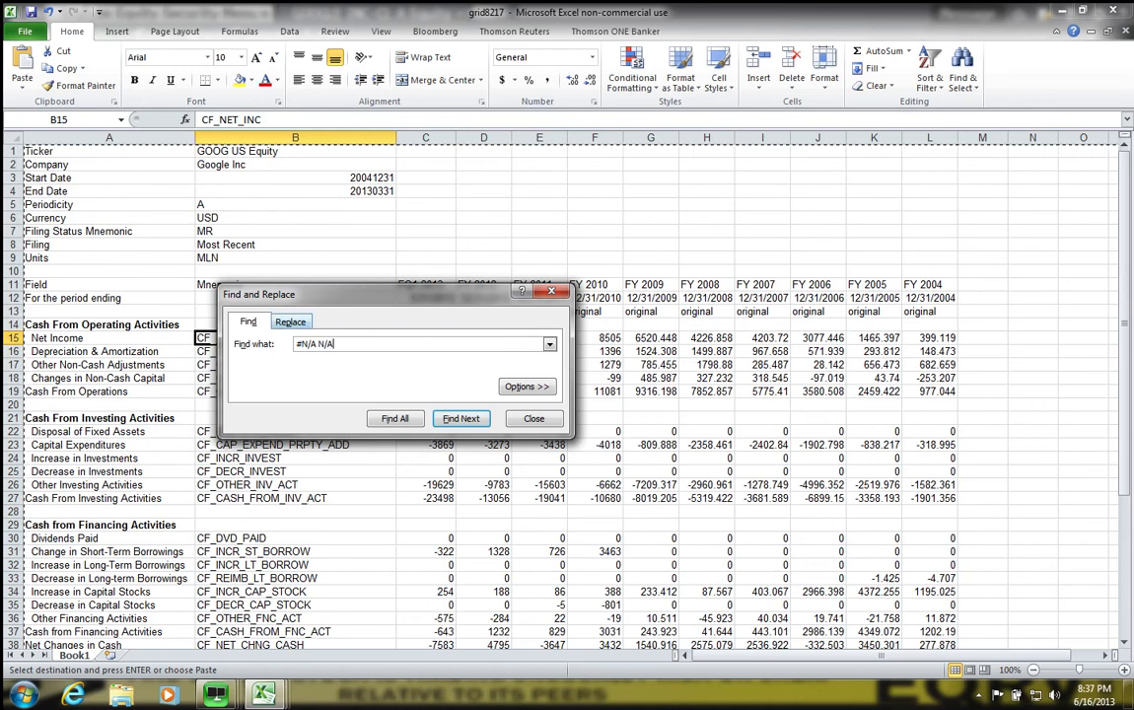
pyautogui.click(292, 320)
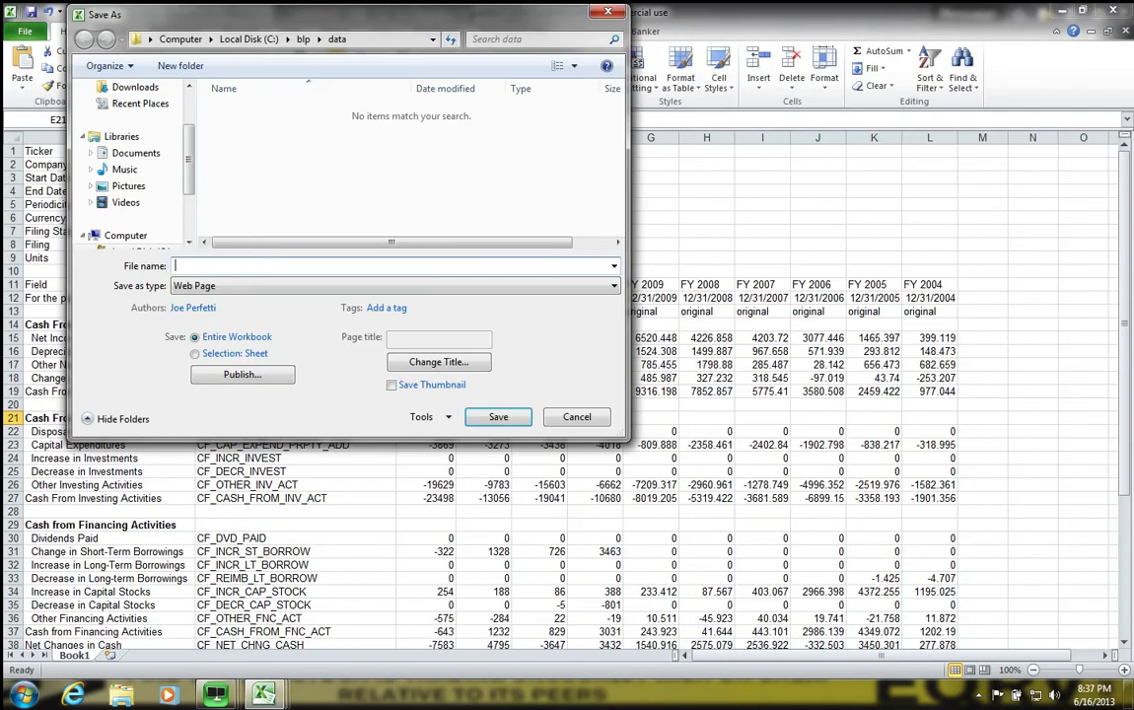
# Step: Save the cash flow statement as Excel workbook goog-cf in the Shared folder
pyautogui.click(611, 284)
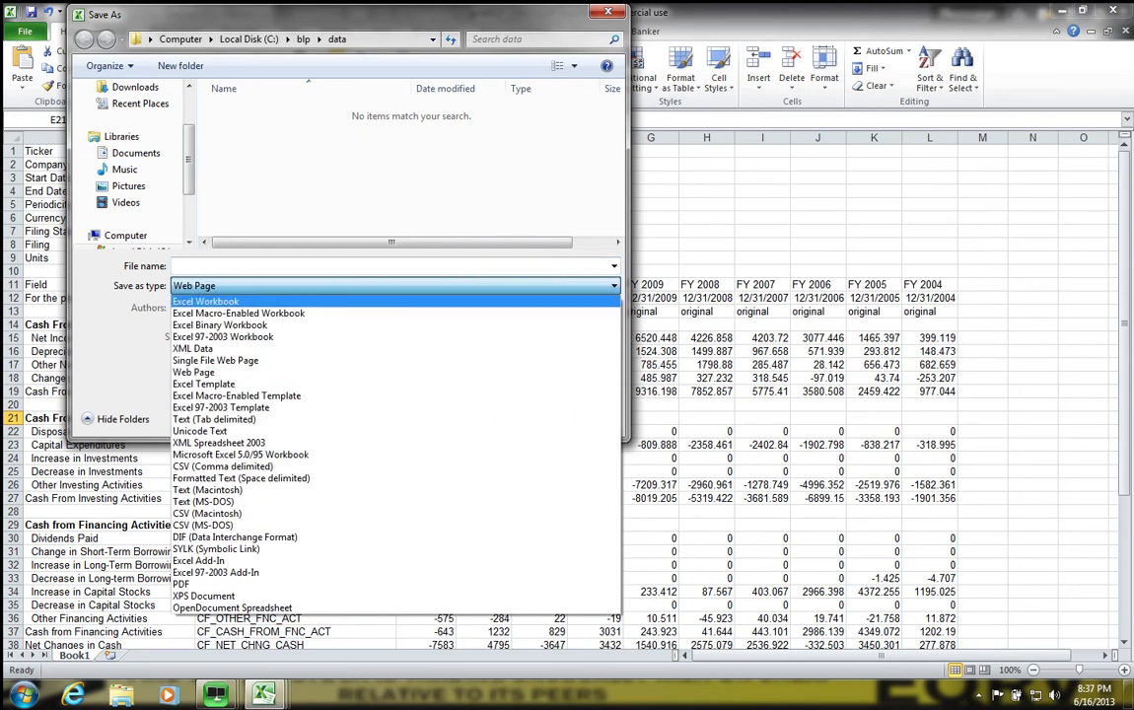
pyautogui.click(205, 299)
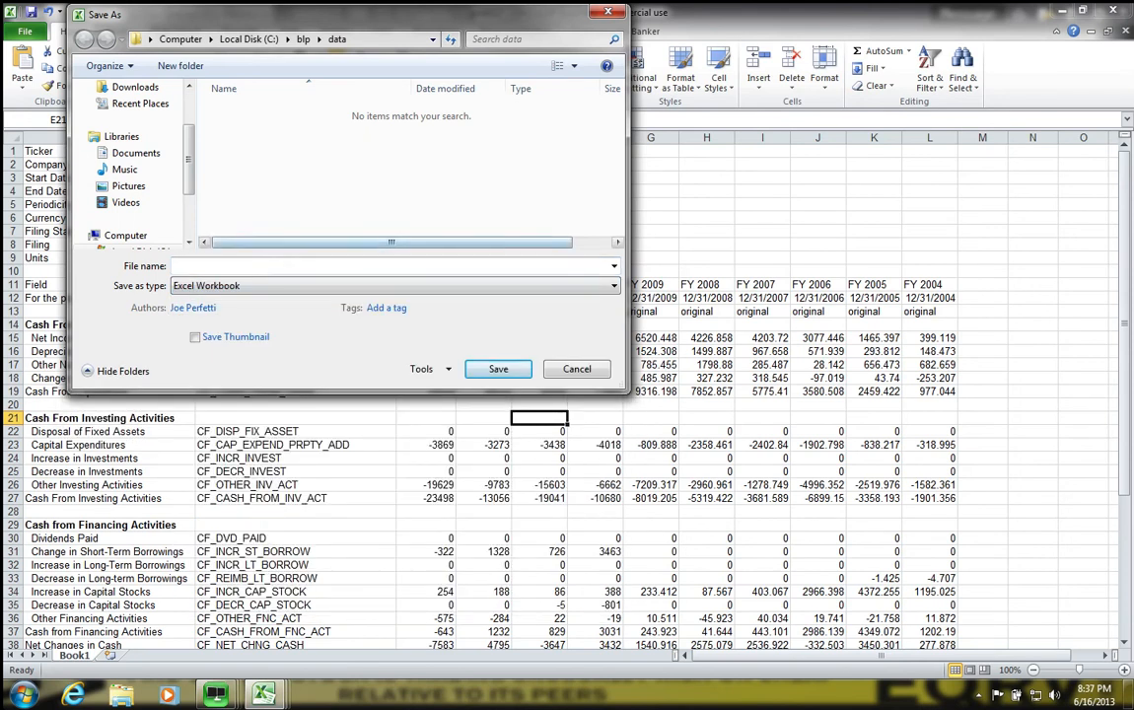
pyautogui.scroll(-3)
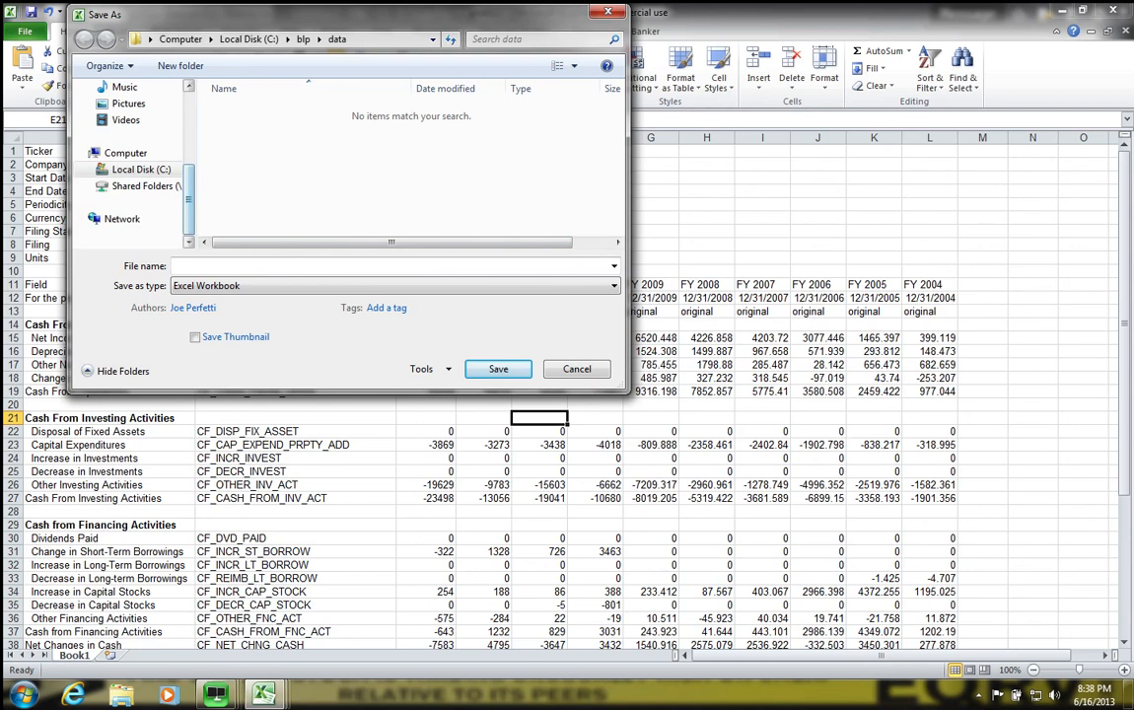
pyautogui.click(144, 185)
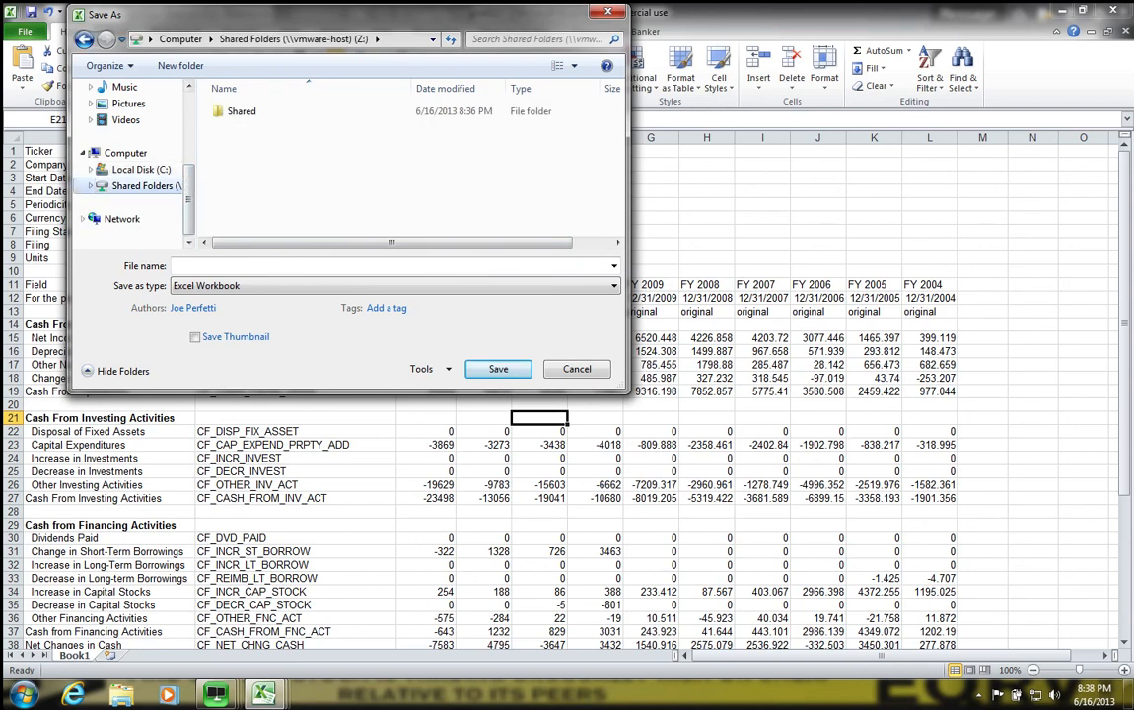
pyautogui.doubleClick(241, 111)
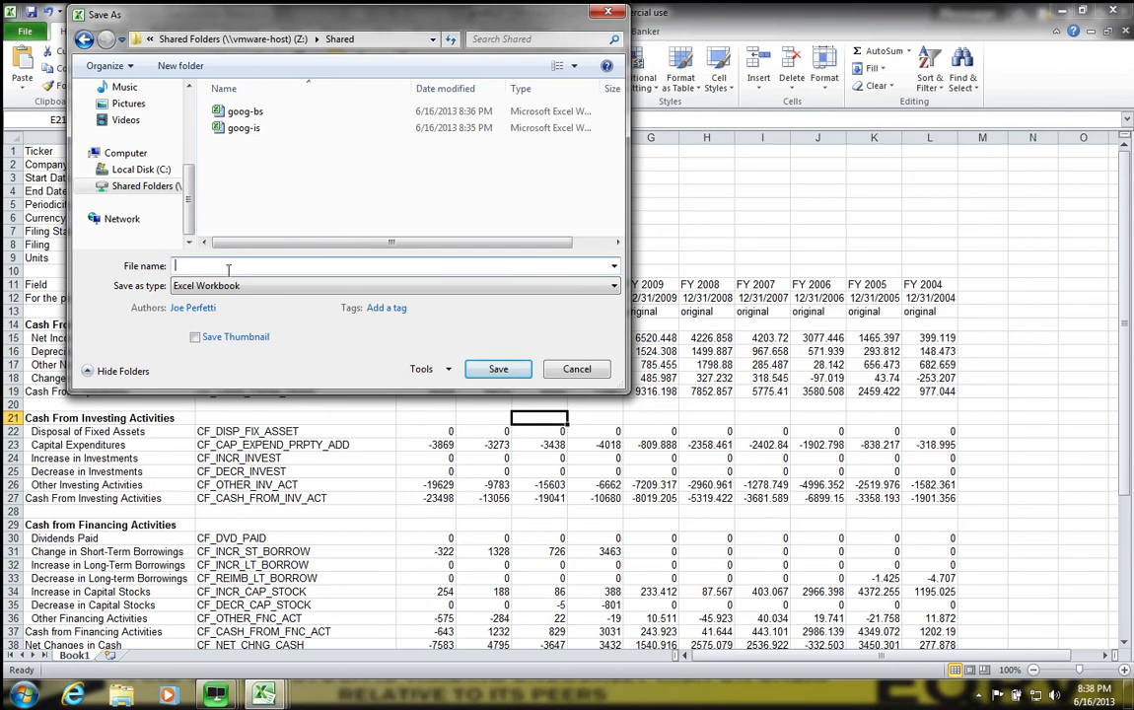
pyautogui.write('goog-cf')
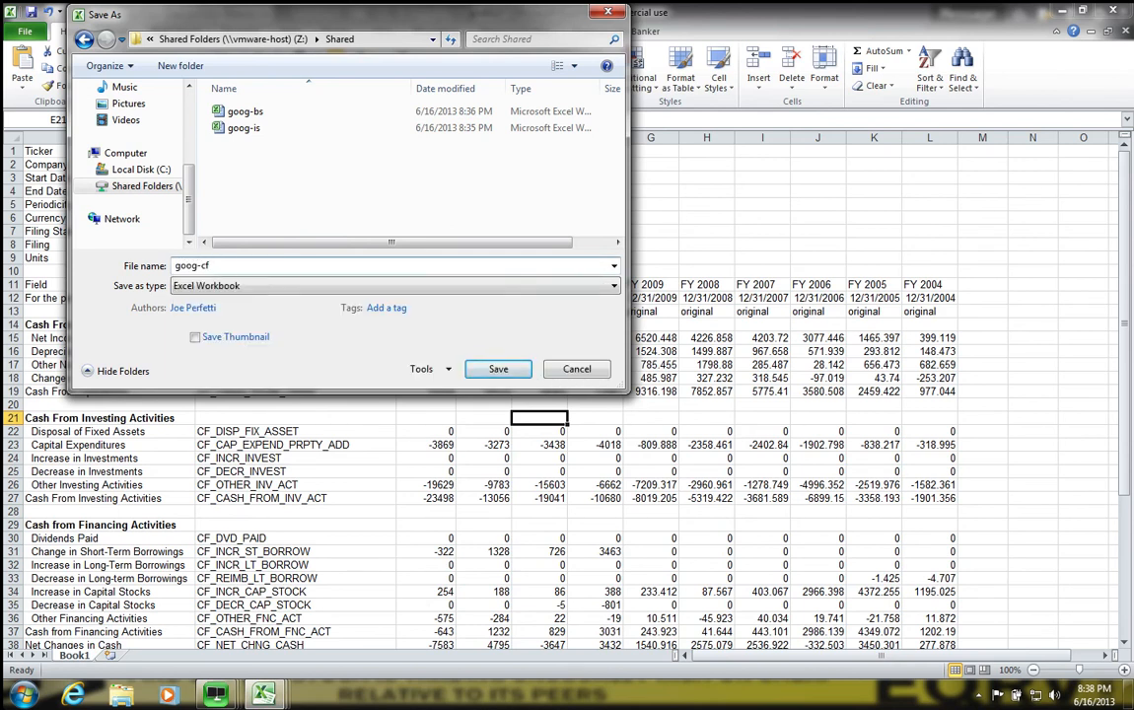
pyautogui.click(497, 369)
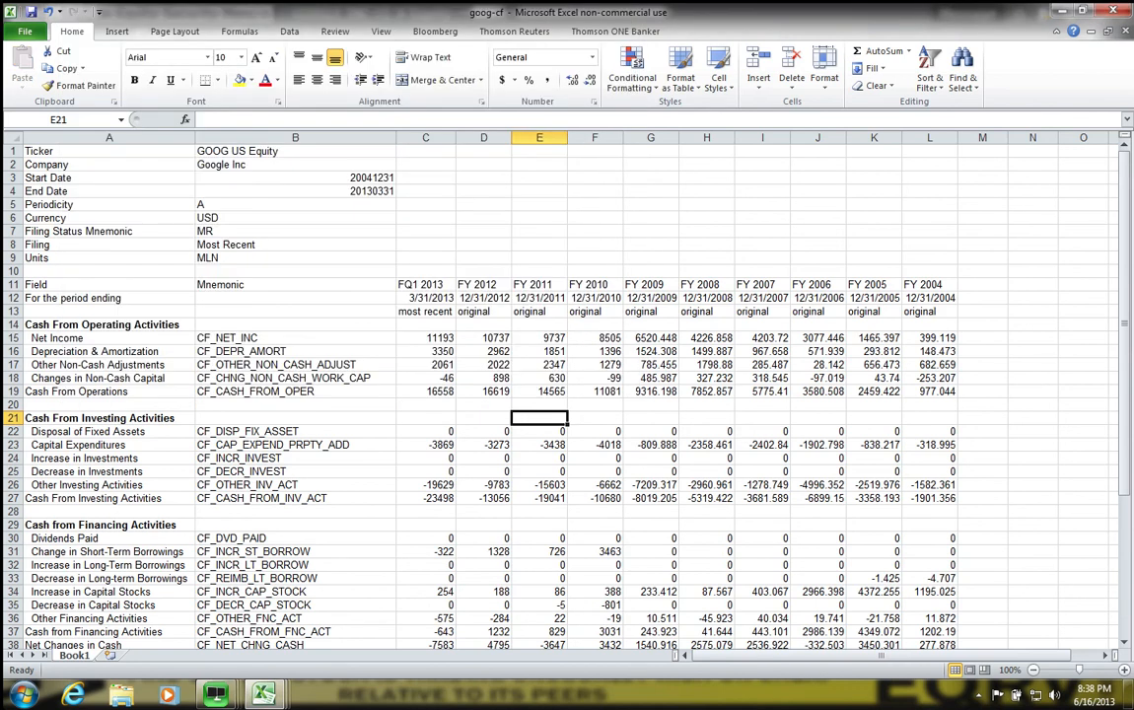